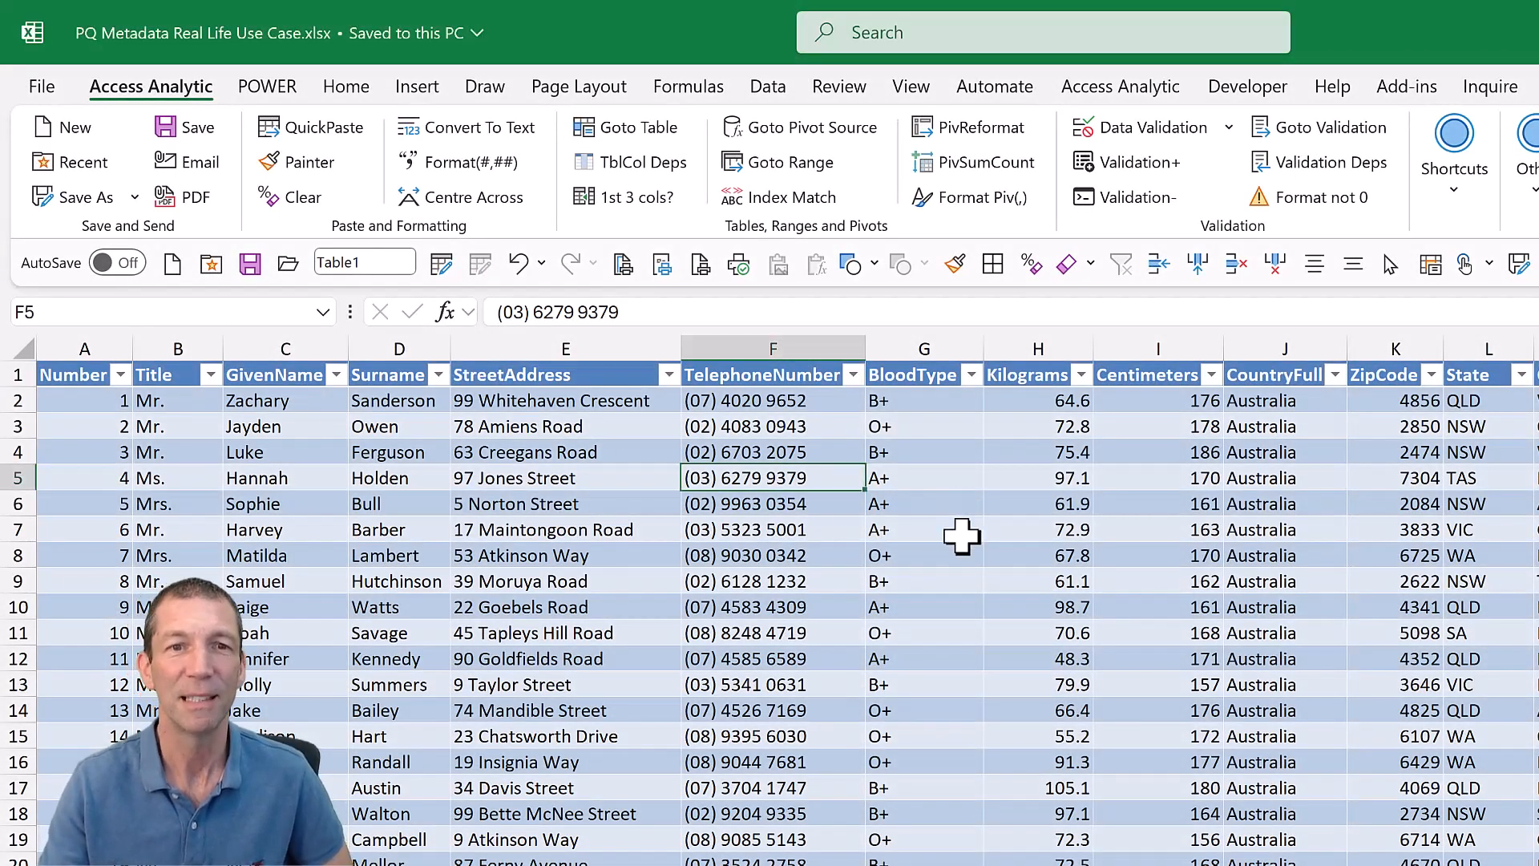
mouse_move(960, 580)
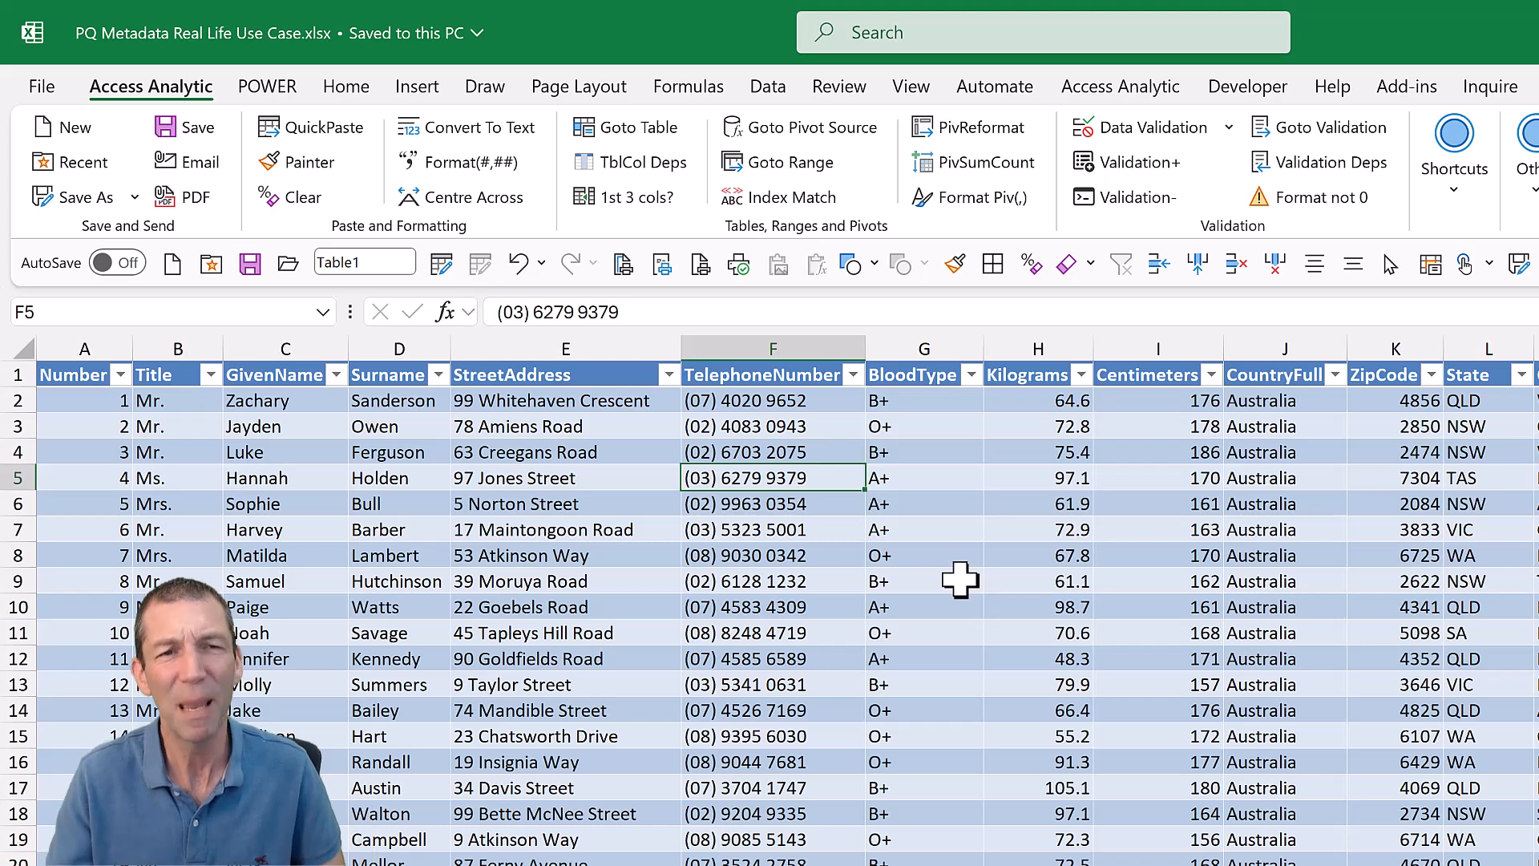
mouse_move(960, 697)
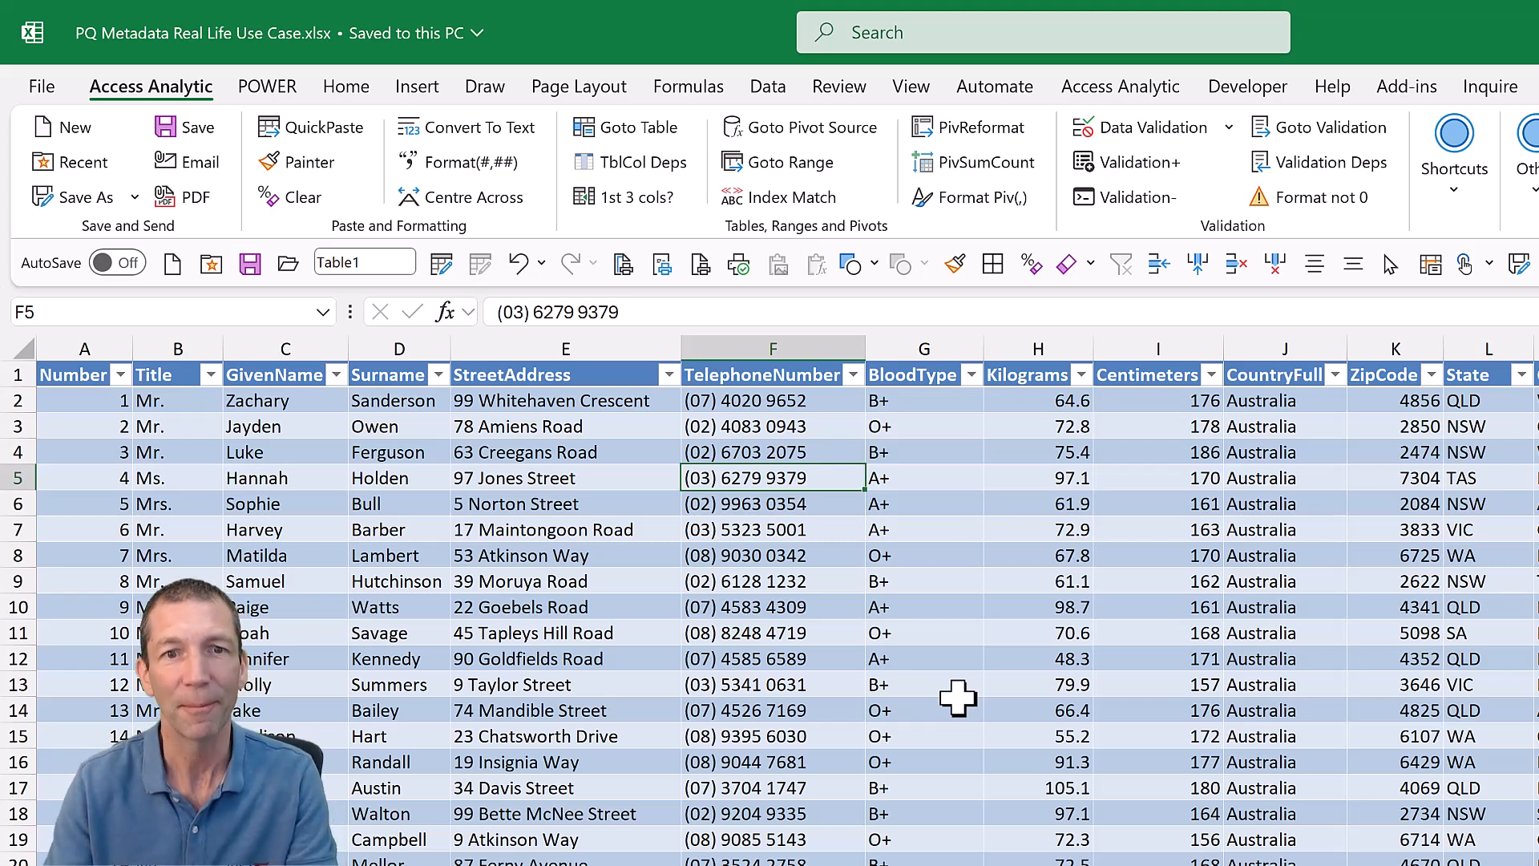
mouse_move(870, 513)
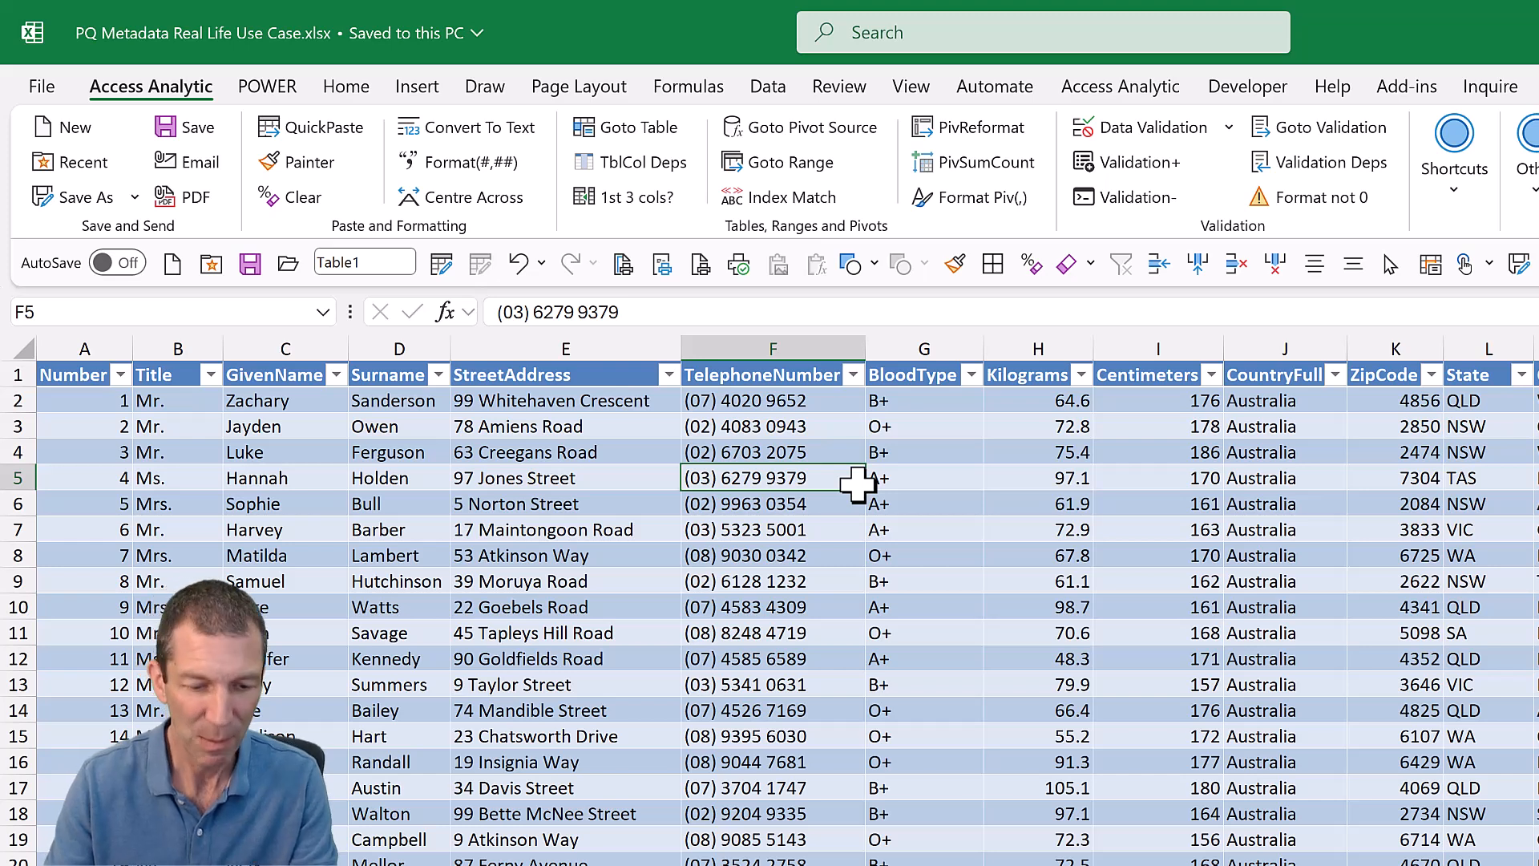
- Review FilteredData's Source, FilterAB-, FilterLess170 and FilterWA steps, ending on the seven AB- WA rows
key(alt+f12)
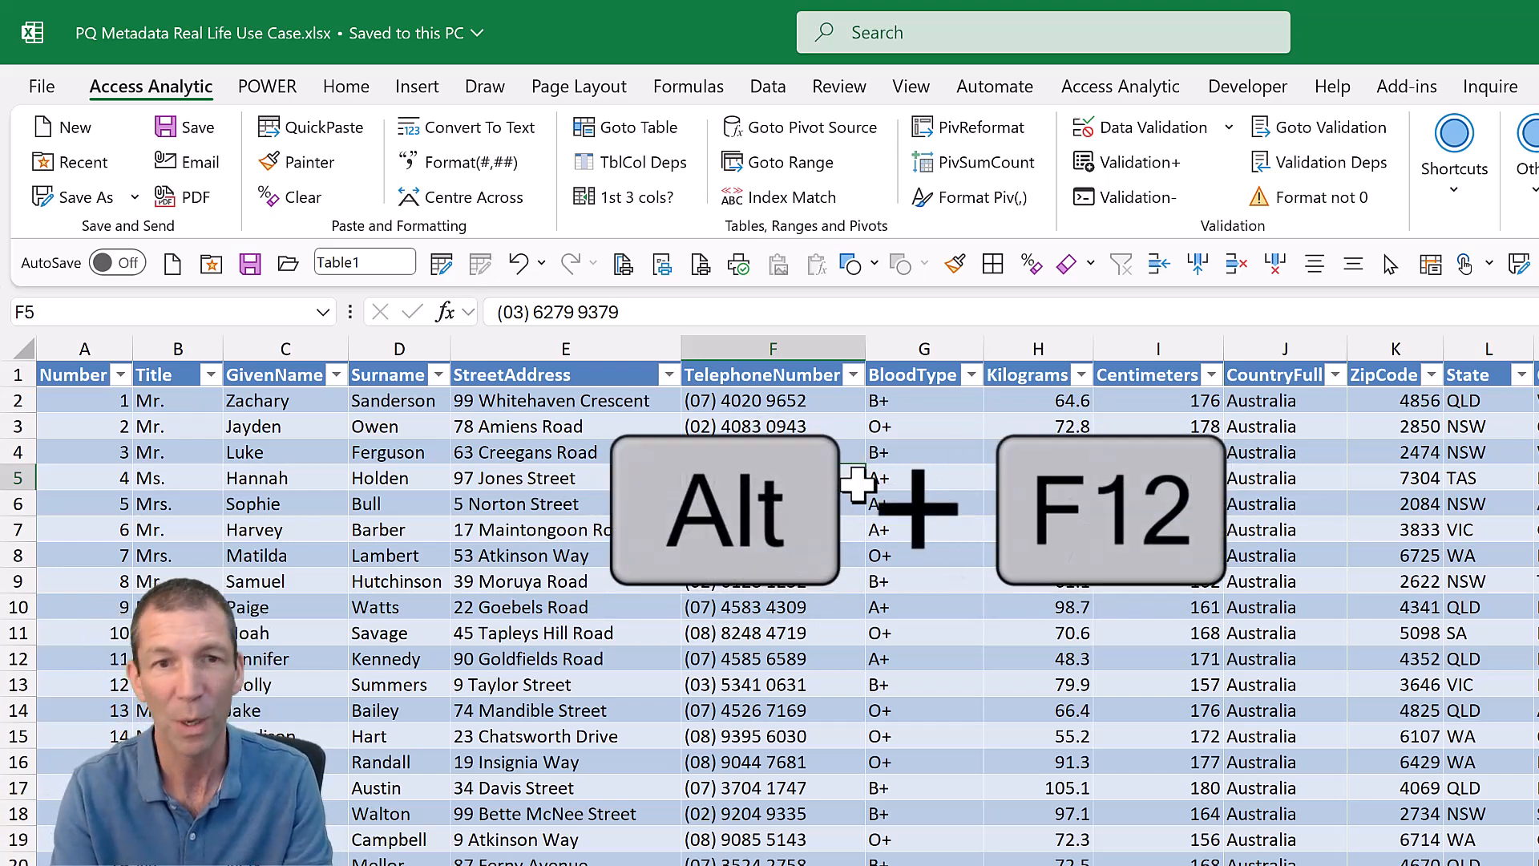
key(alt+F12)
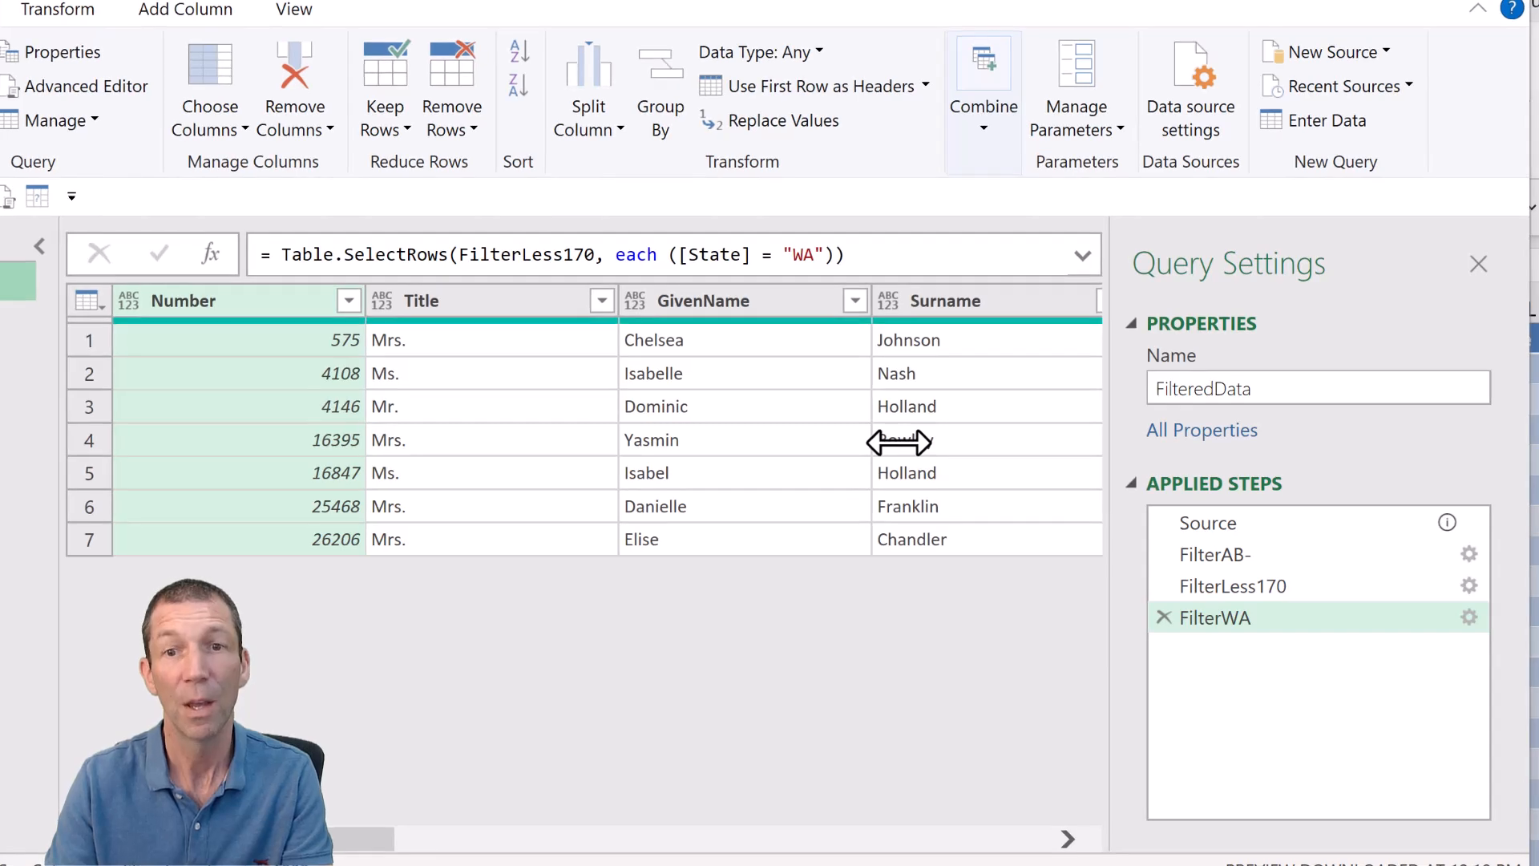
mouse_move(1209, 523)
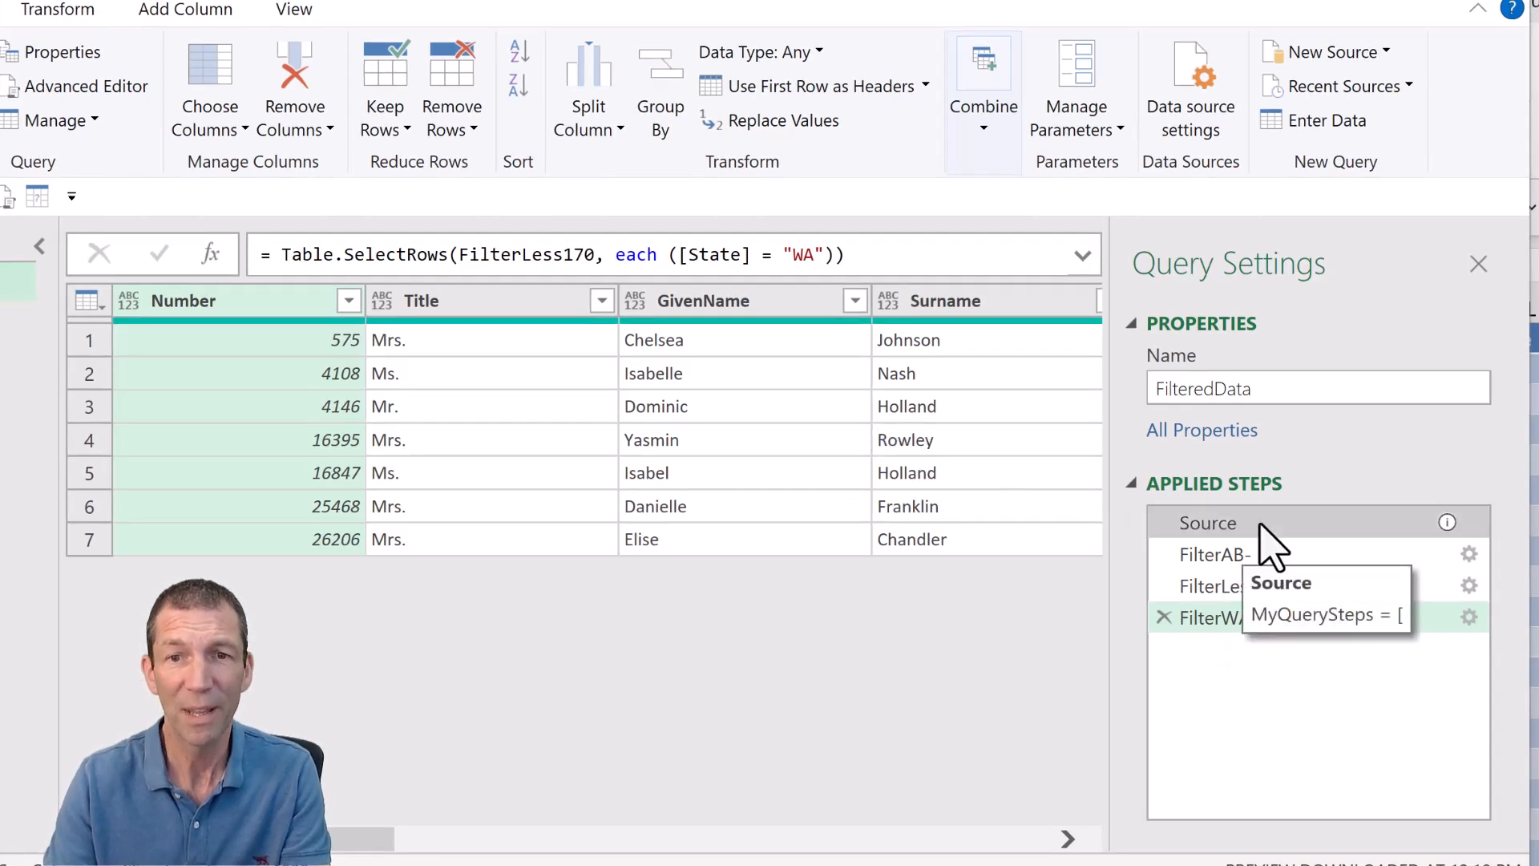
click(1208, 523)
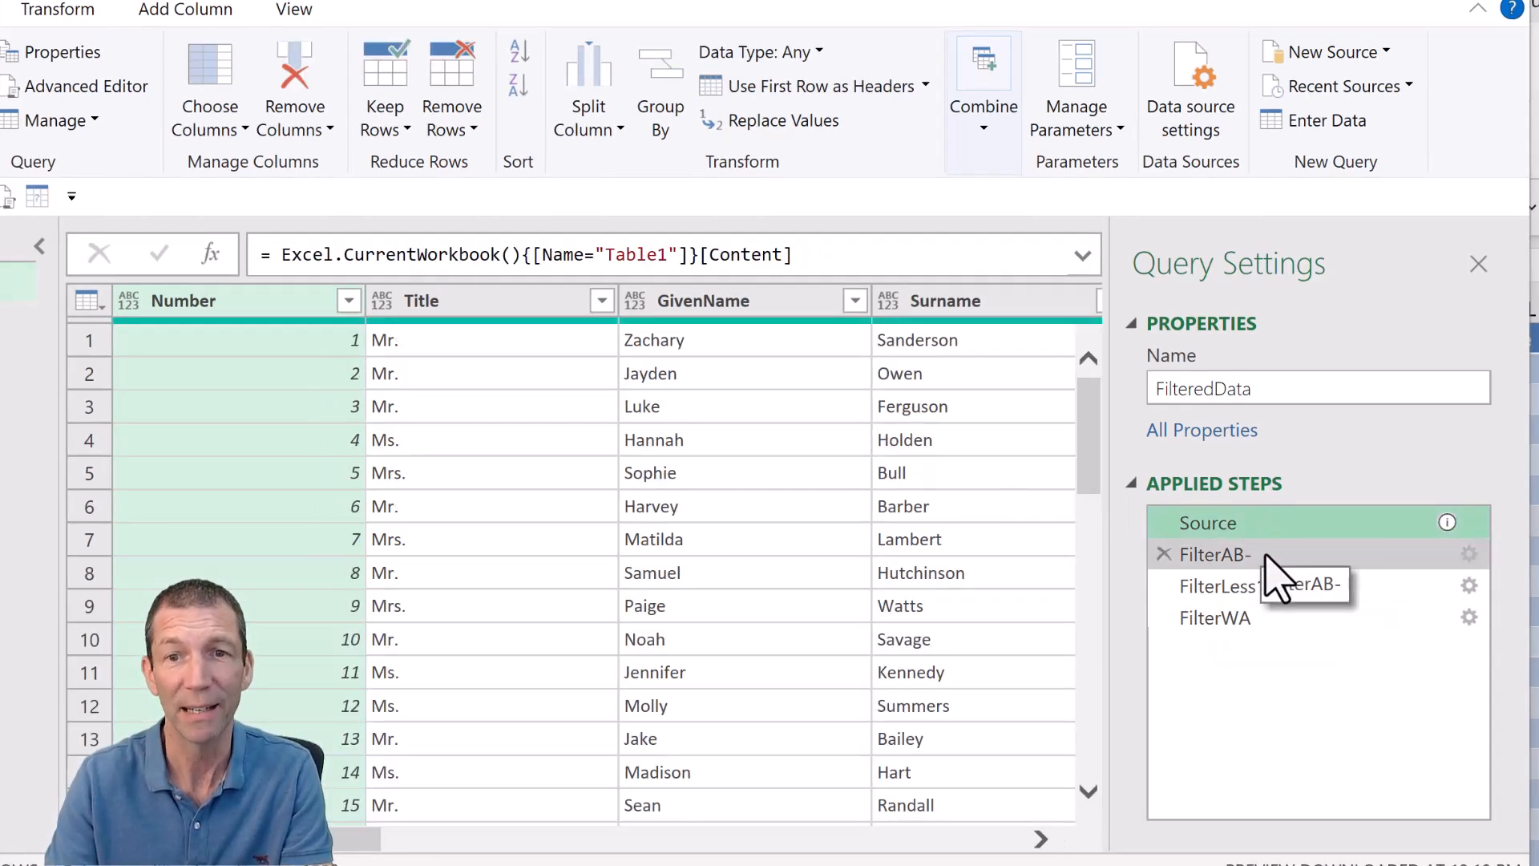
click(1214, 553)
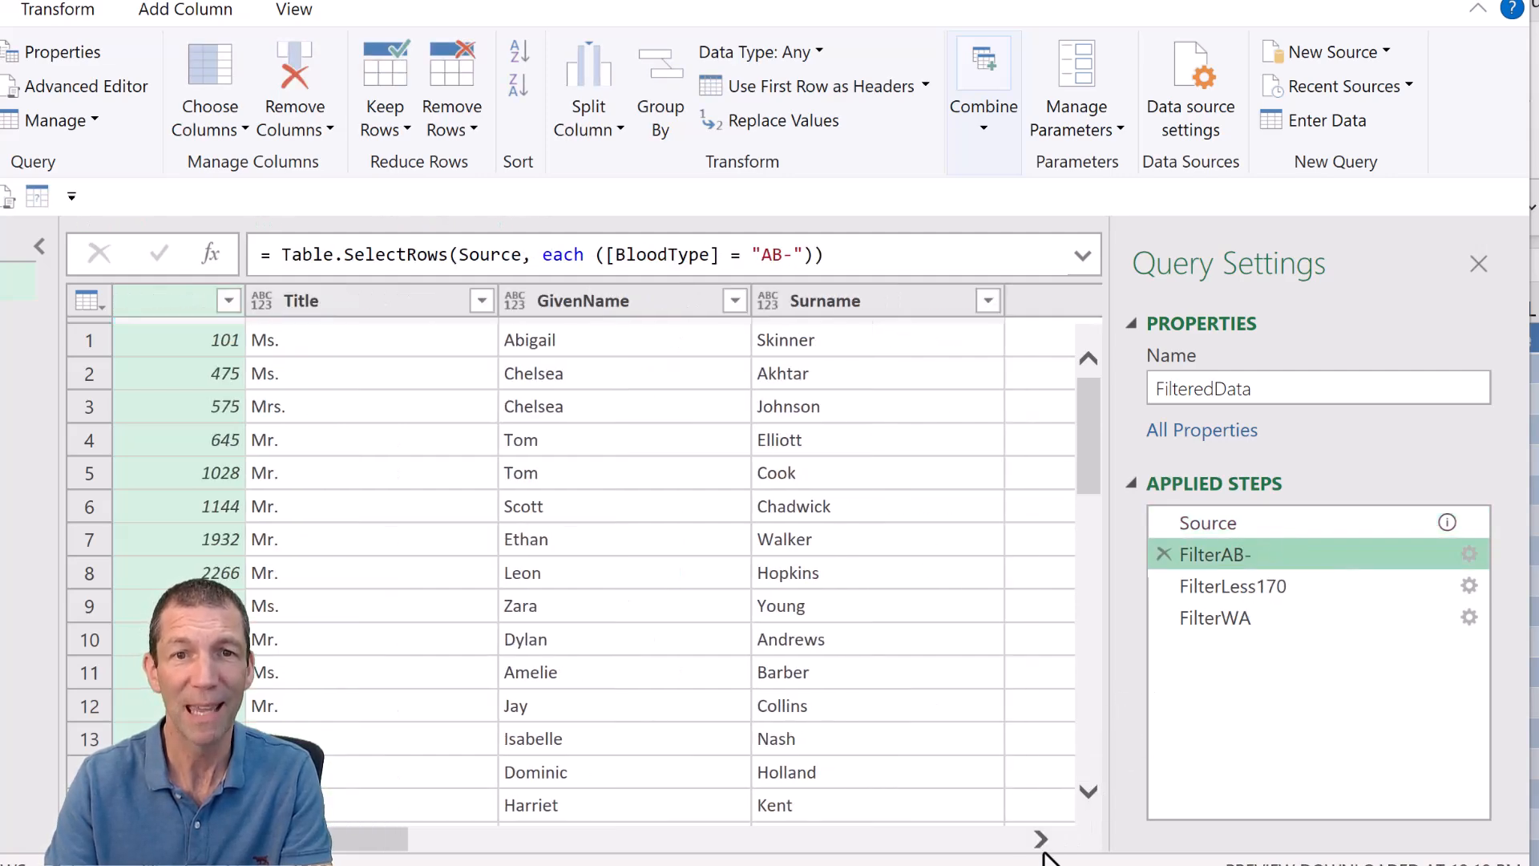
scroll(right, 3)
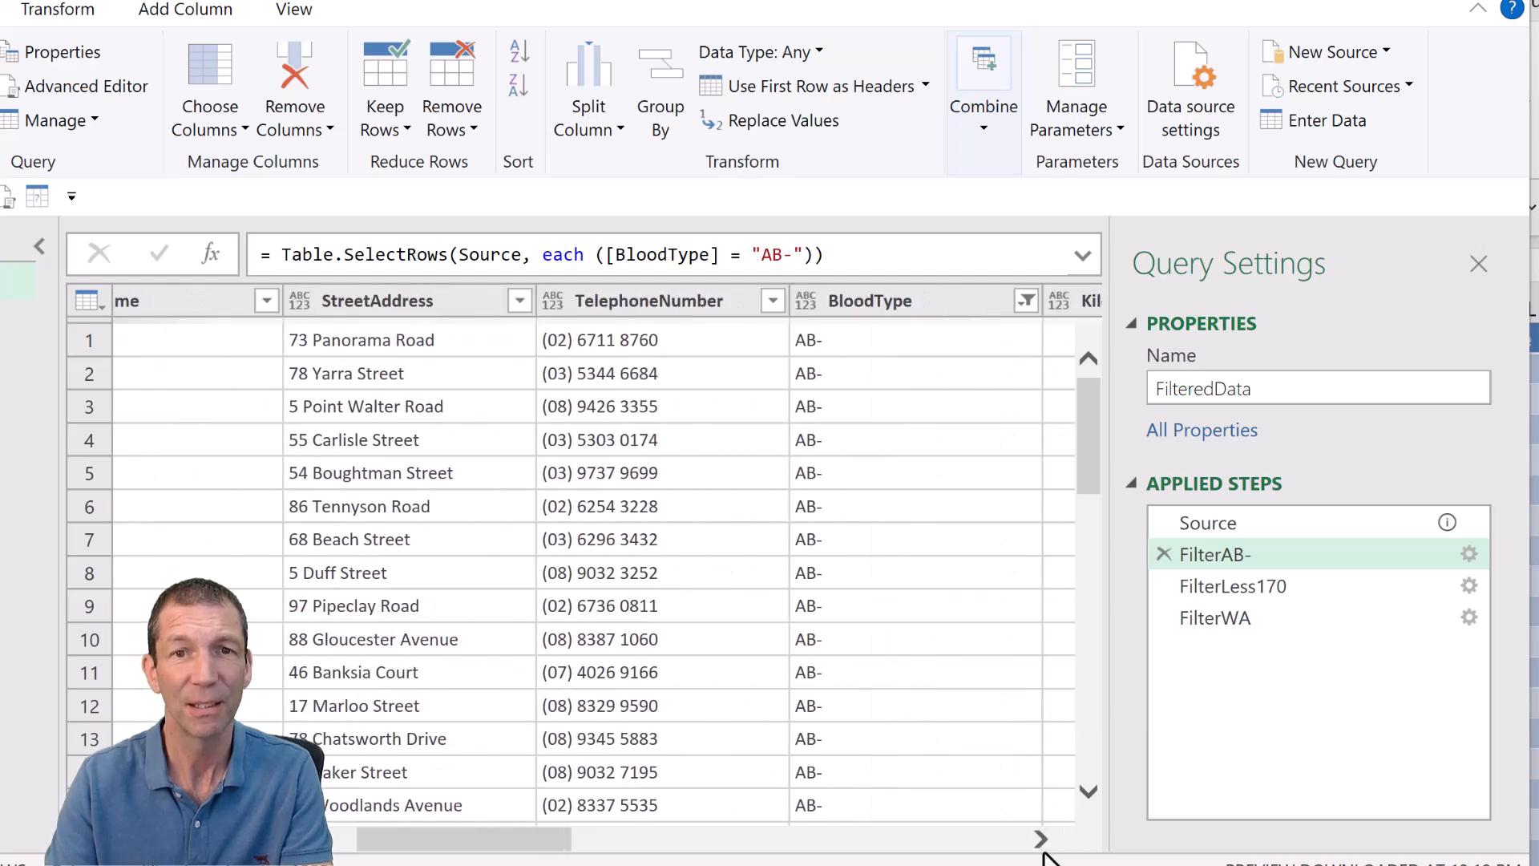
scroll(right, 3)
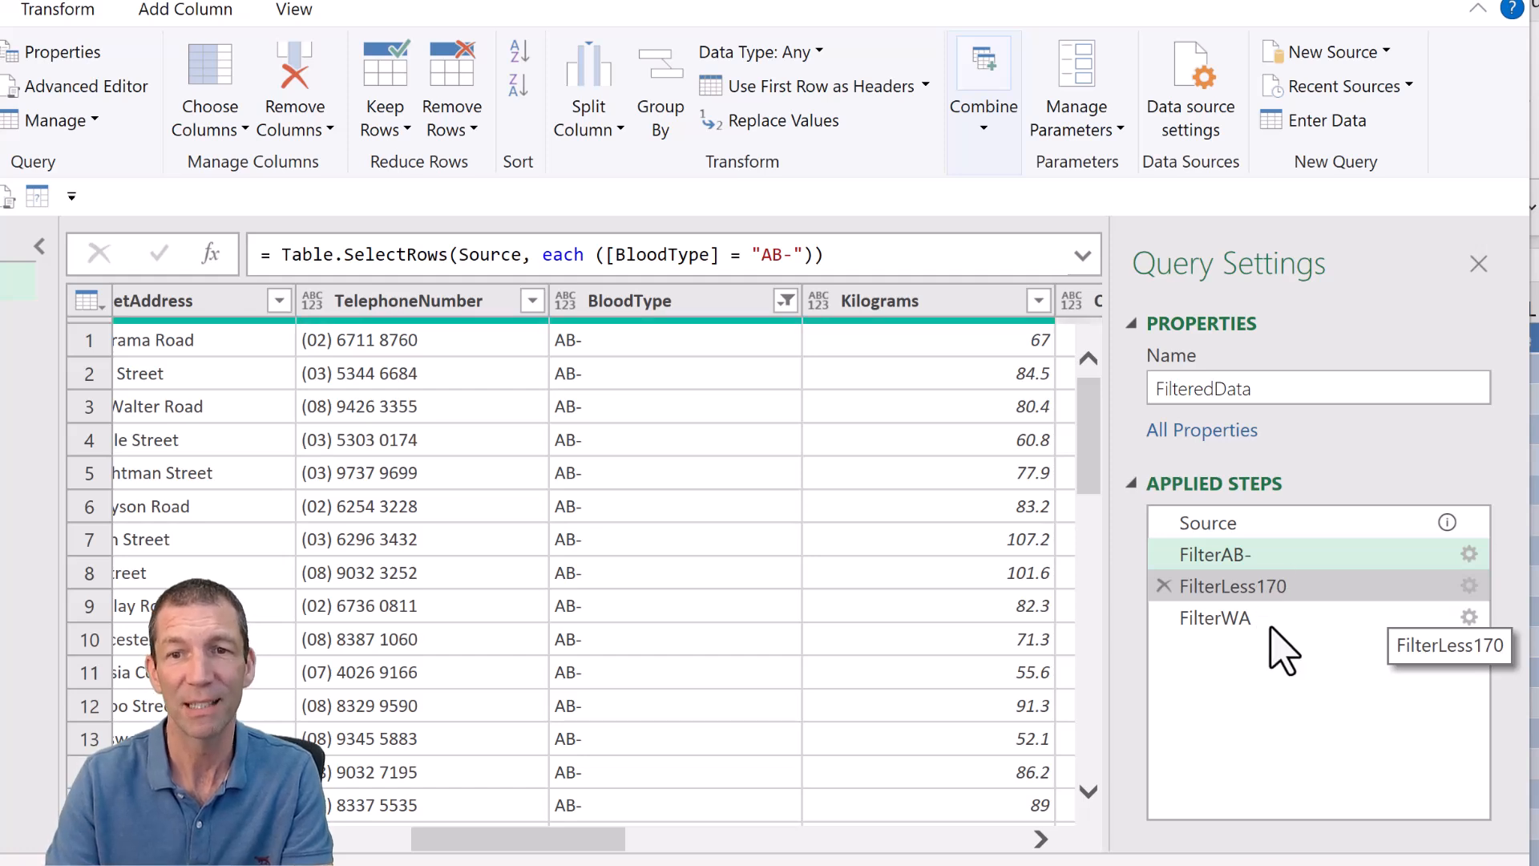
click(1231, 586)
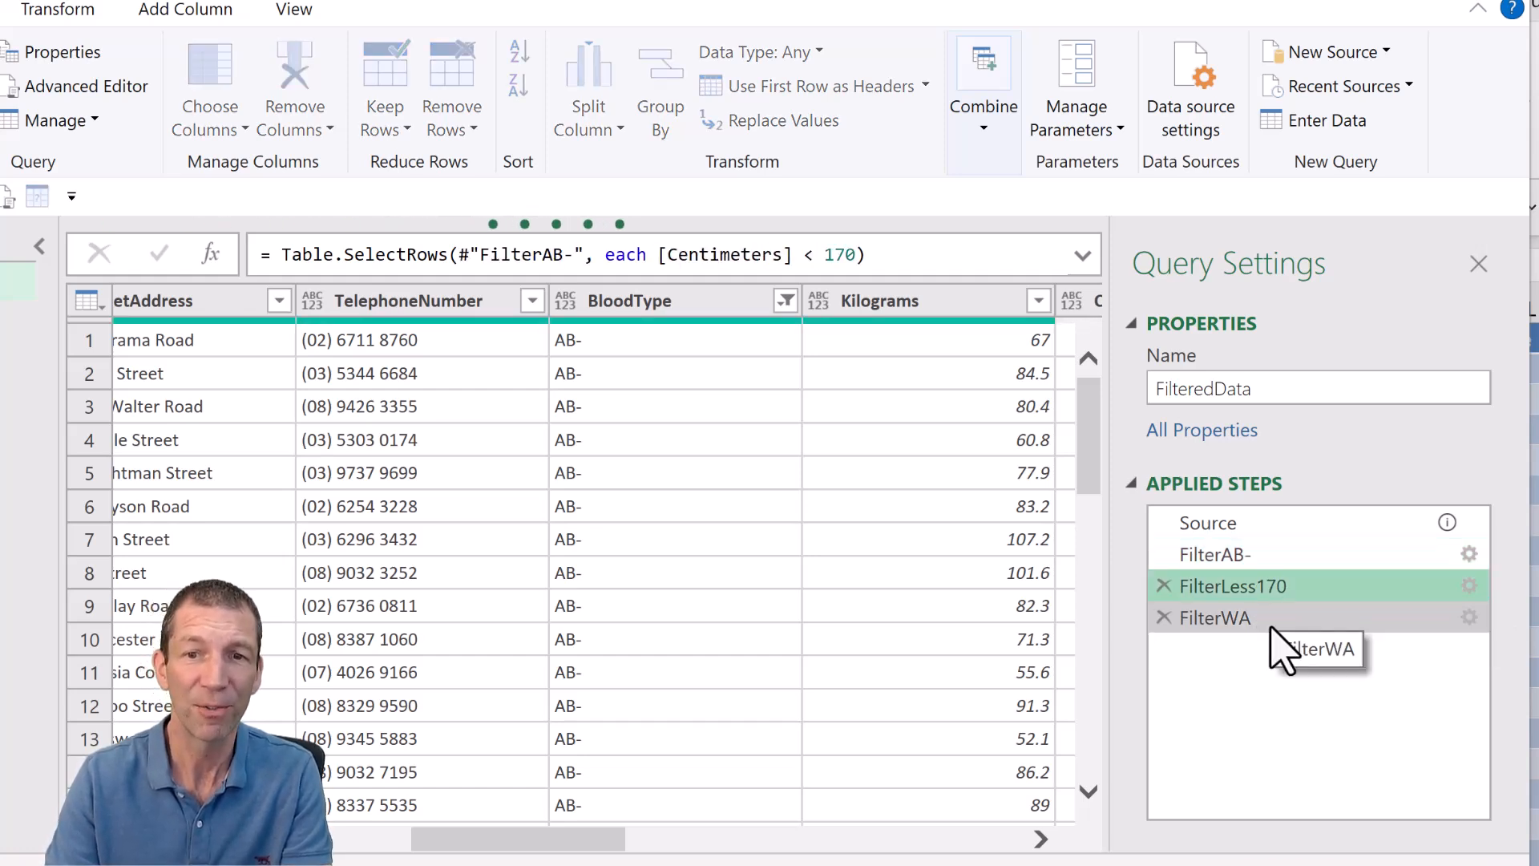
click(1213, 616)
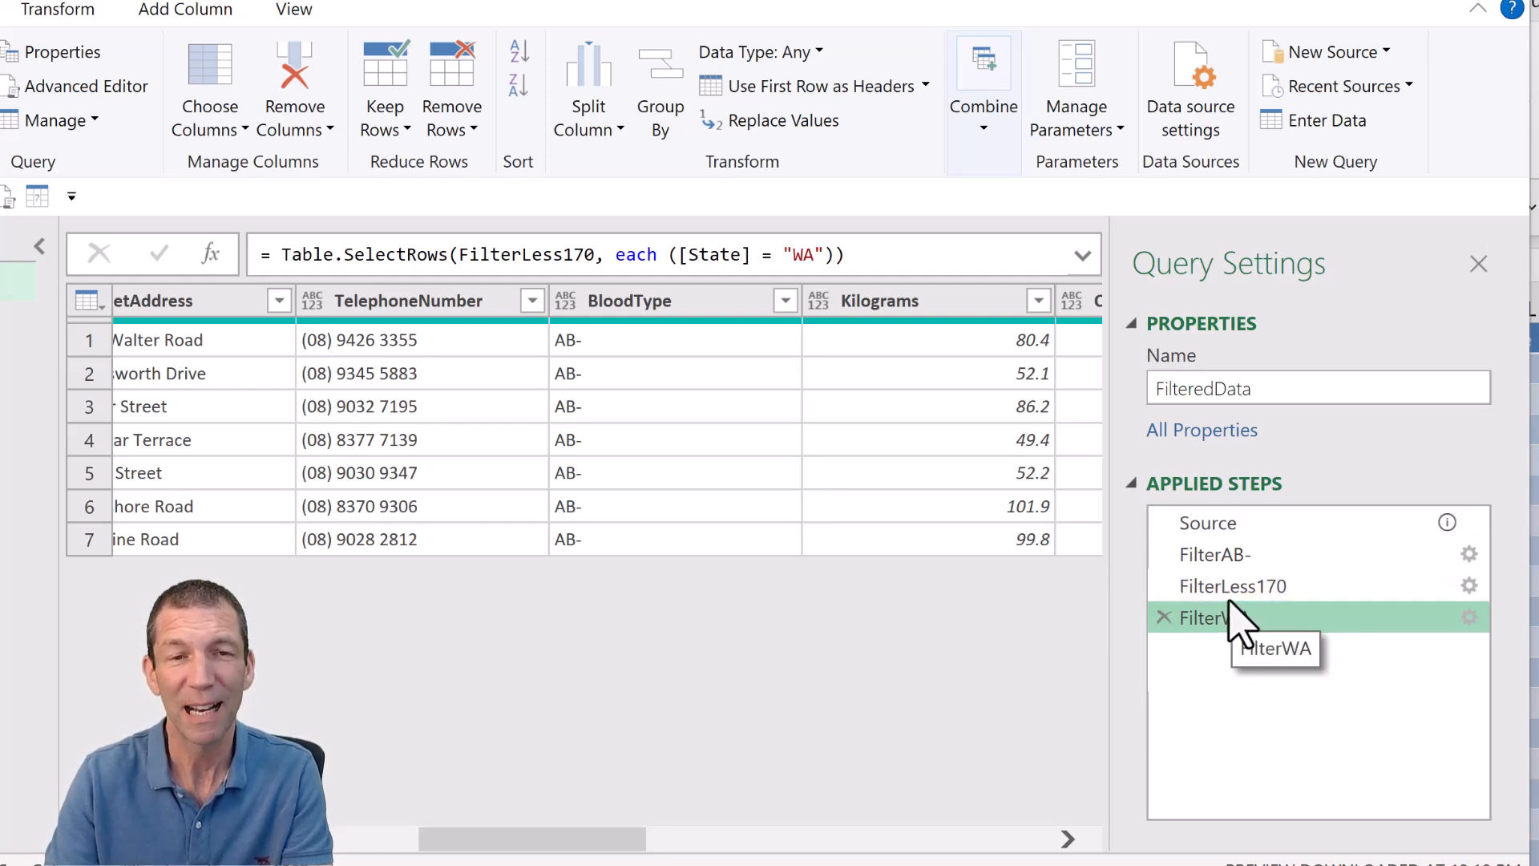
mouse_move(1266, 564)
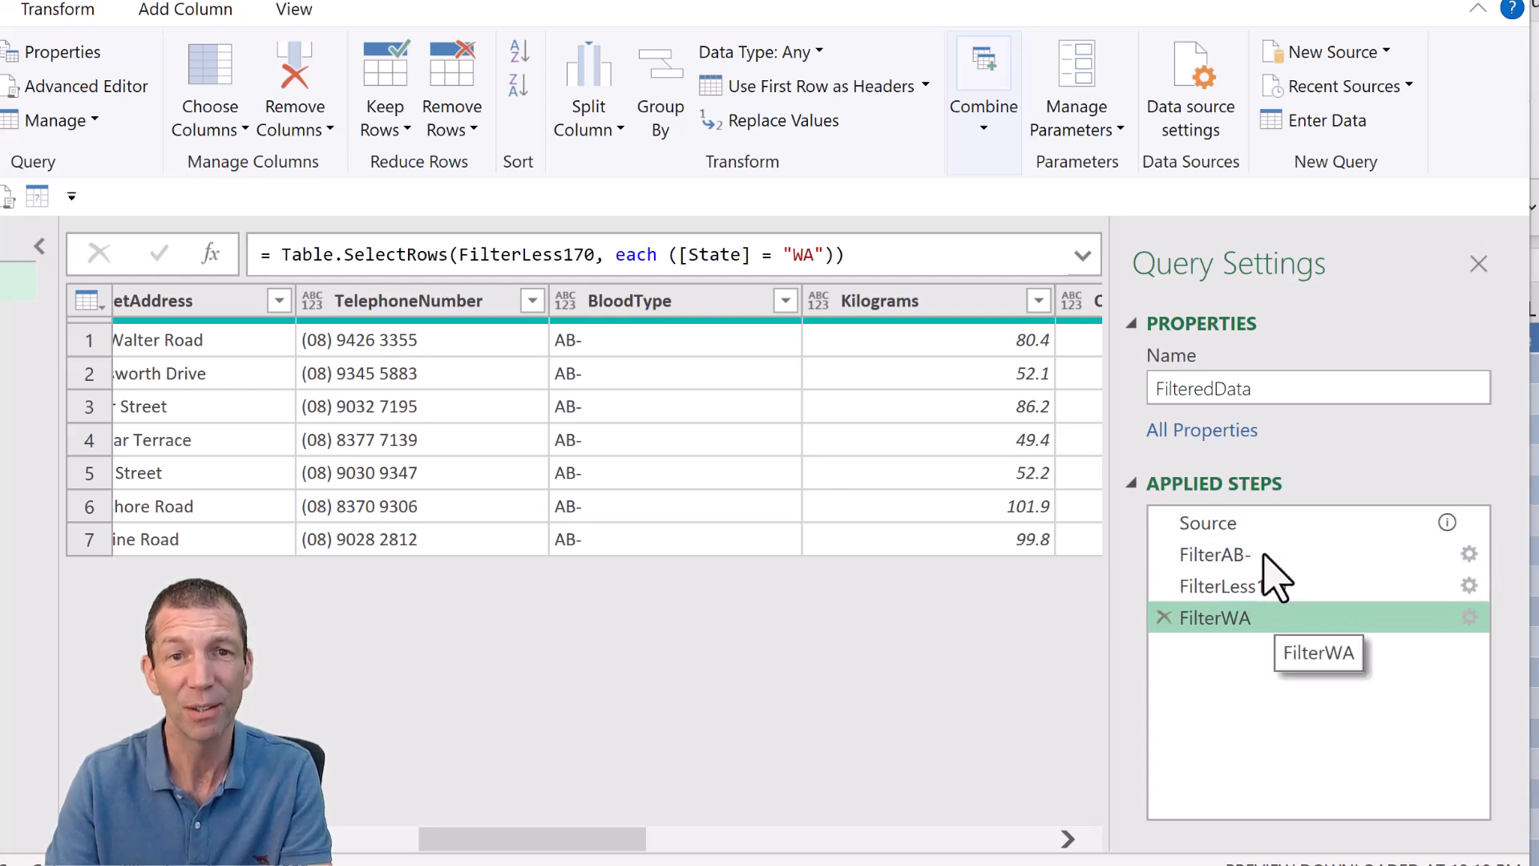
mouse_move(112, 103)
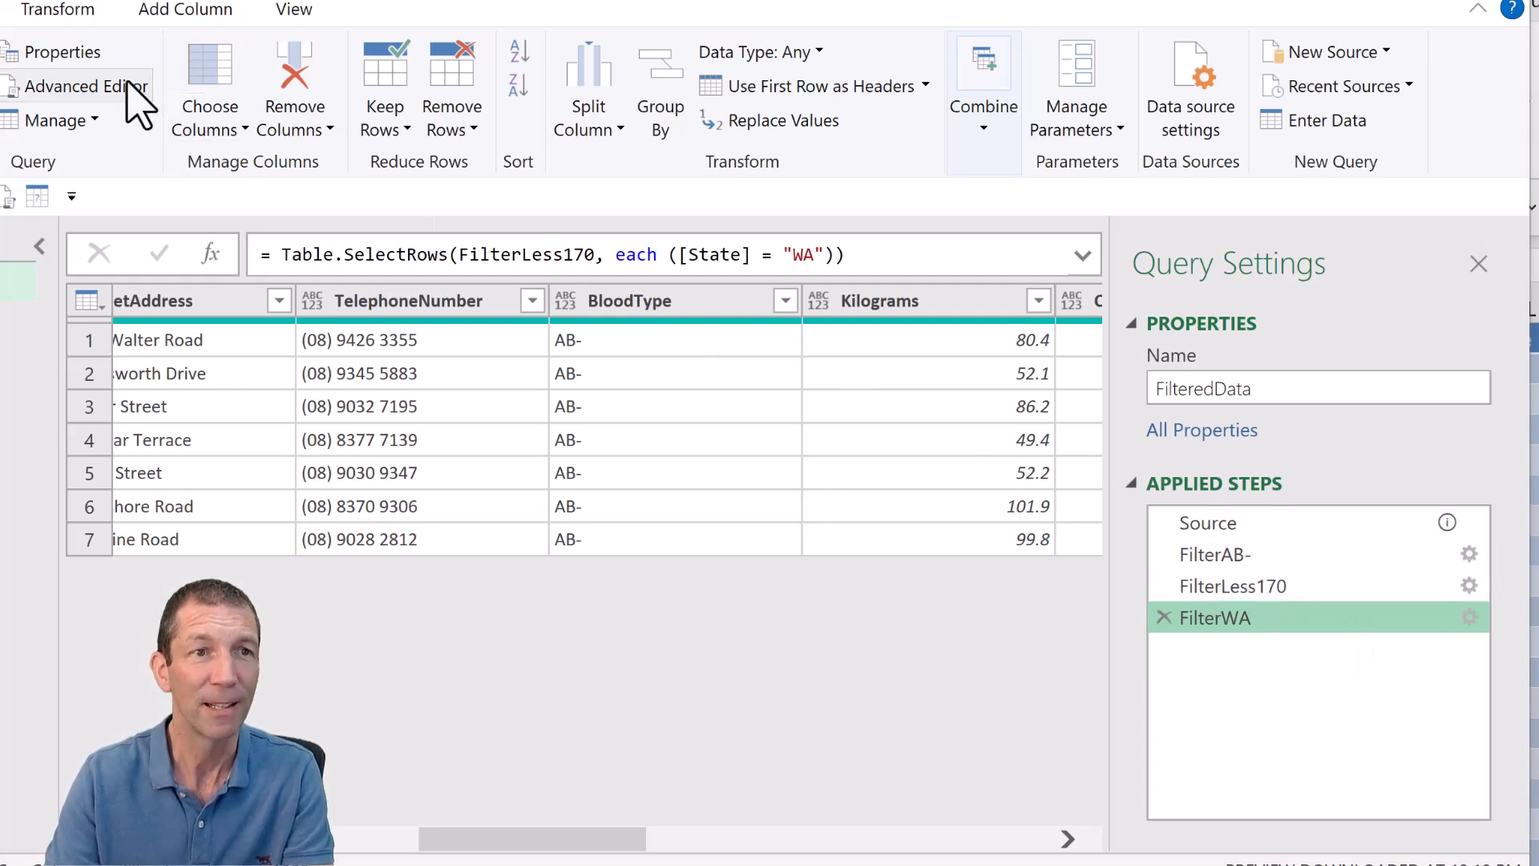
- Show FilteredData's full M code in the Advanced Editor
click(77, 85)
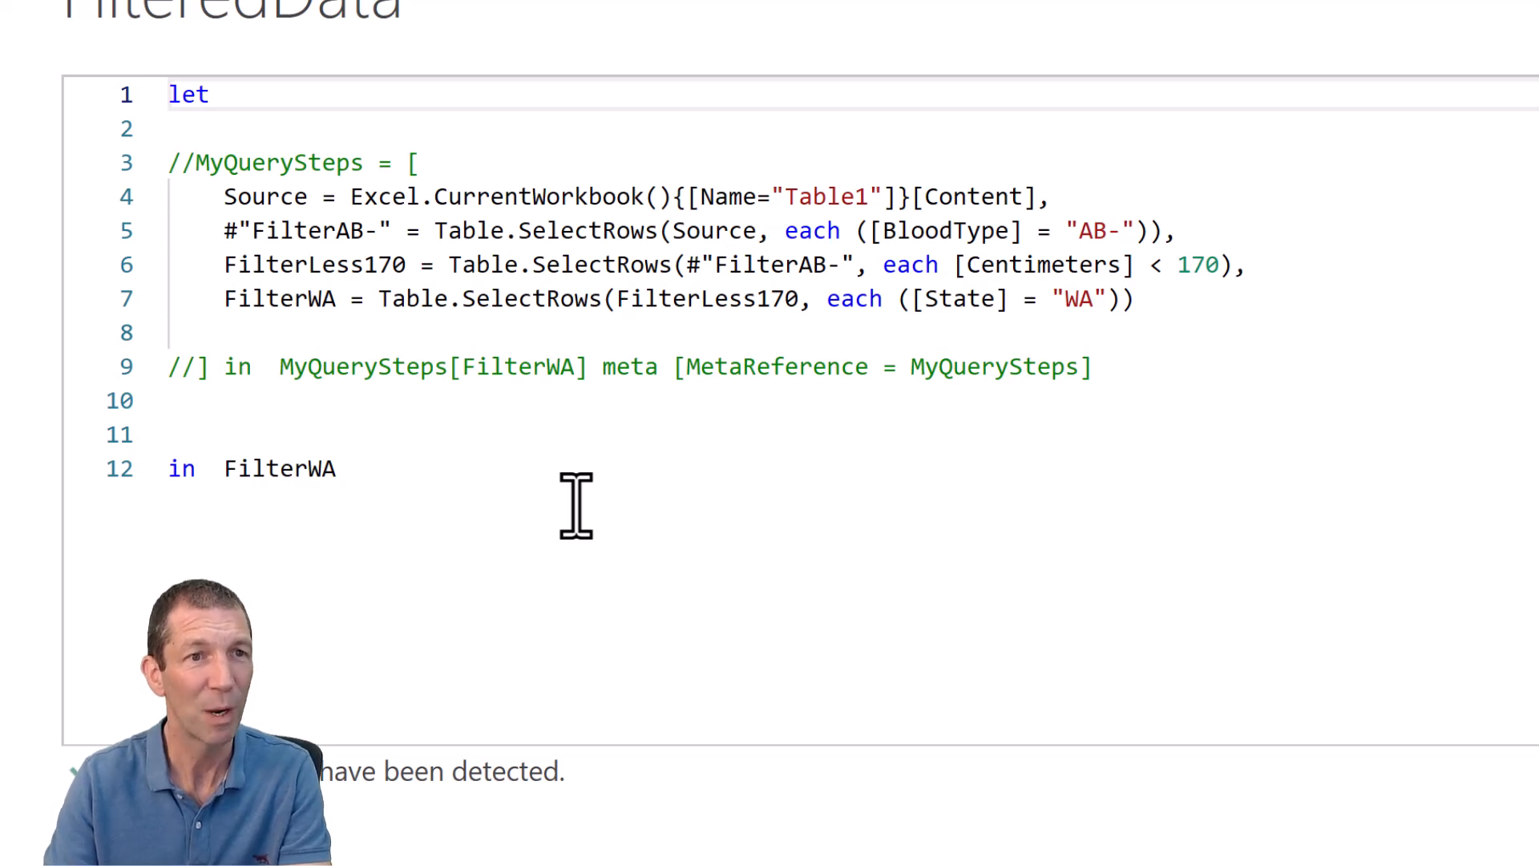
mouse_move(323, 265)
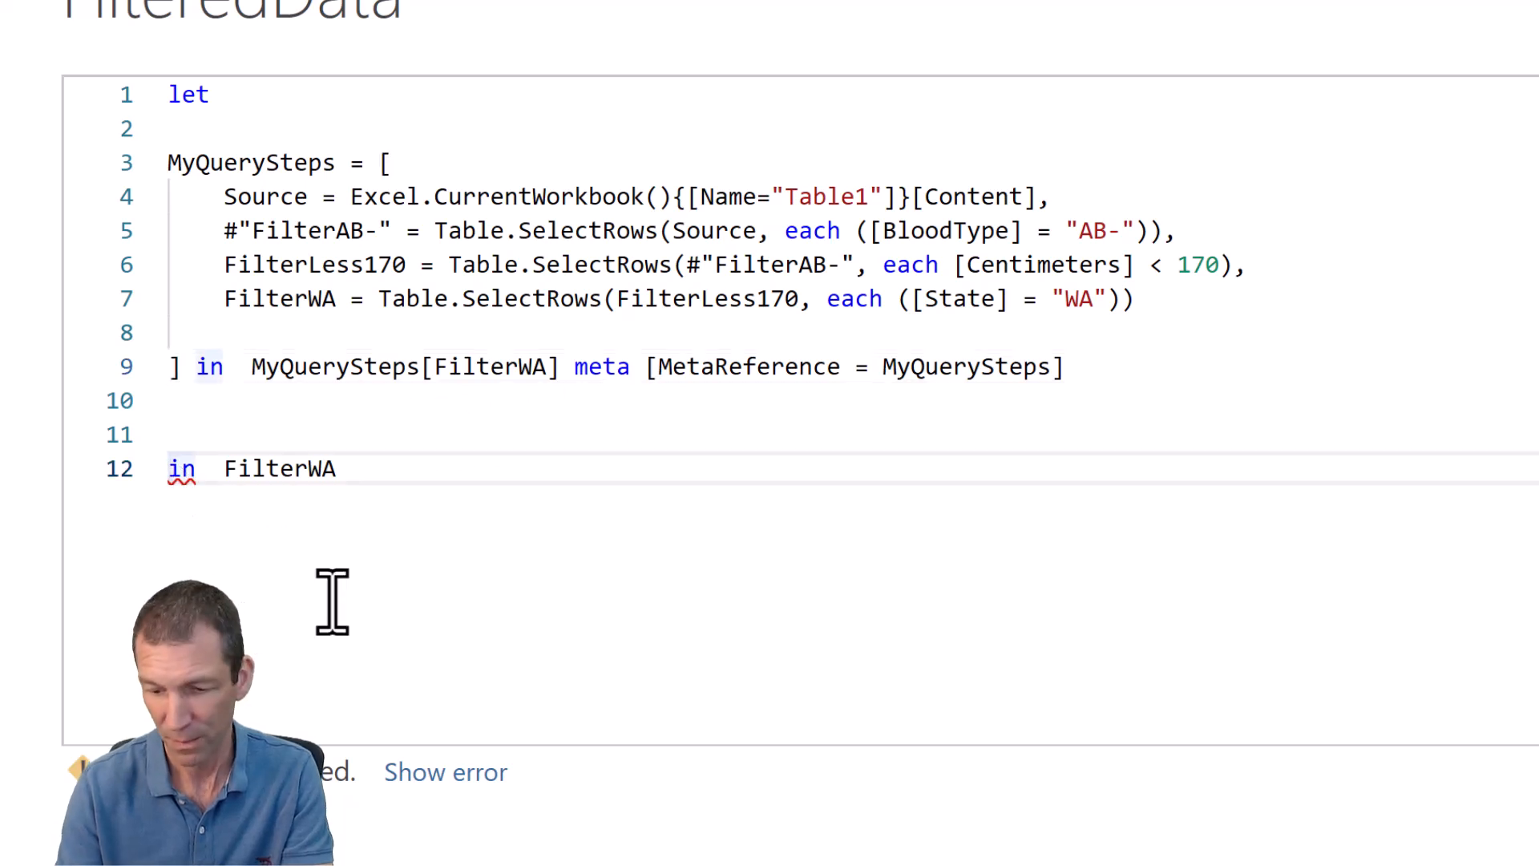
- Comment out the old final 'in FilterWA' line so the code has no syntax errors
text(//)
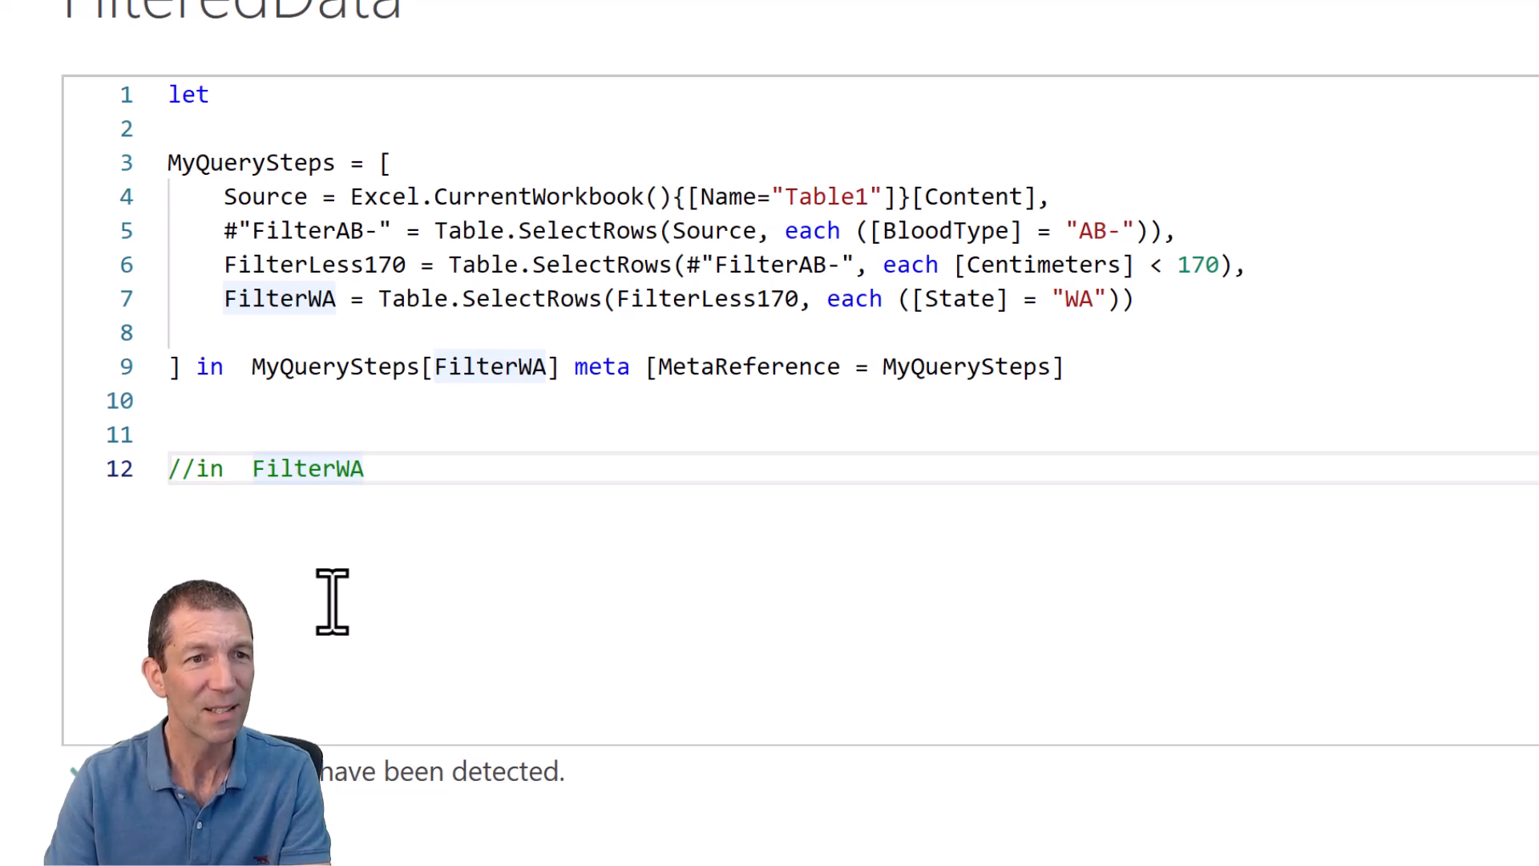
mouse_move(422, 264)
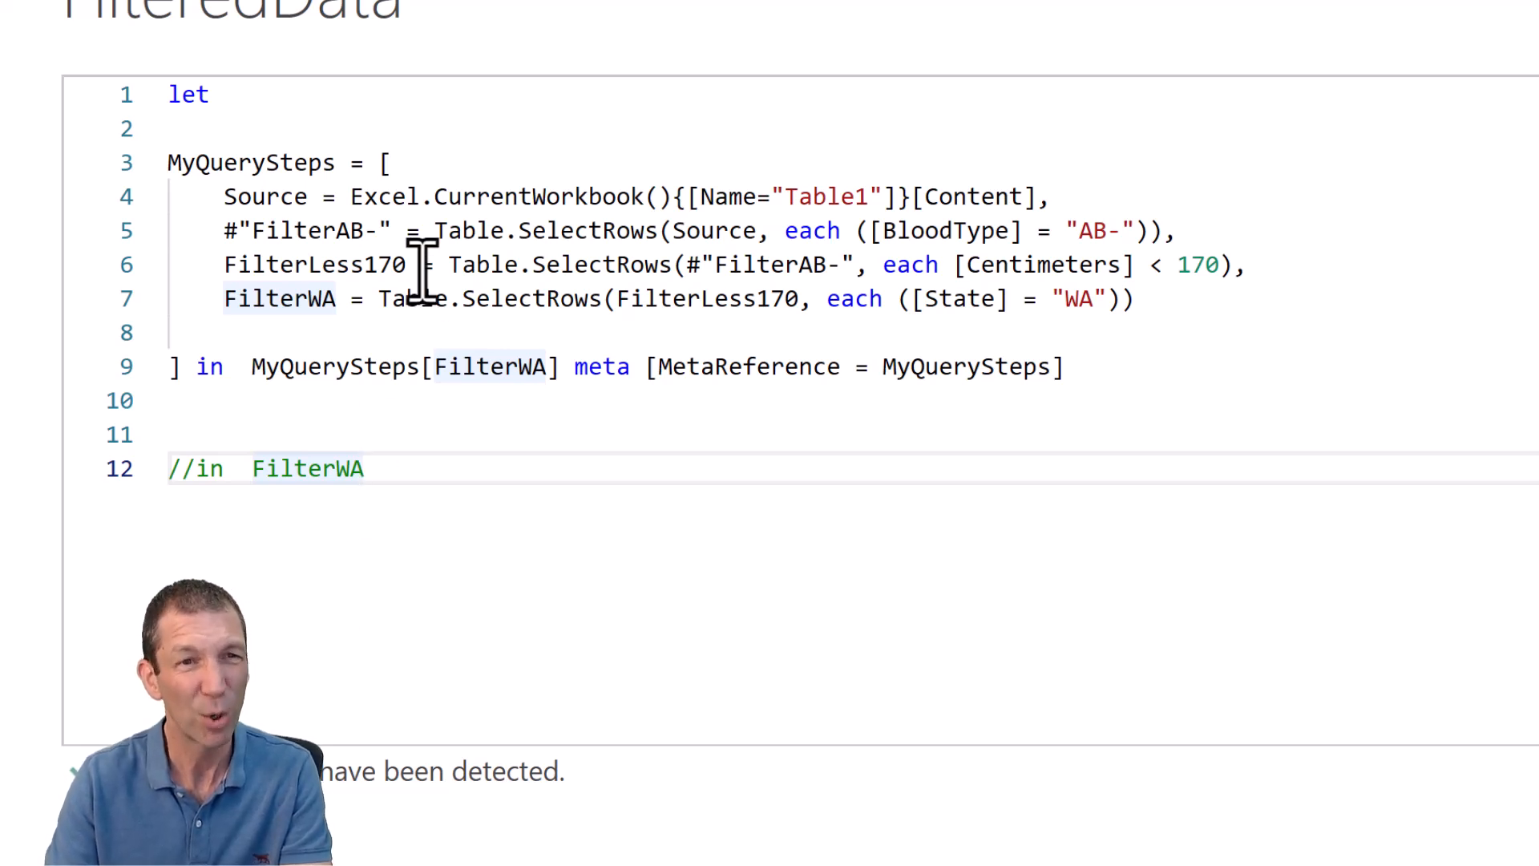
mouse_move(421, 264)
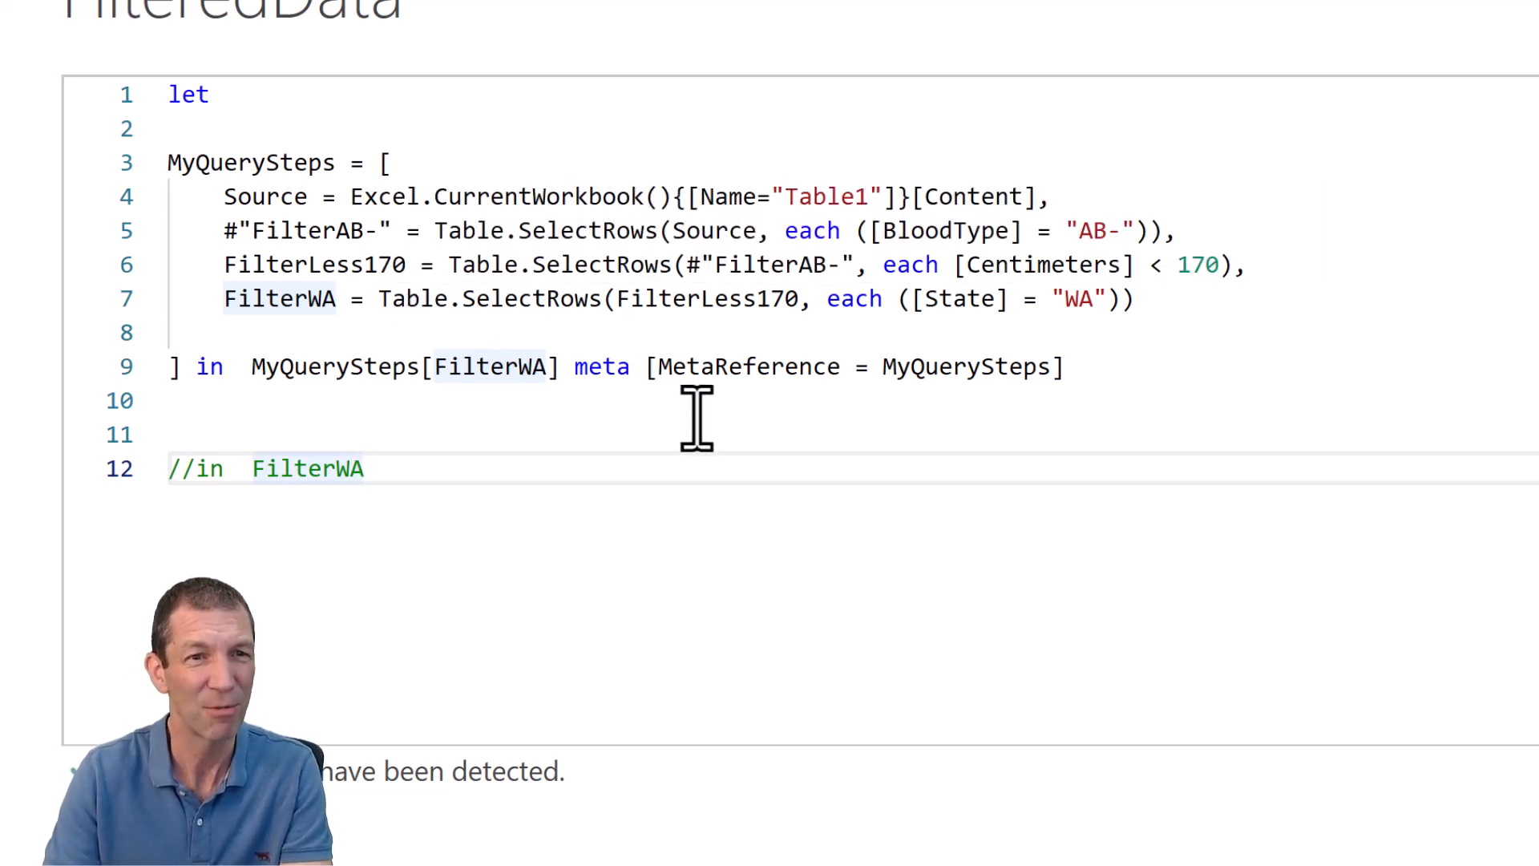
mouse_move(295, 366)
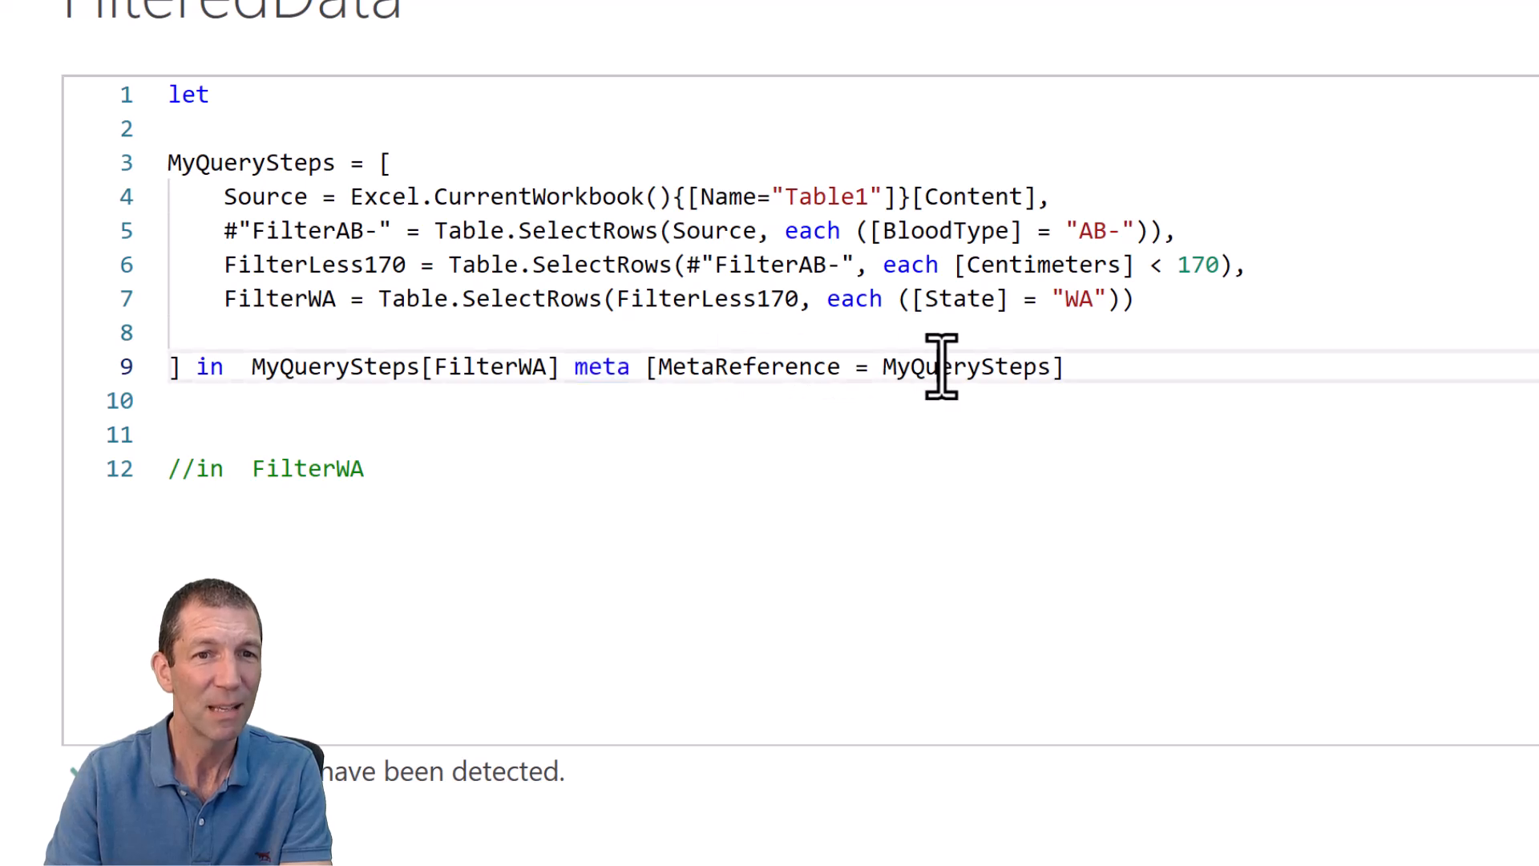
- Highlight the MyQuerySteps record name and MetaReference field name in the code without changing it
double_click(972, 365)
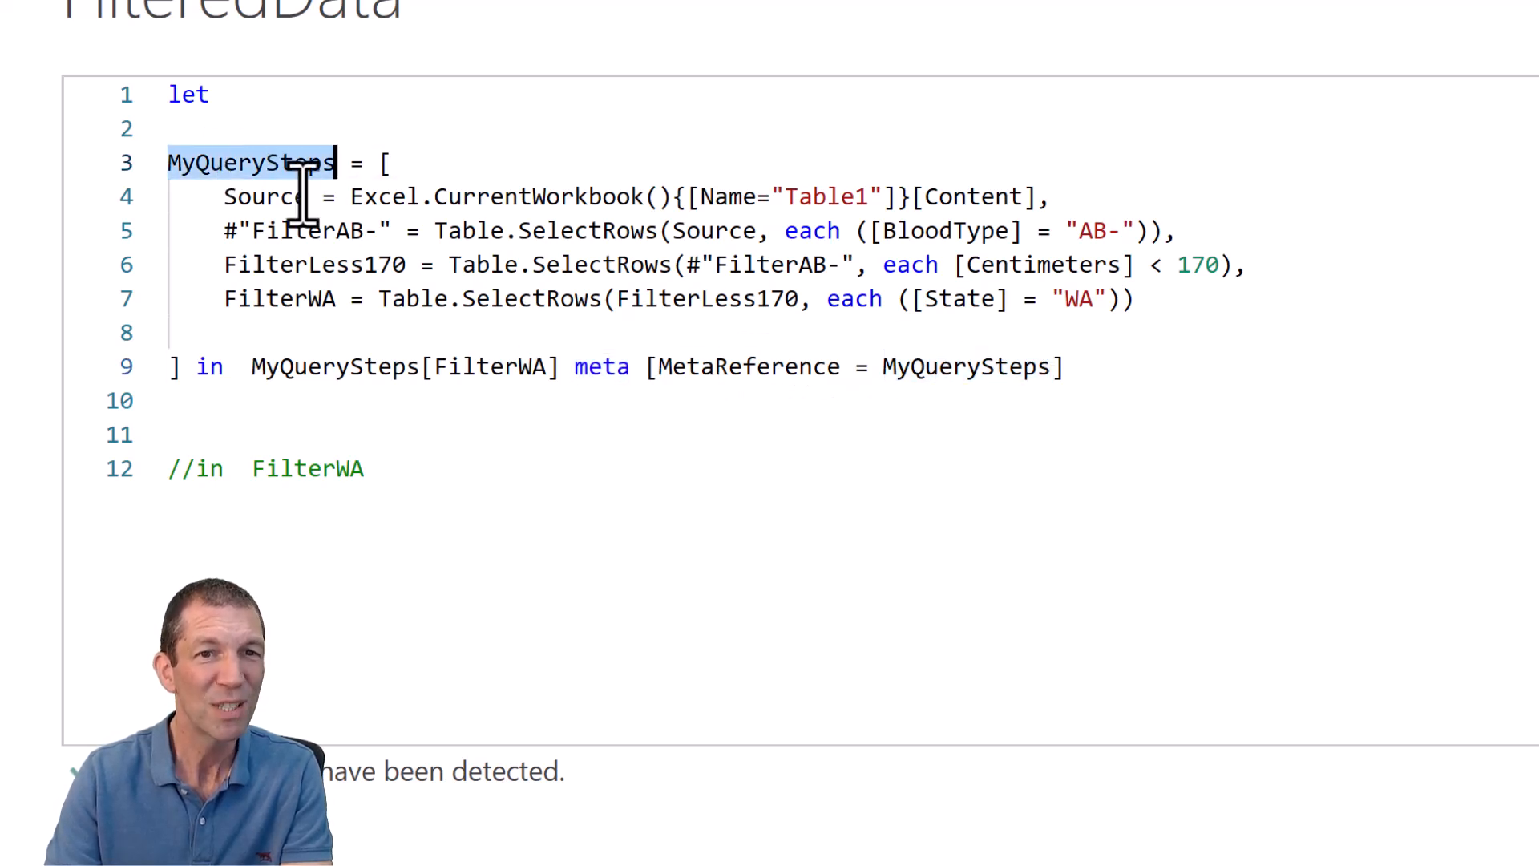
double_click(747, 365)
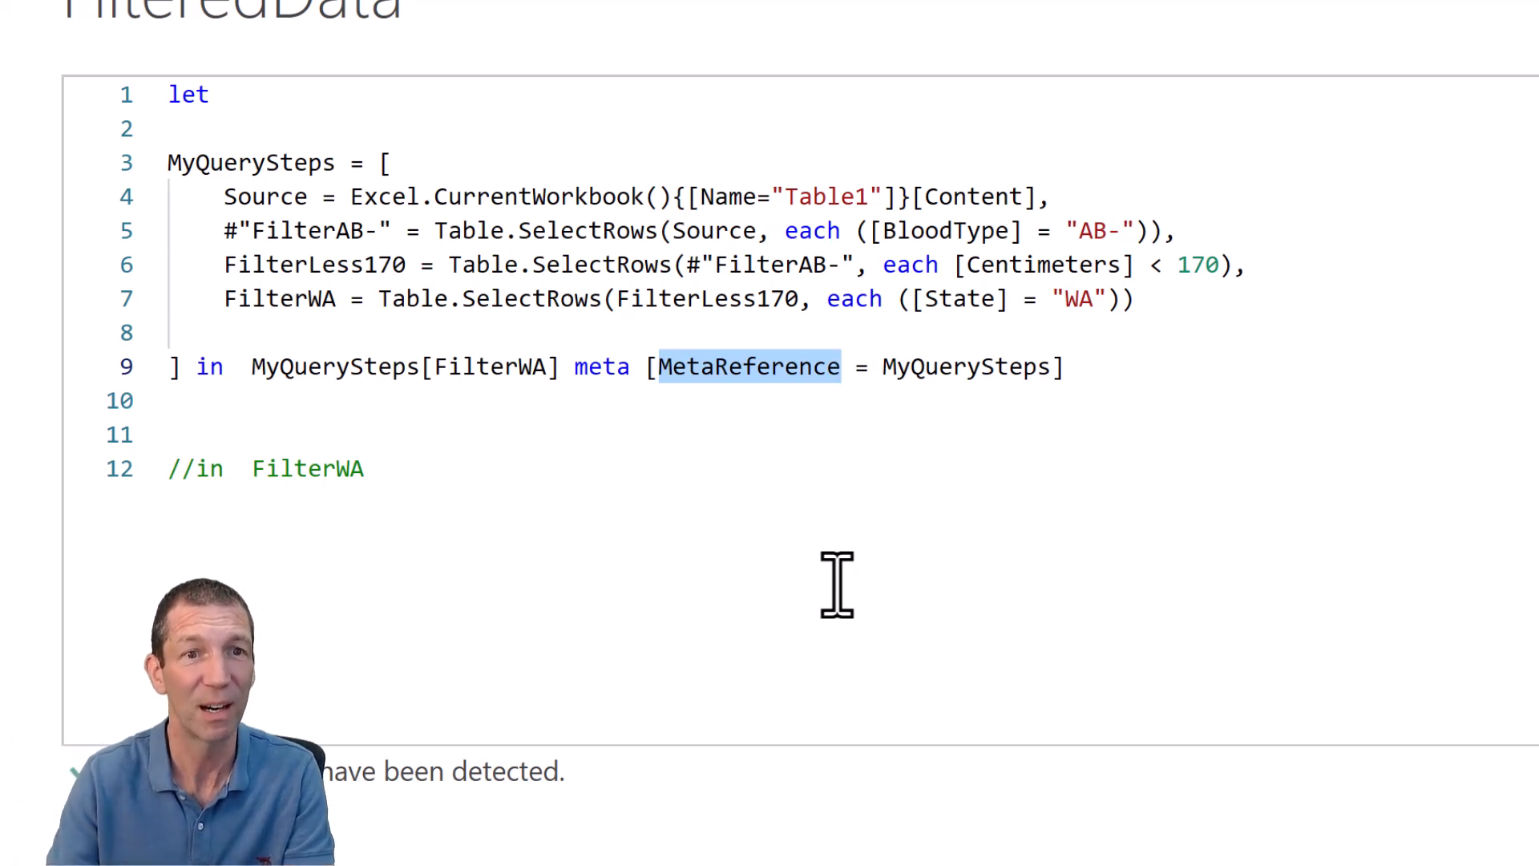
click(366, 468)
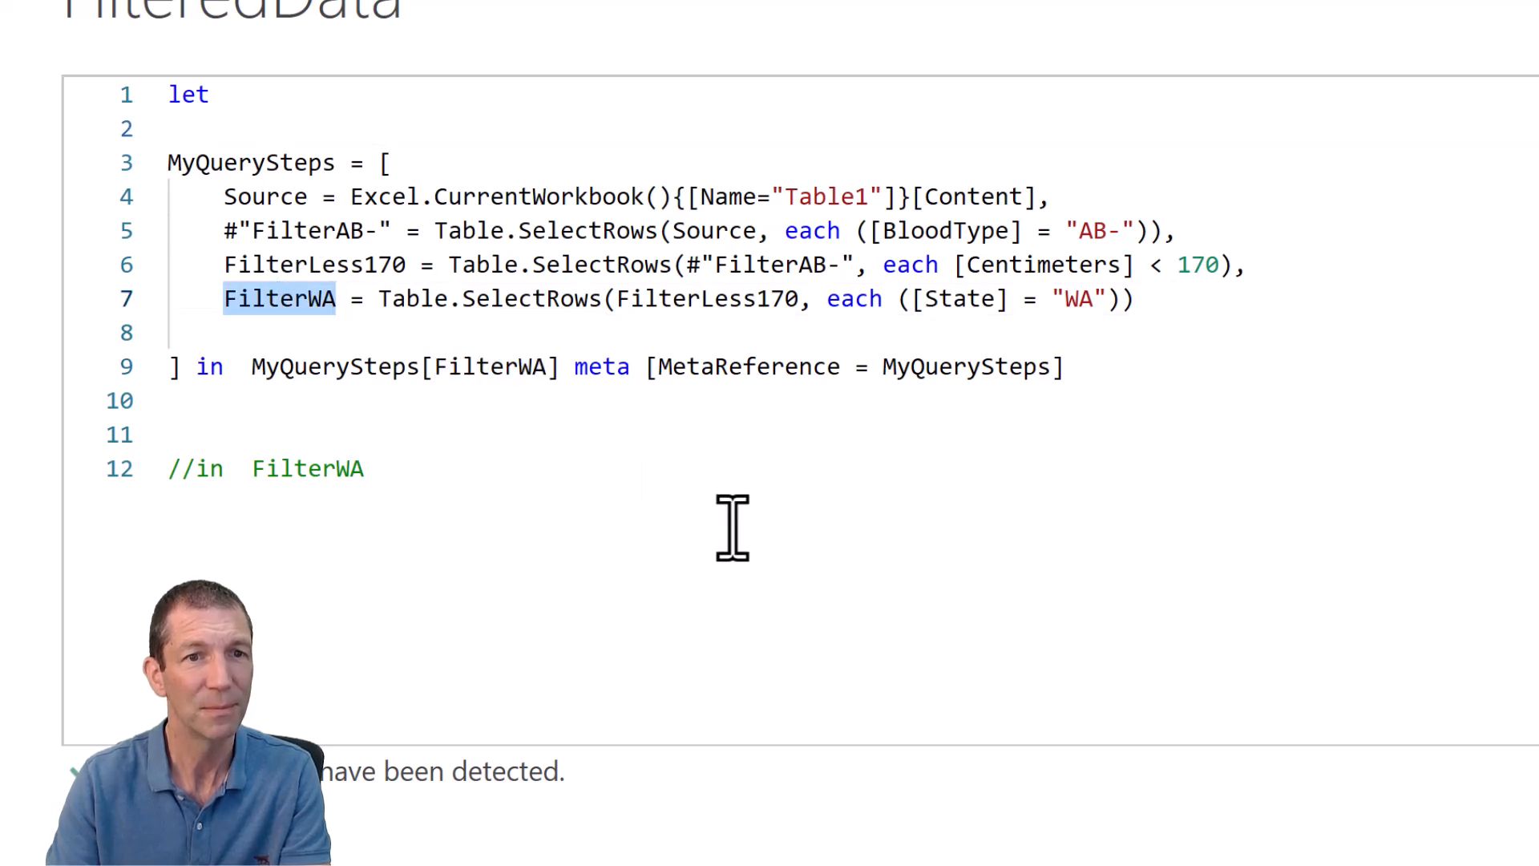
double_click(967, 365)
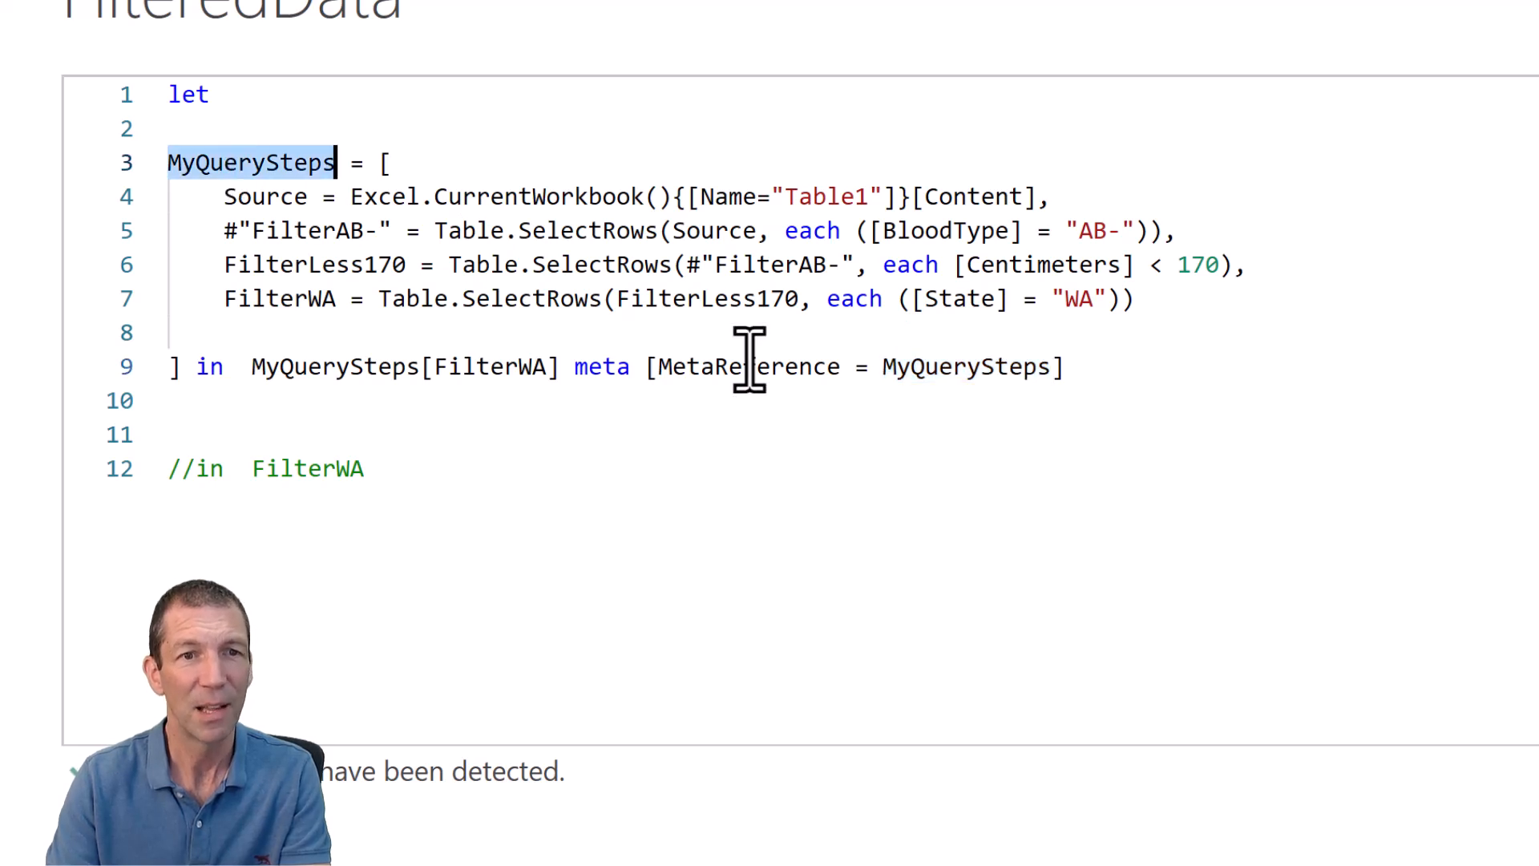
double_click(749, 366)
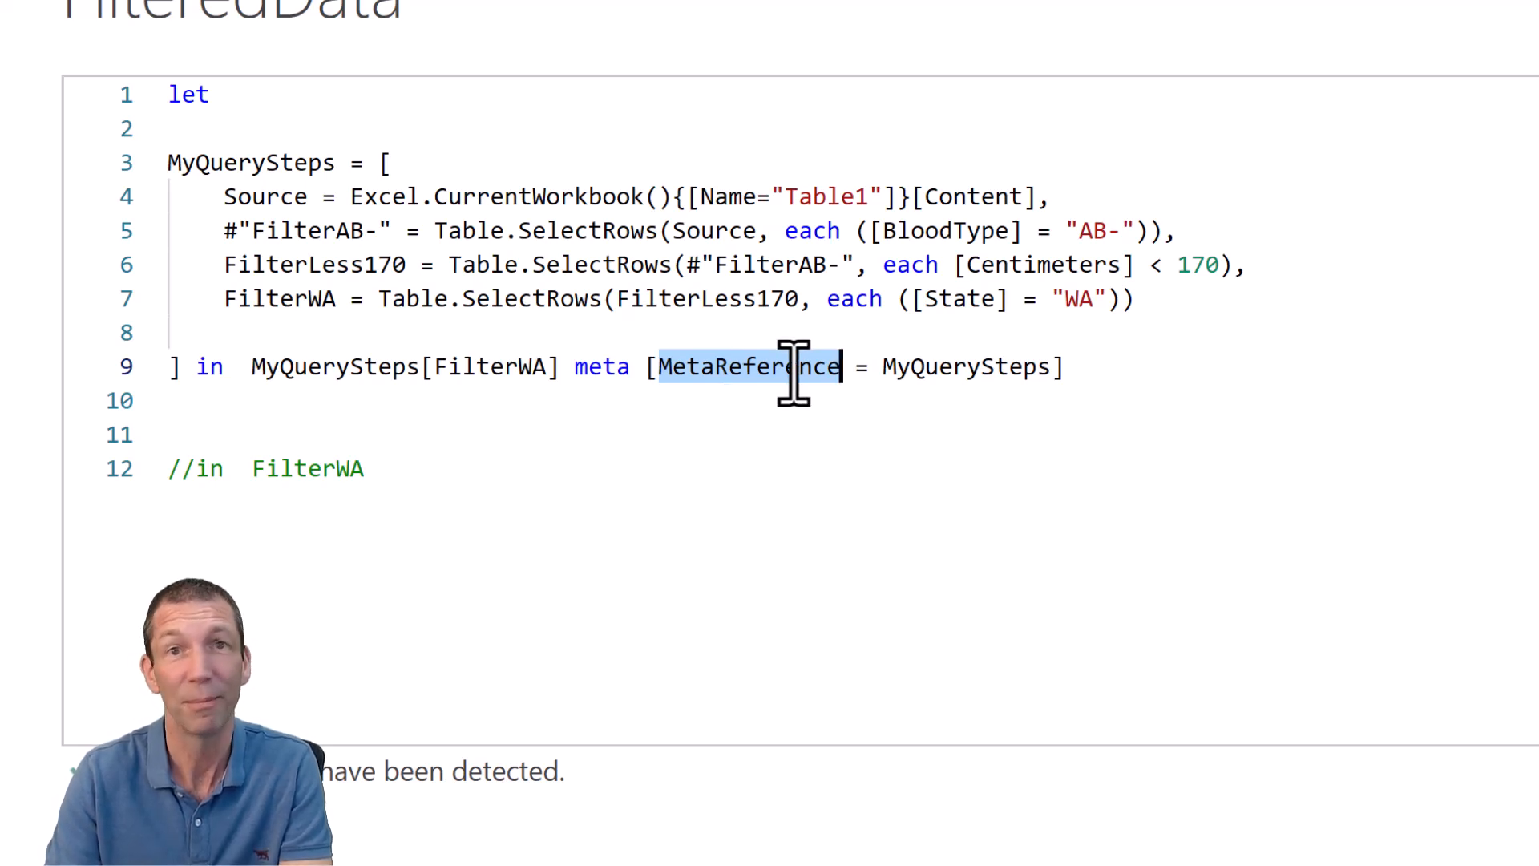
mouse_move(849, 300)
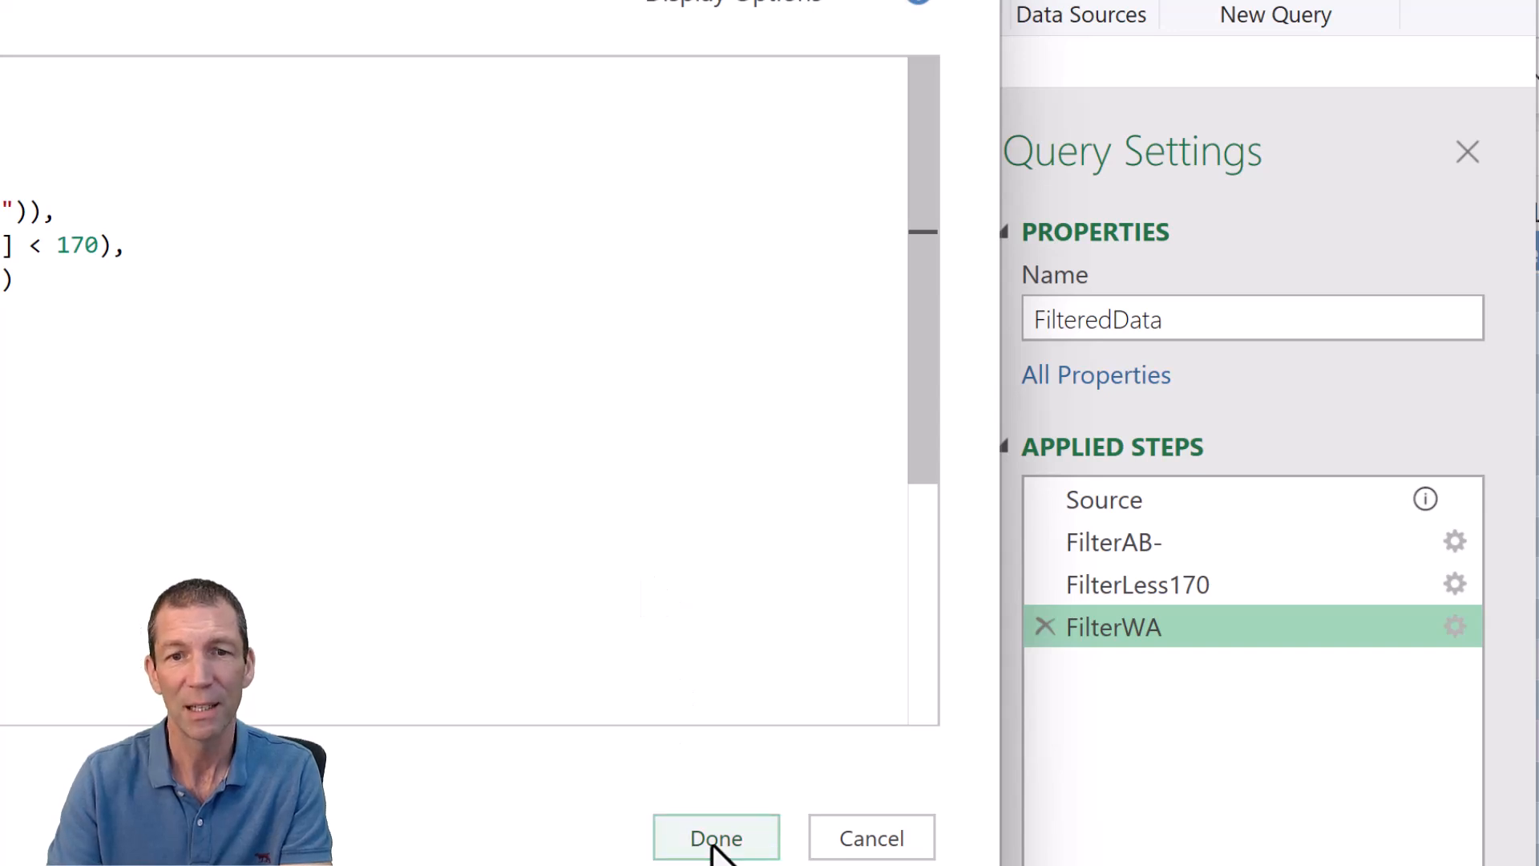
- Apply the edited code so FilteredData shows its AB- rows as one applied step
click(715, 838)
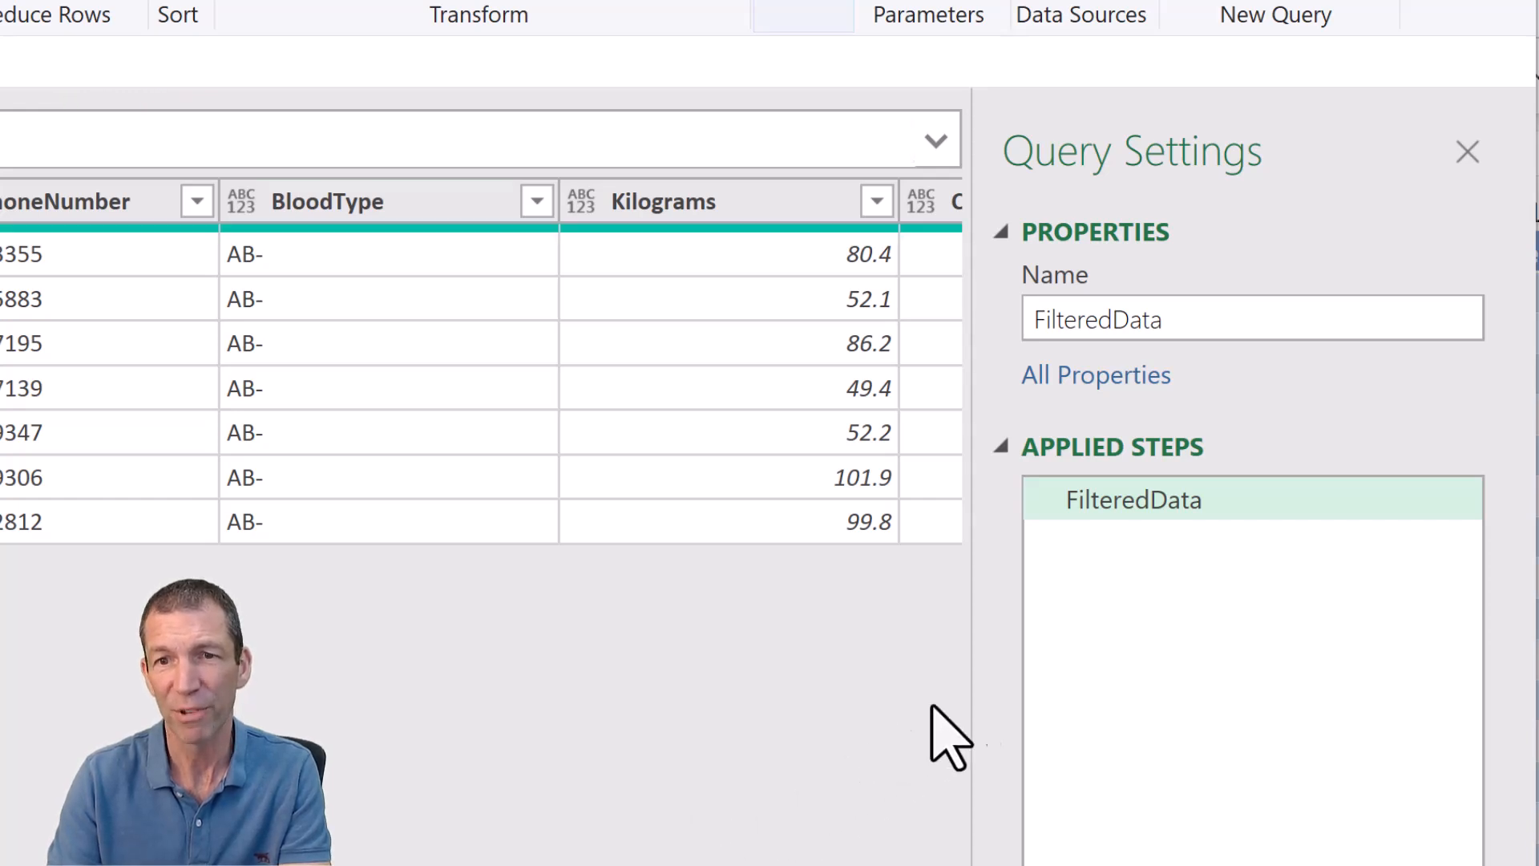
mouse_move(1267, 535)
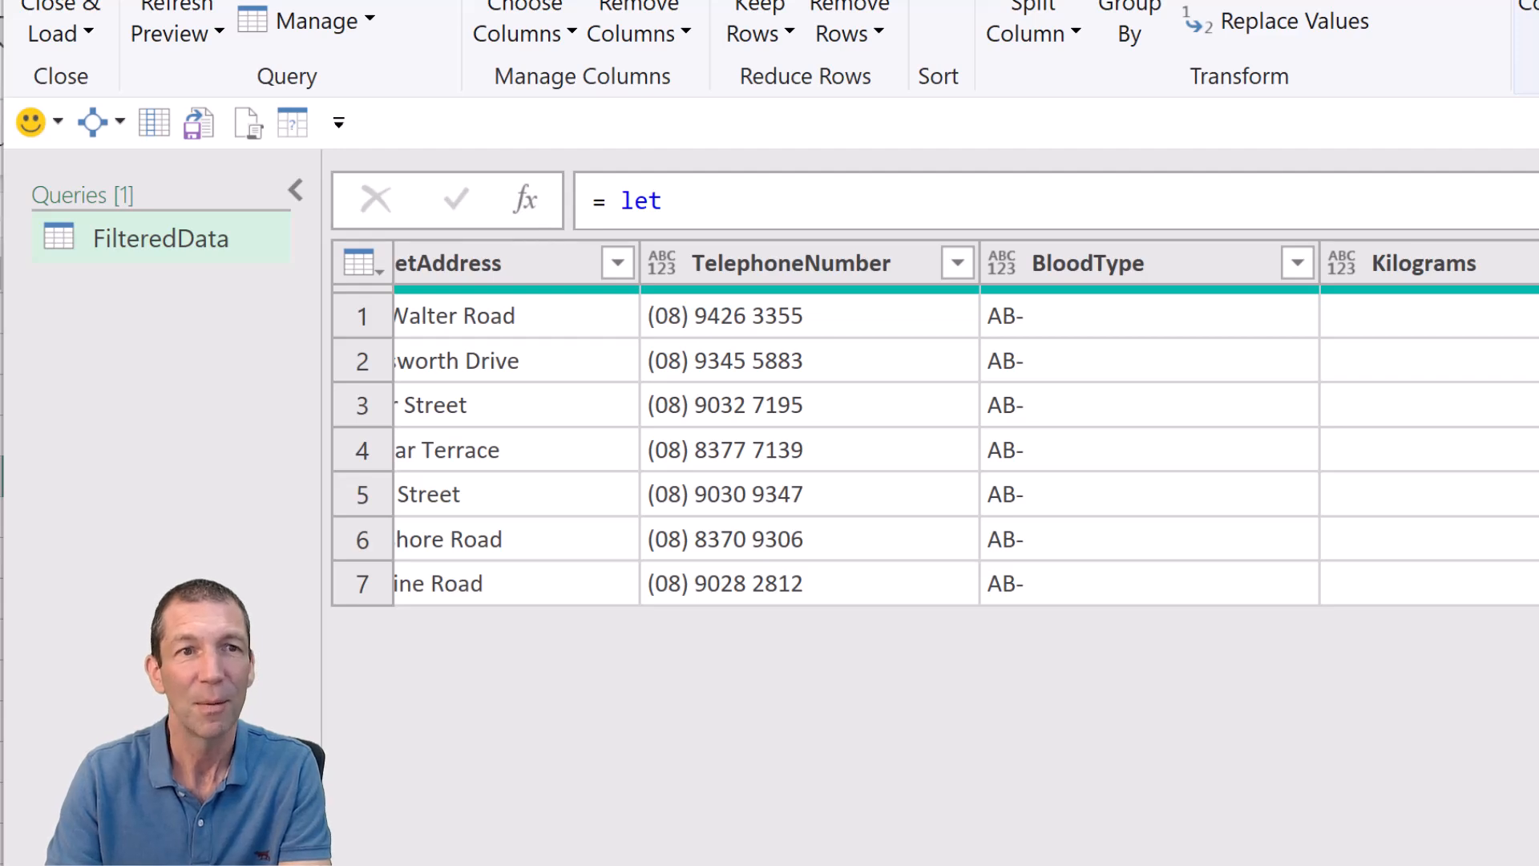
mouse_move(1393, 514)
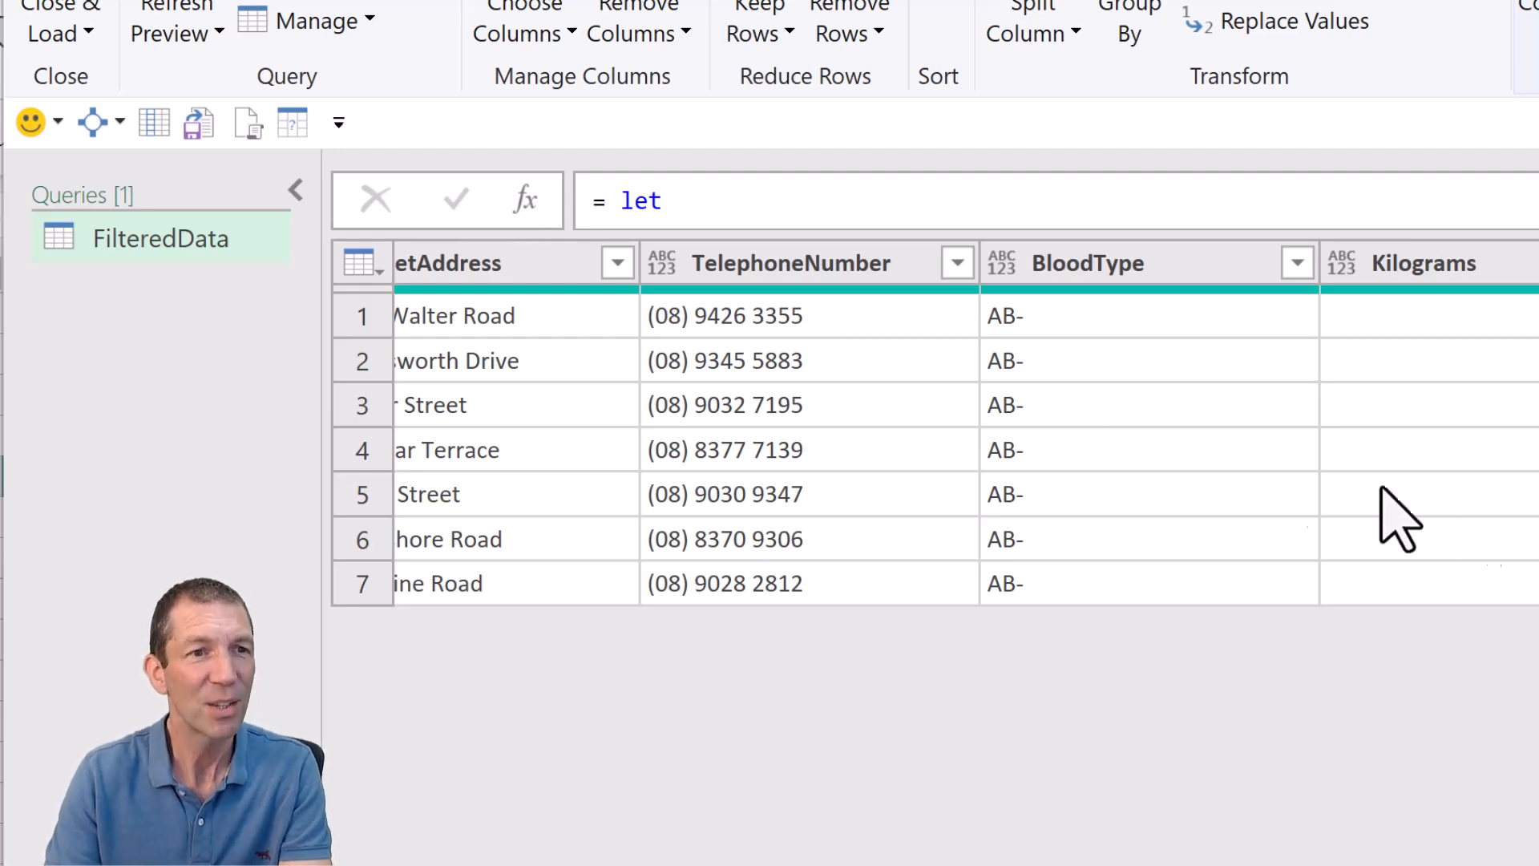
- Reference FilteredData as a new query with formula = Value.Metadata( FilteredData)
right_click(160, 238)
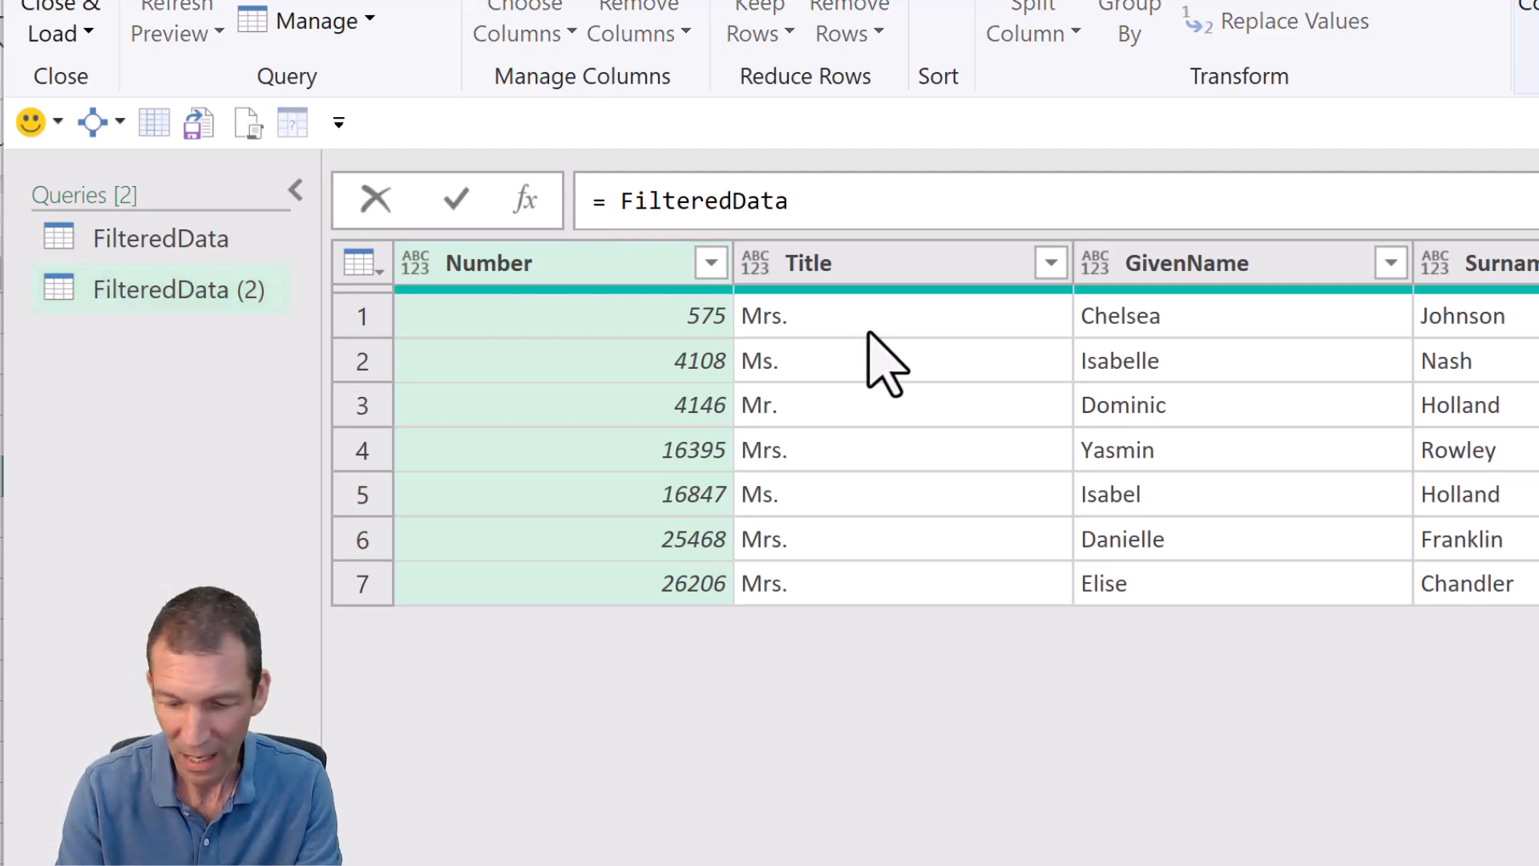
text(meta)
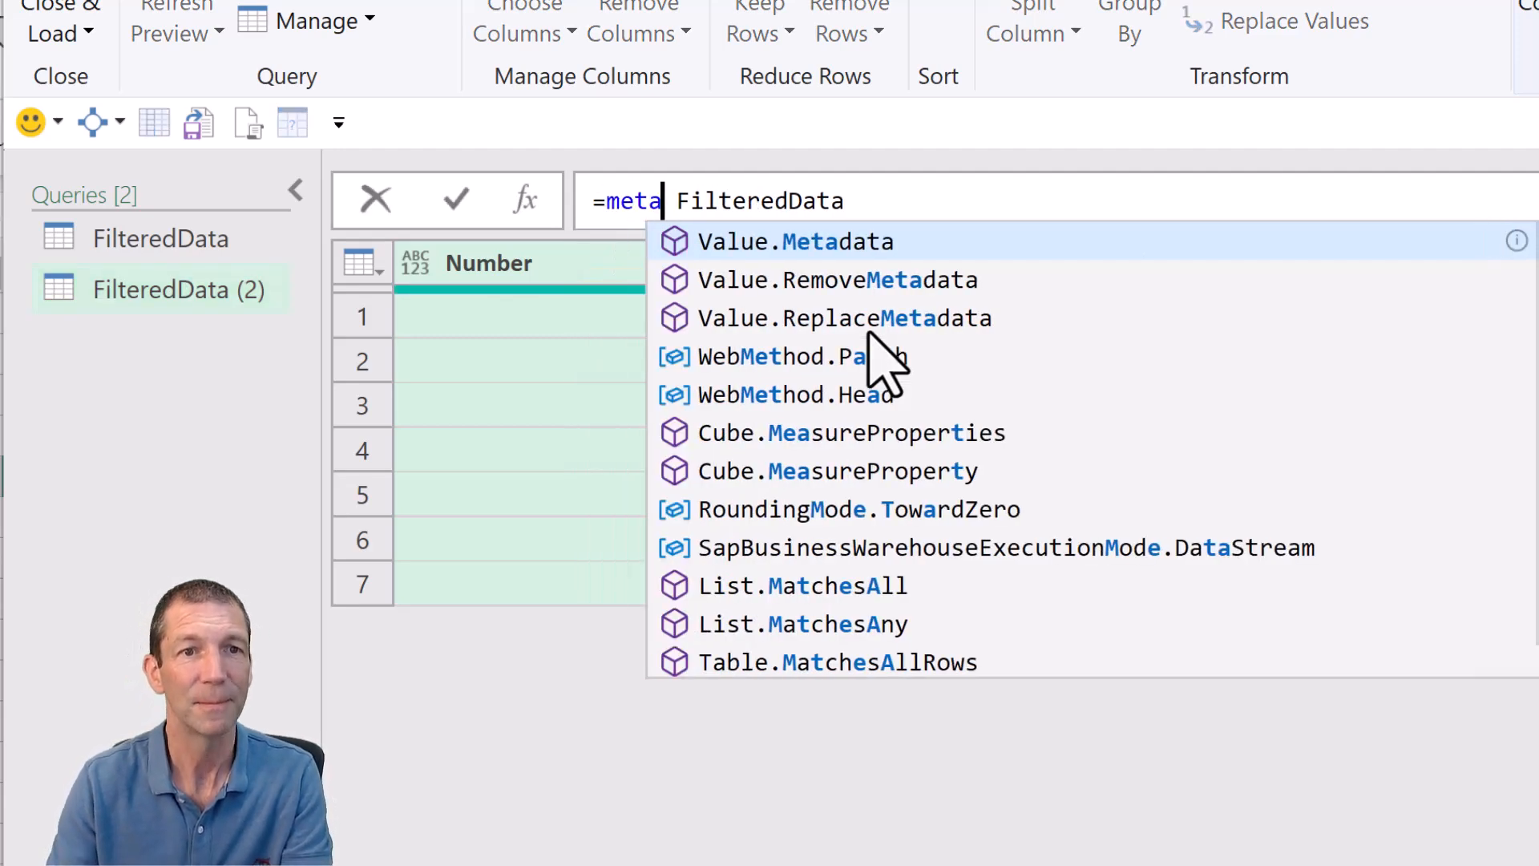
click(795, 242)
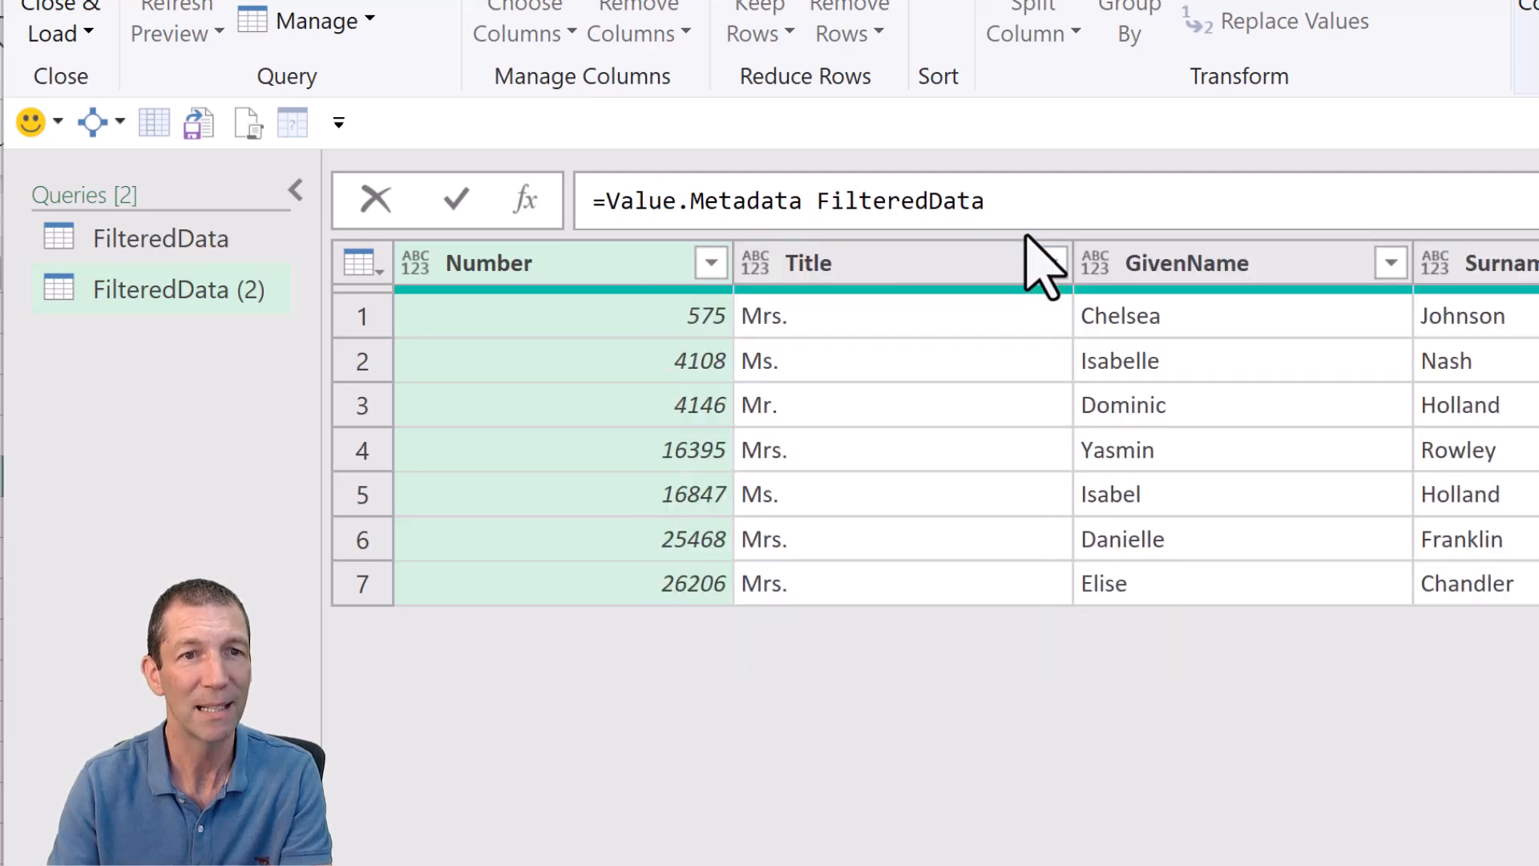
click(803, 200)
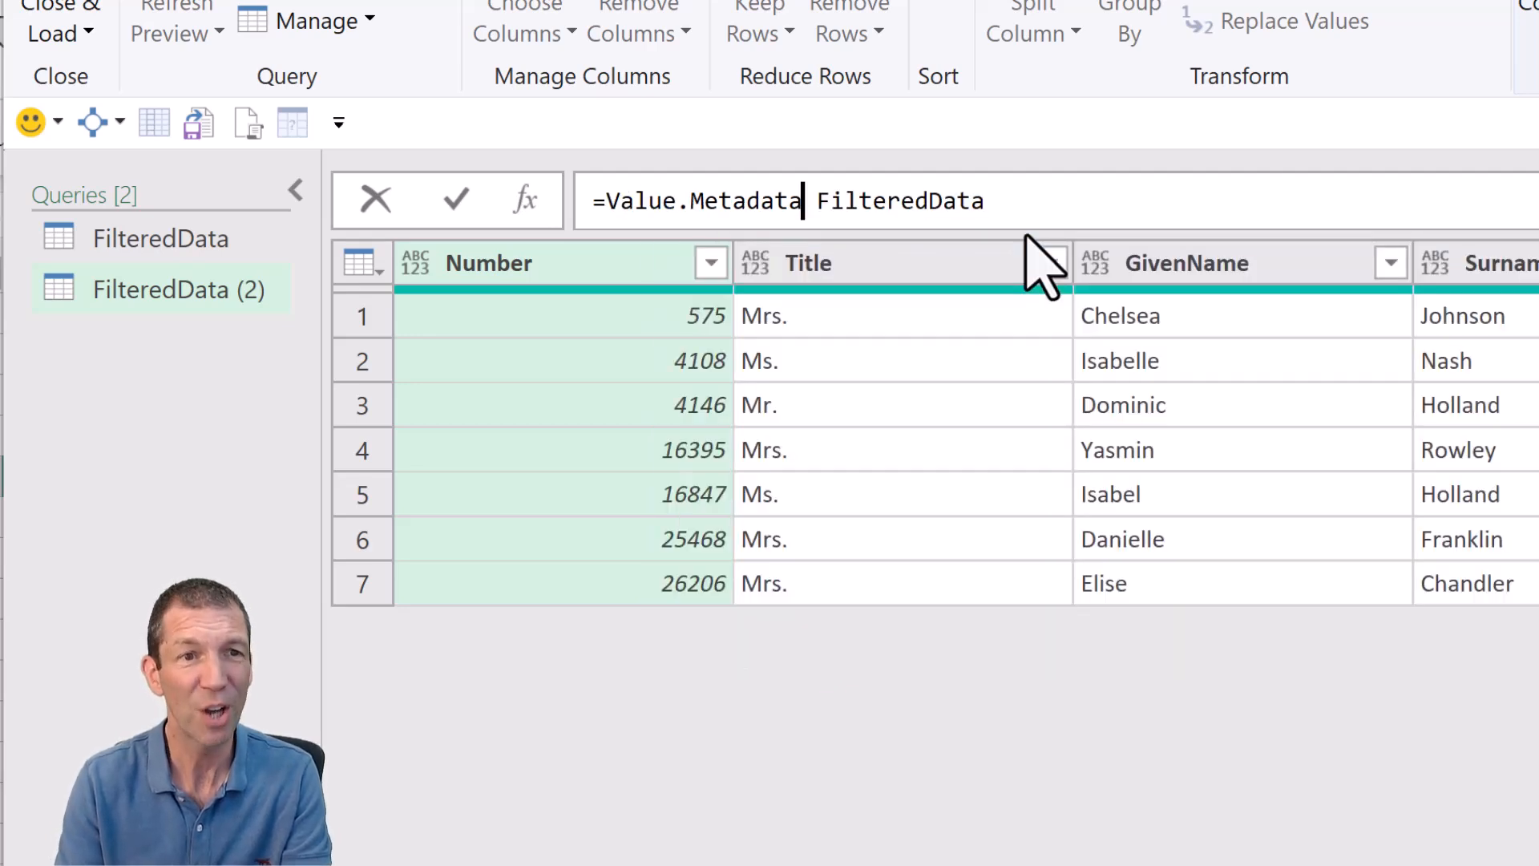
double_click(897, 200)
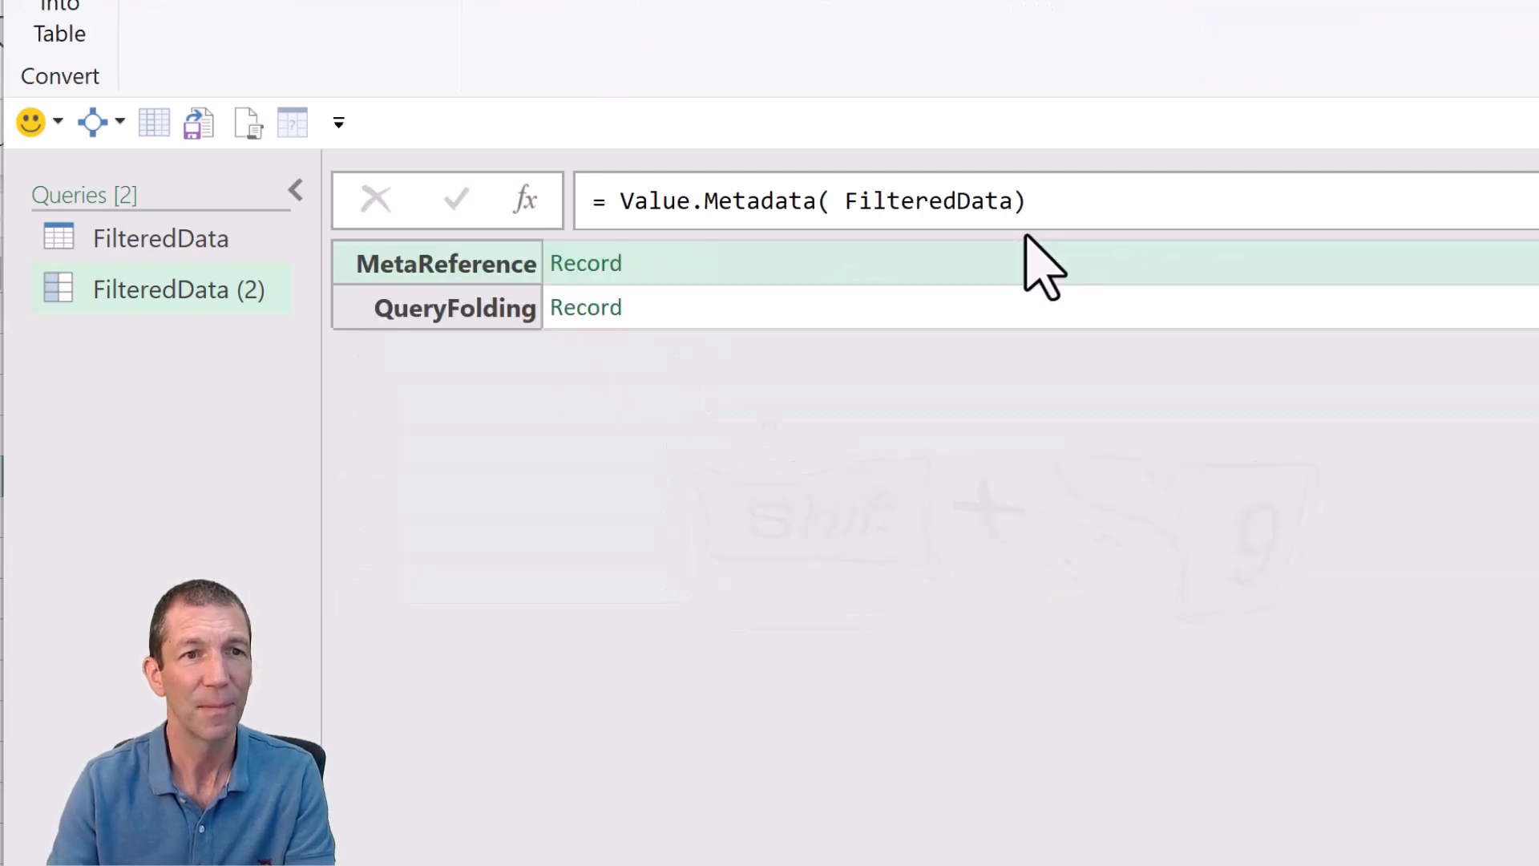
mouse_move(457, 295)
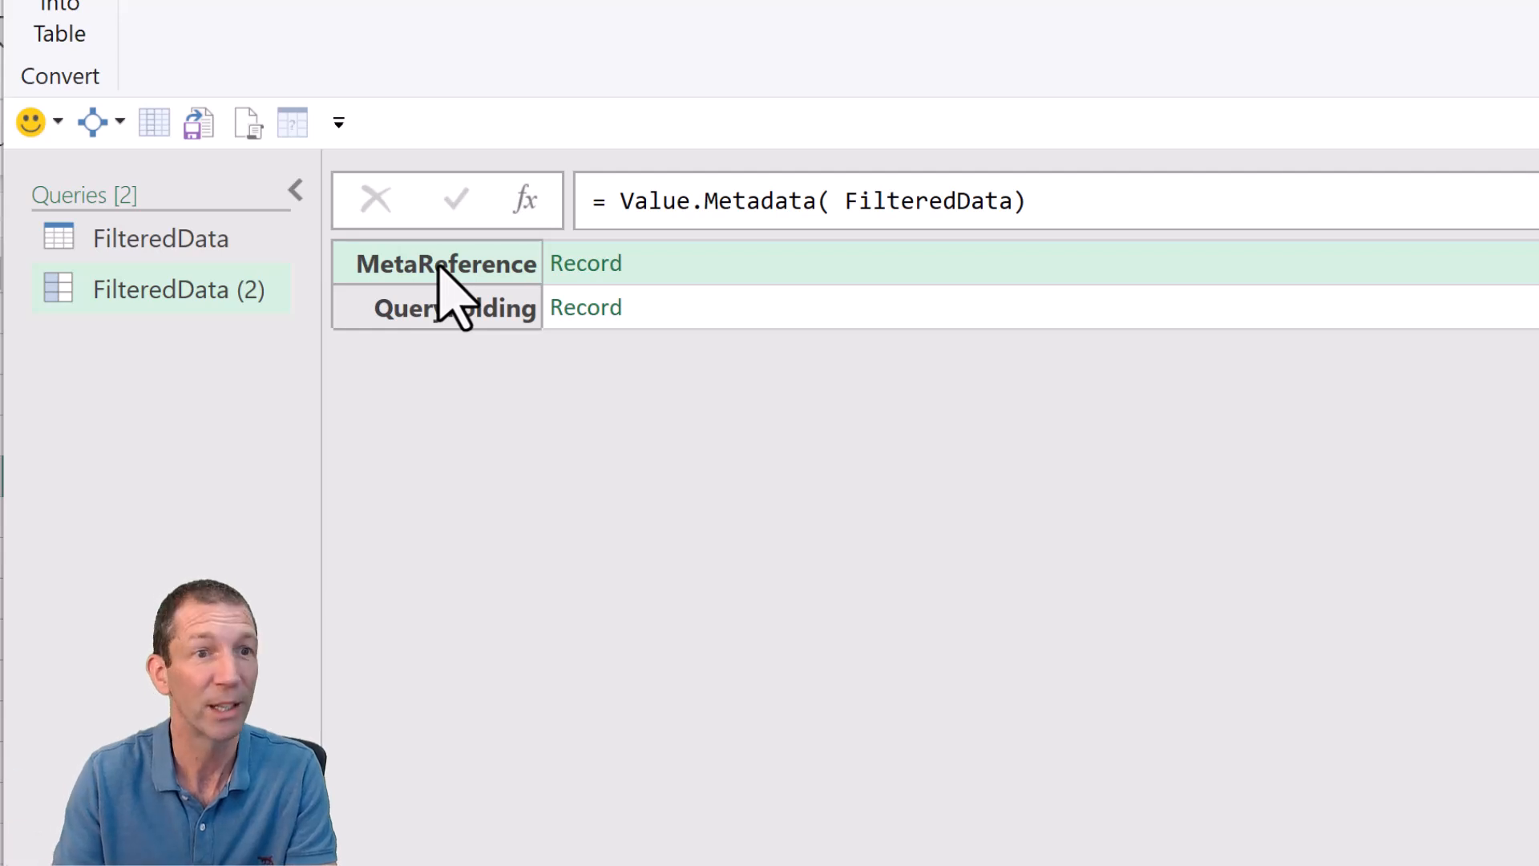
mouse_move(486, 295)
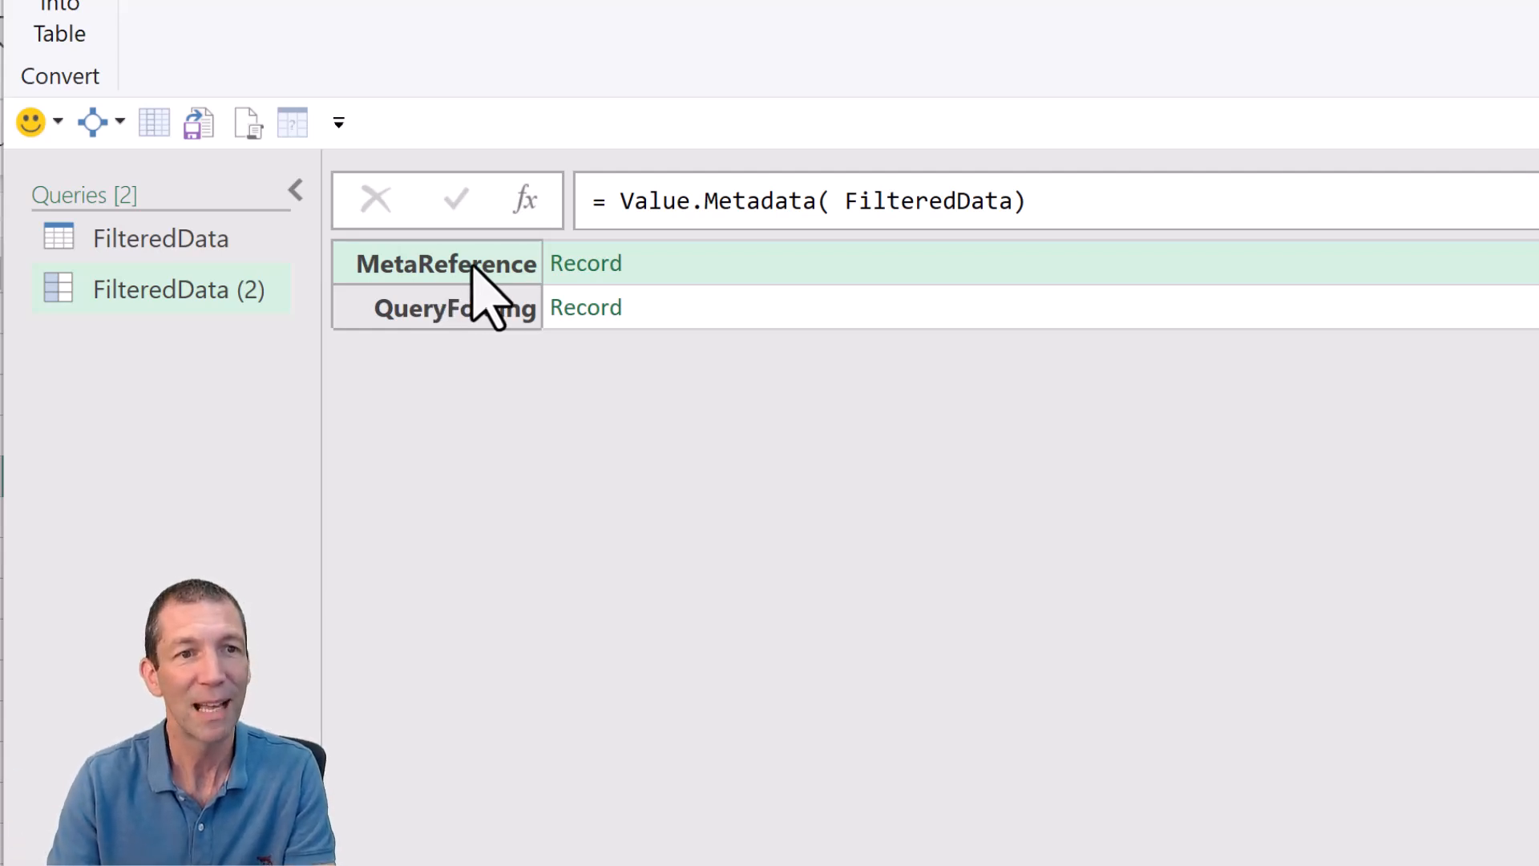
mouse_move(588, 305)
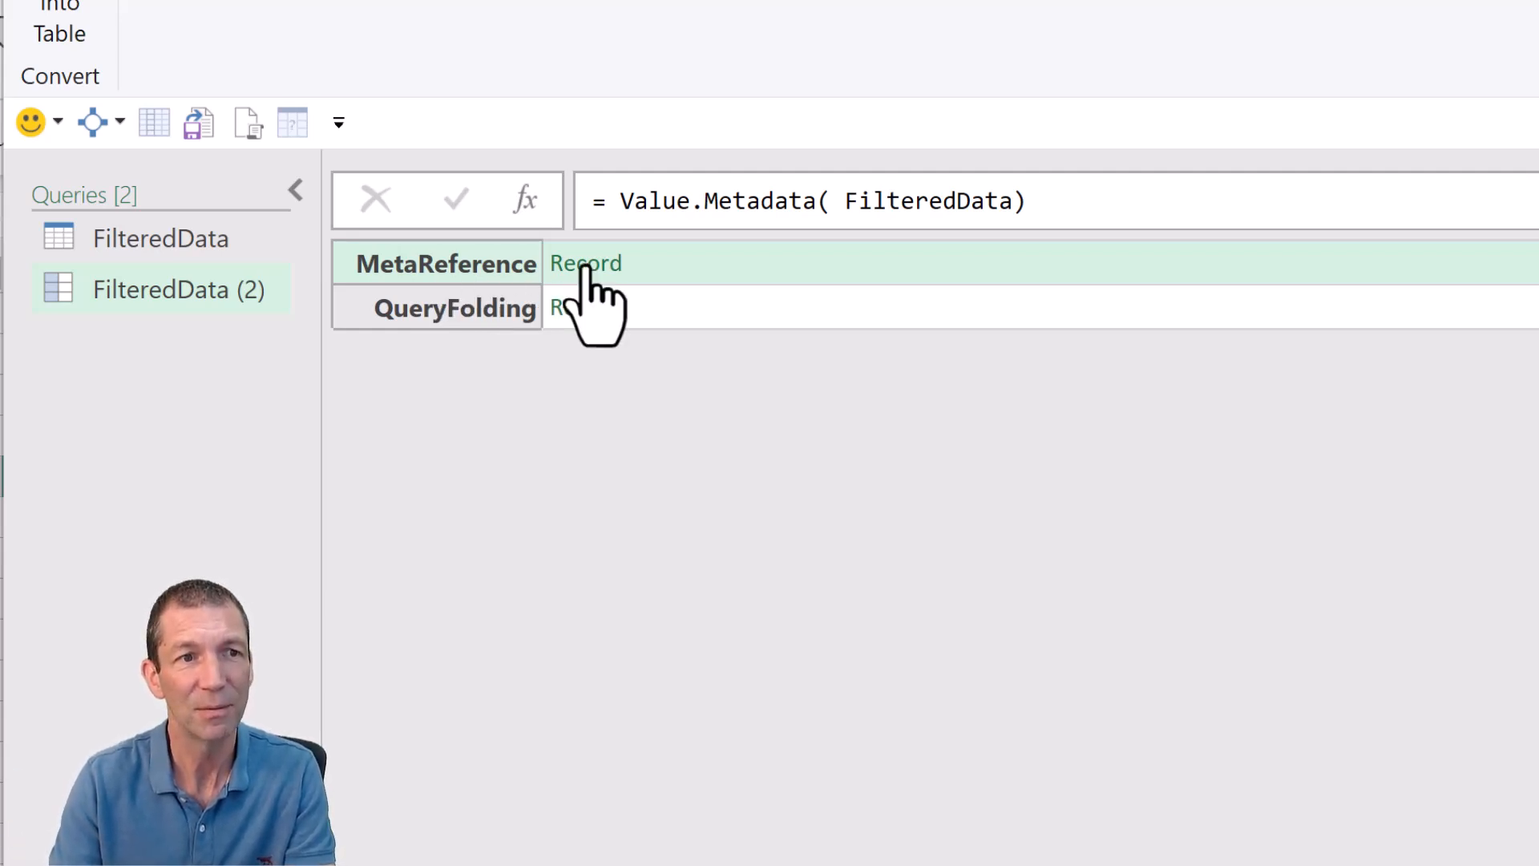
- Drill into the MetaReference record and preview its Source and FilterAB- tables
click(585, 263)
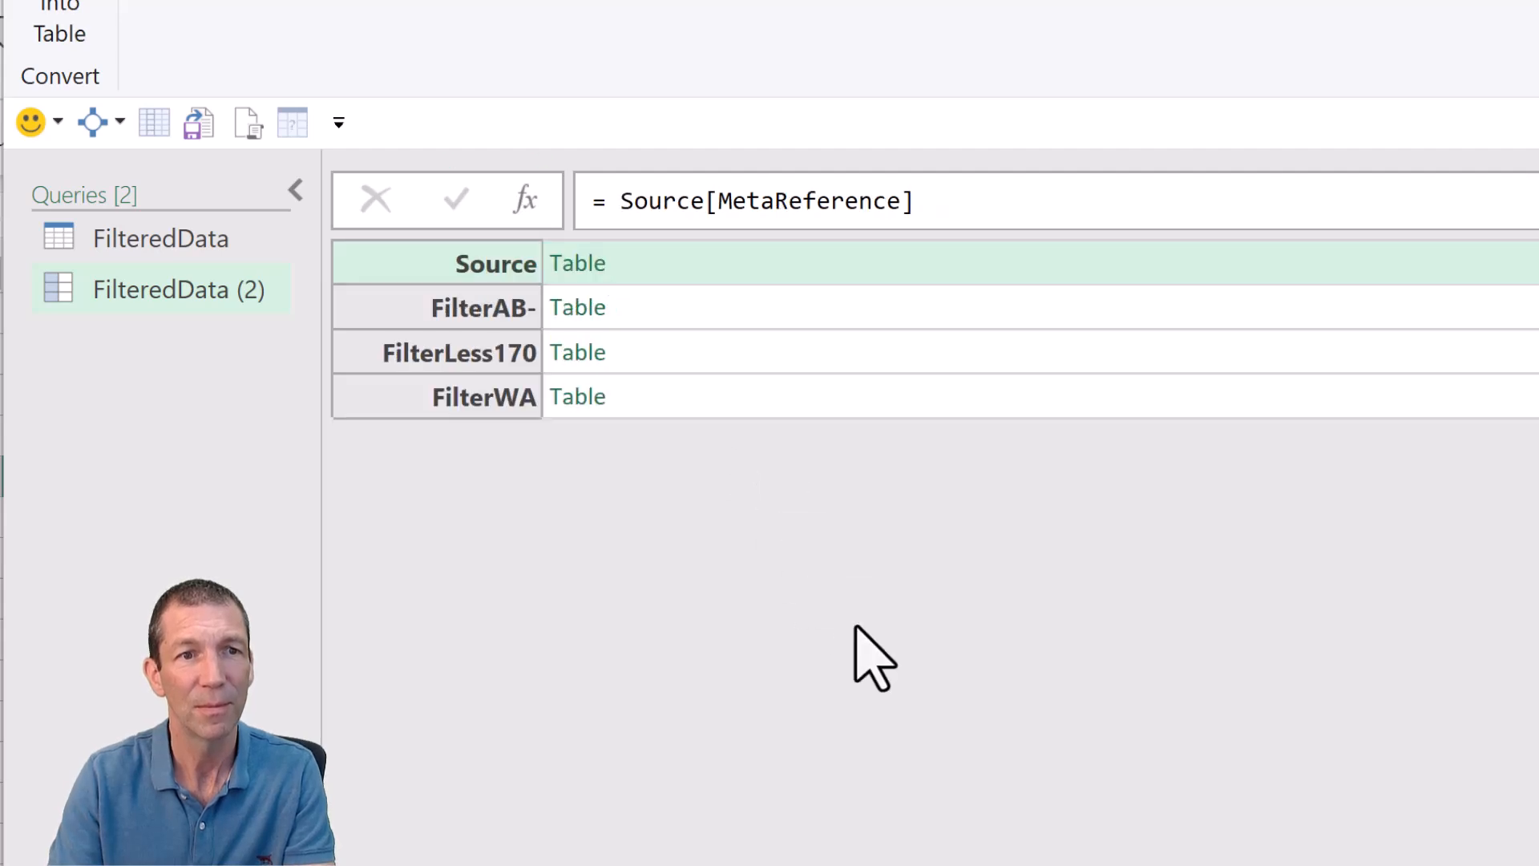
mouse_move(775, 290)
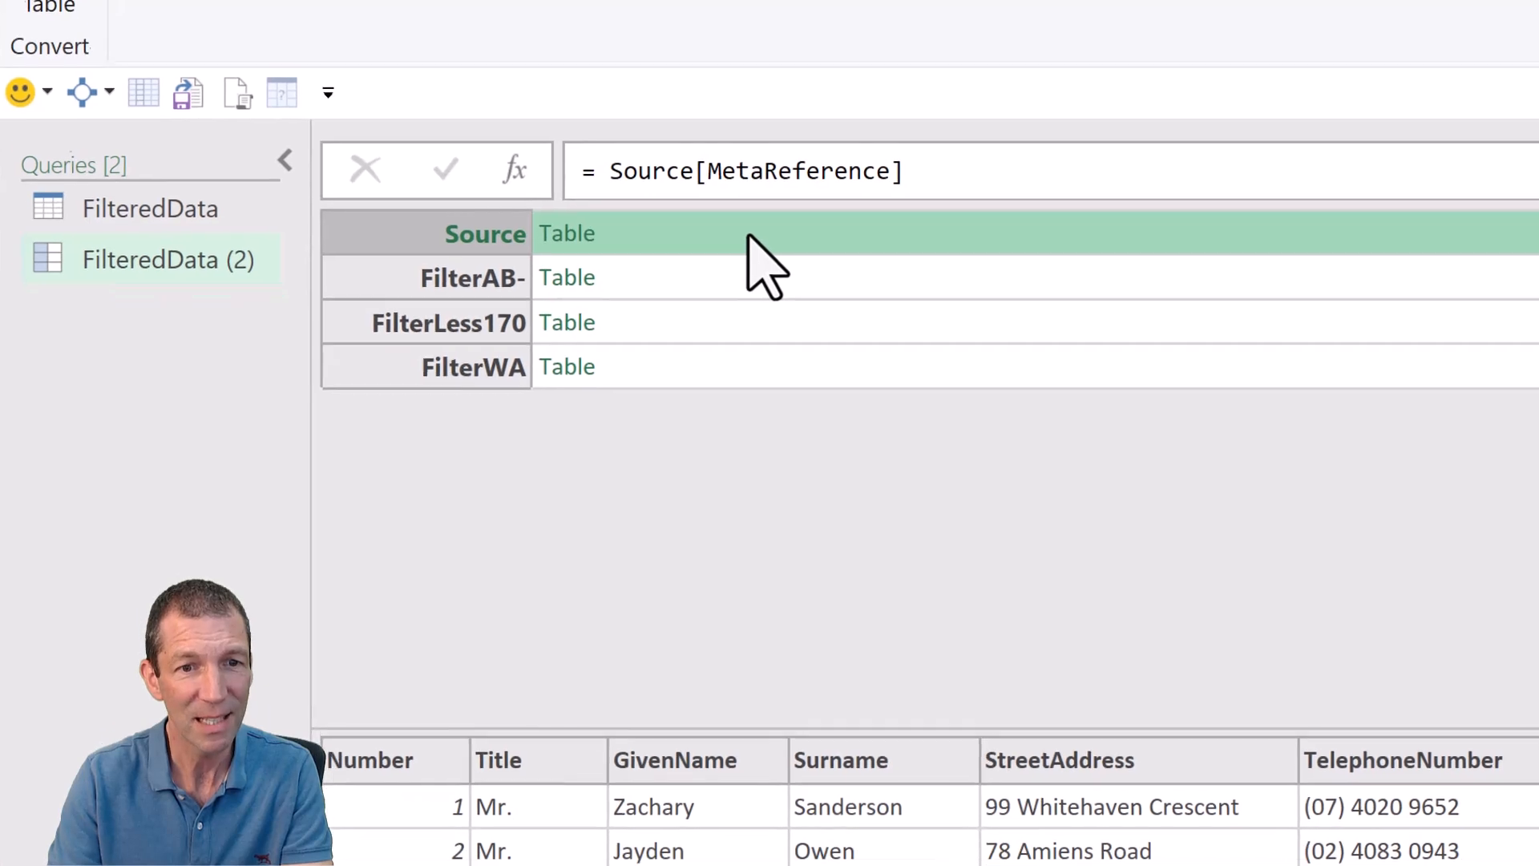
click(567, 277)
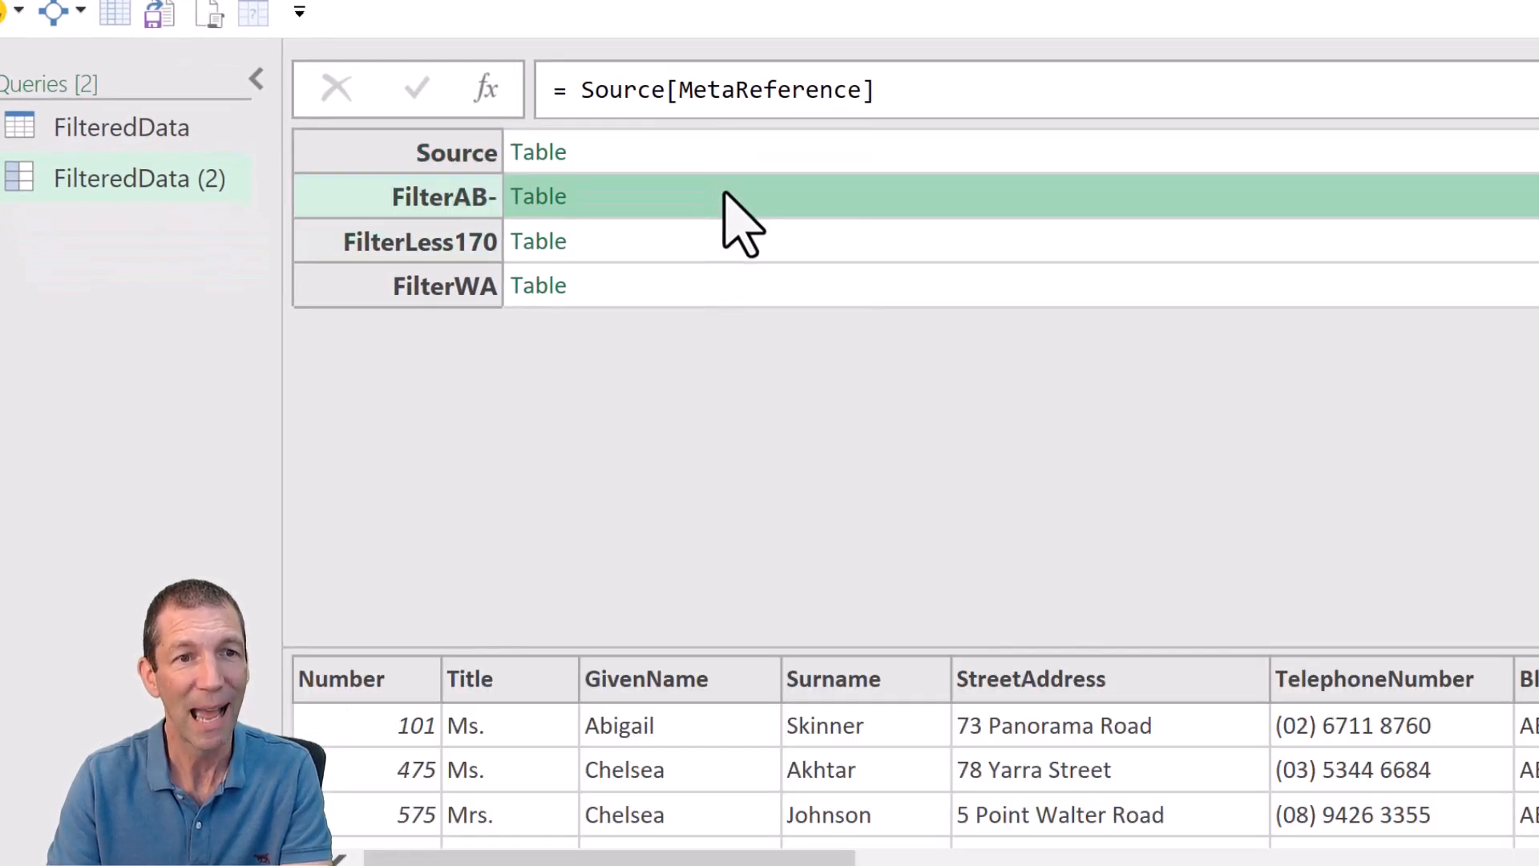
click(423, 242)
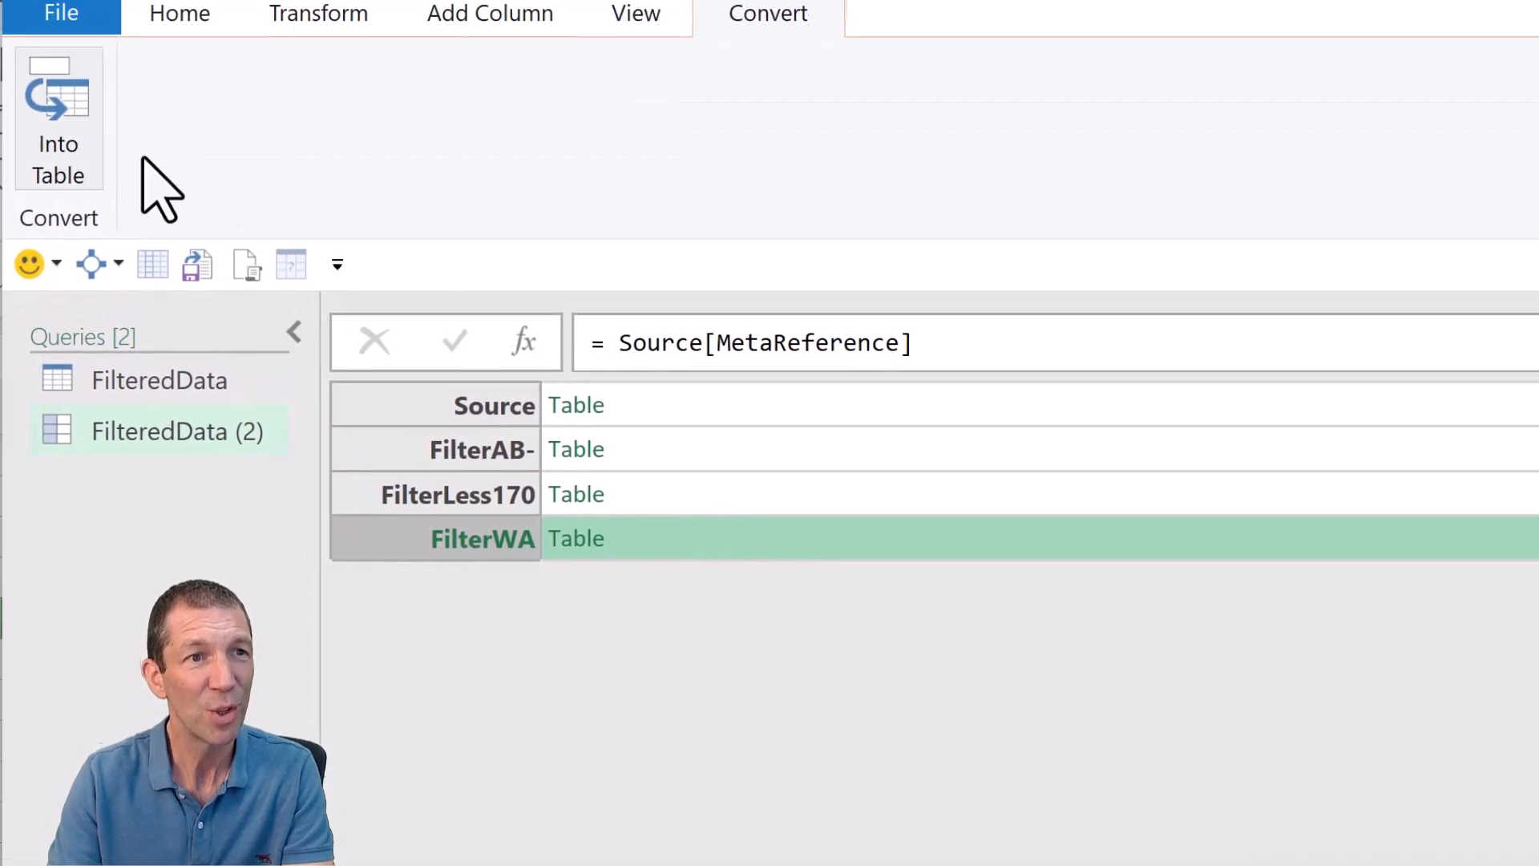
- Convert the step record into a Name/Value table and start adding a custom column
click(58, 117)
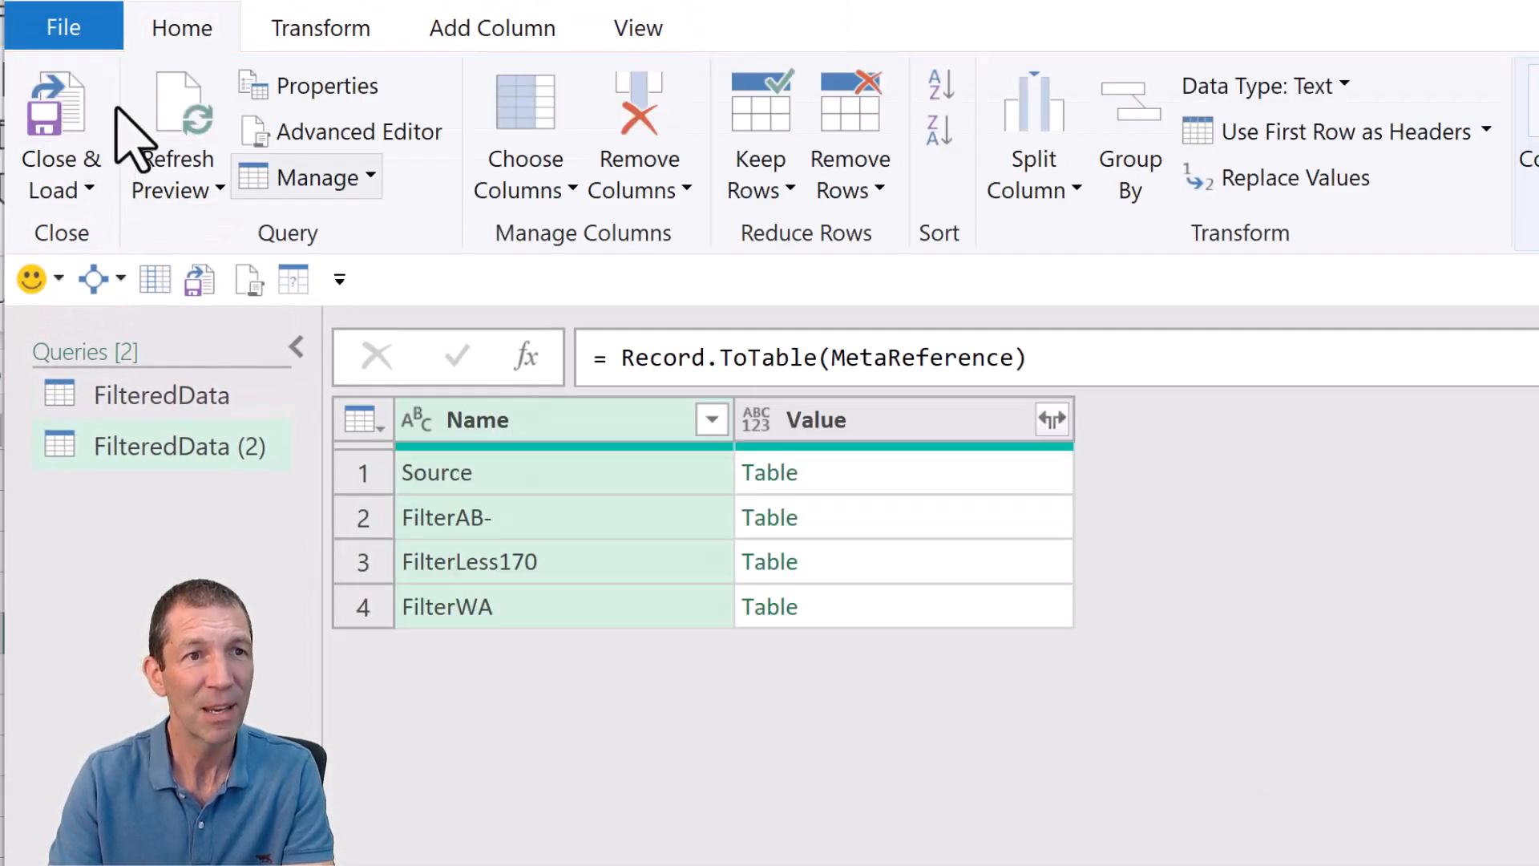
click(492, 27)
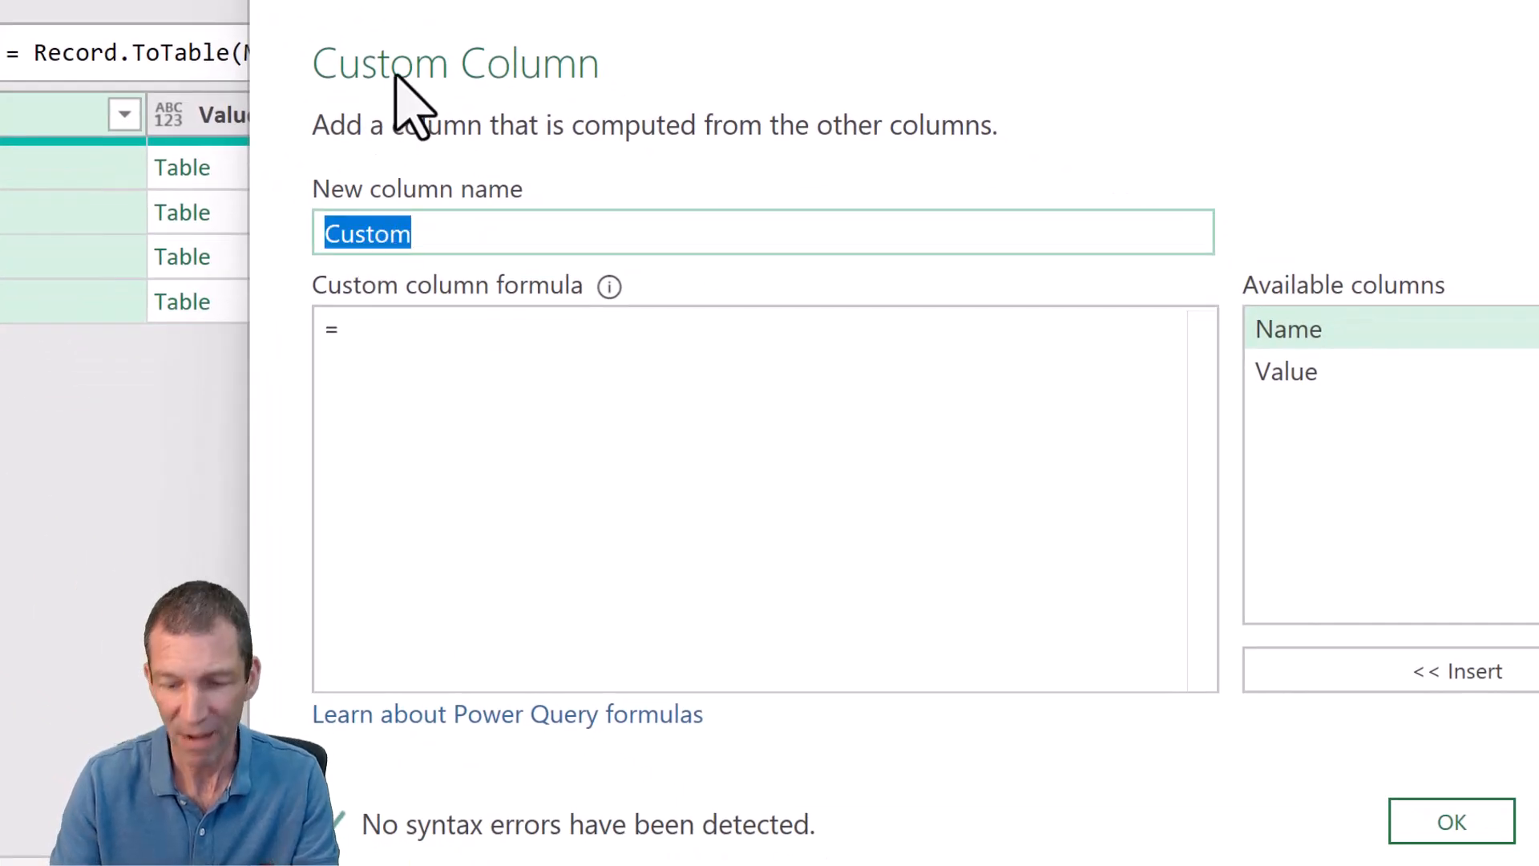
- Define a Number of Records column with formula Table.RowCount([Value])
text(Number)
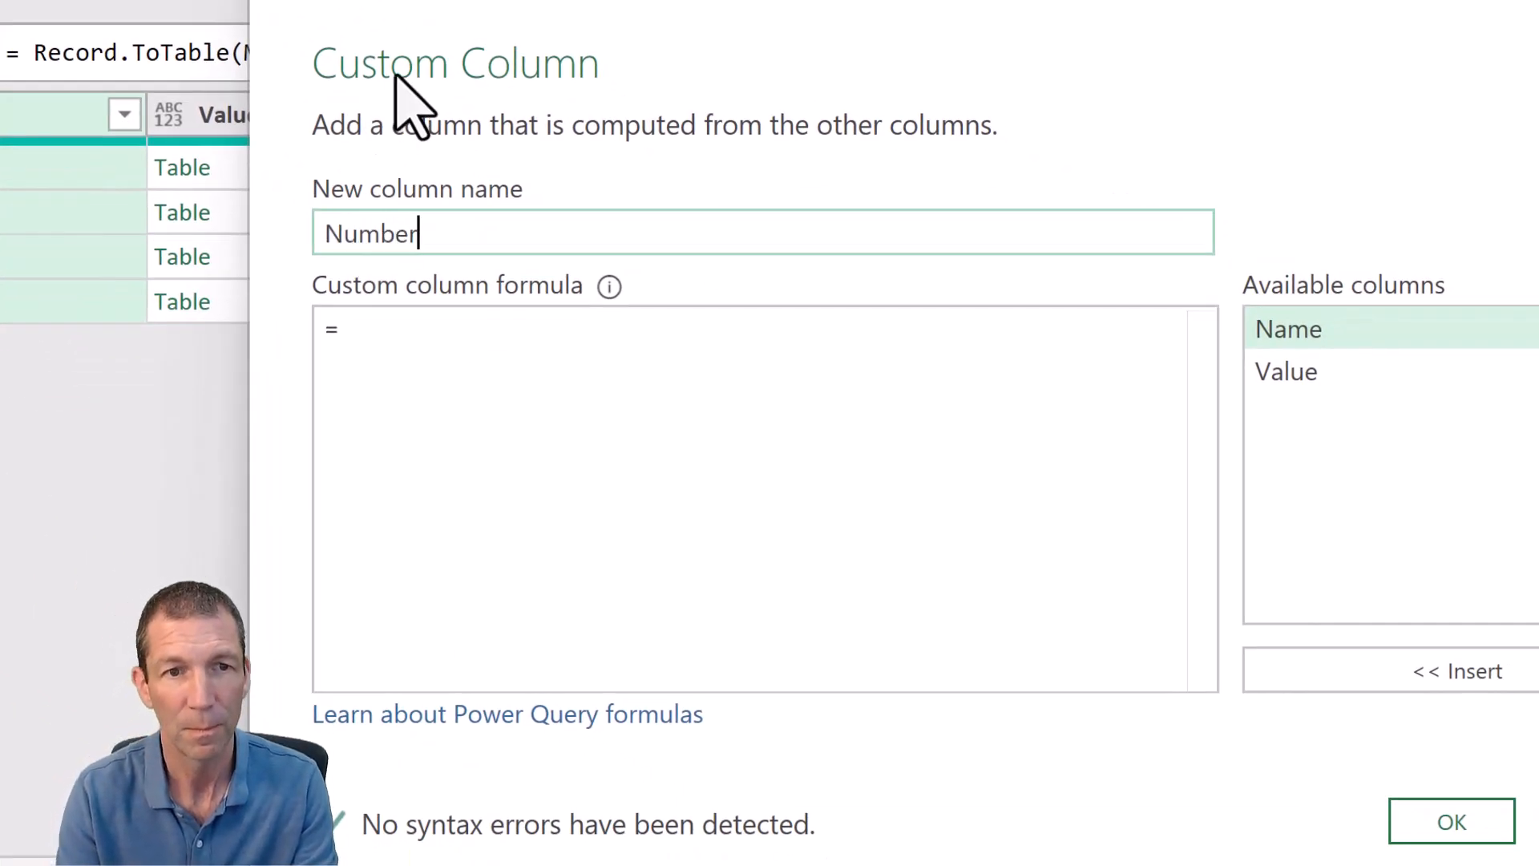
text(of Records)
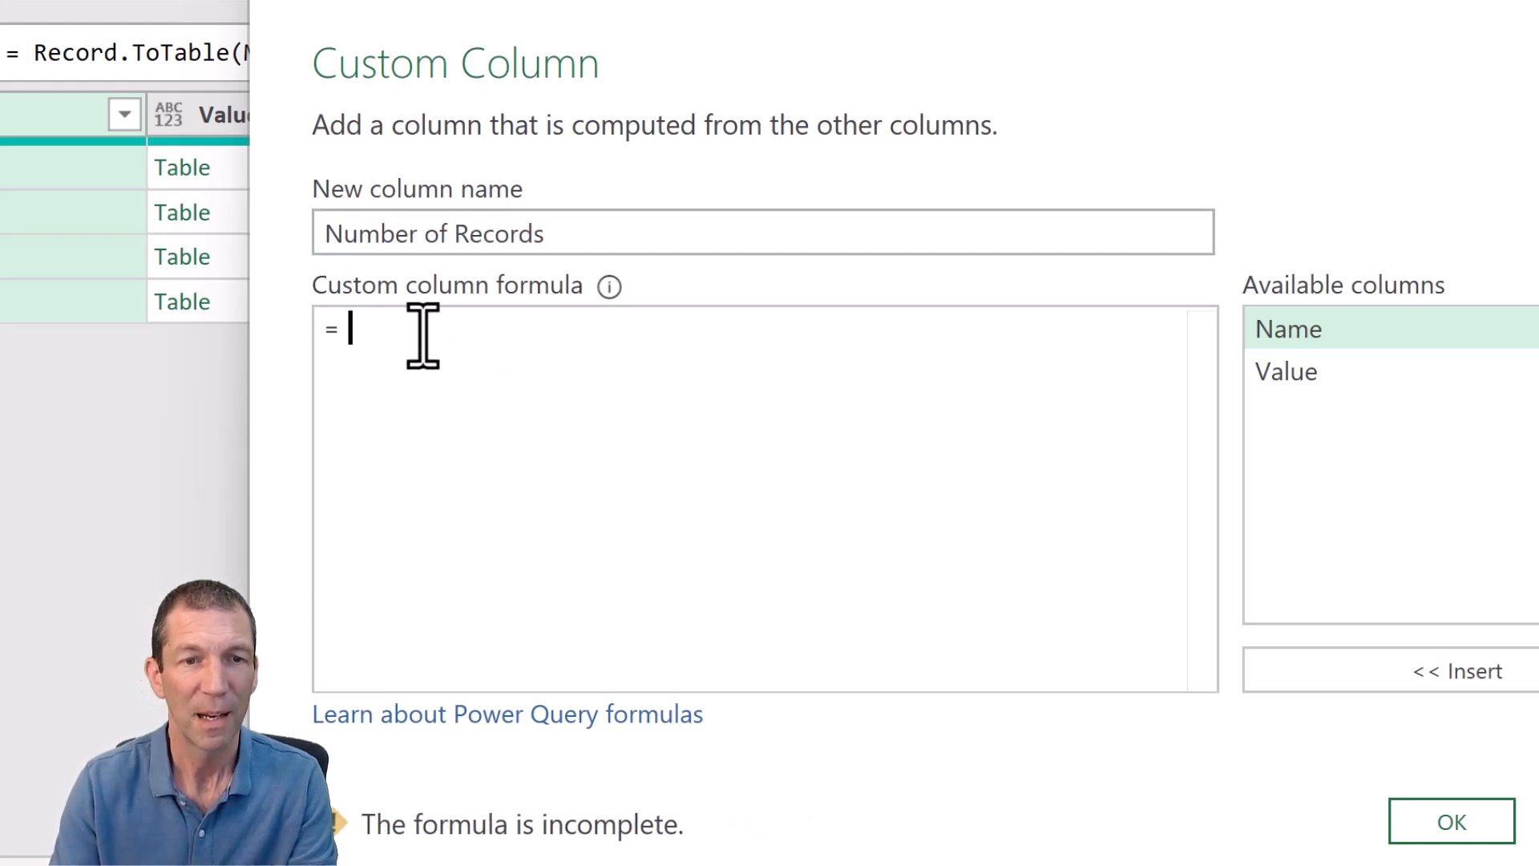
text(row)
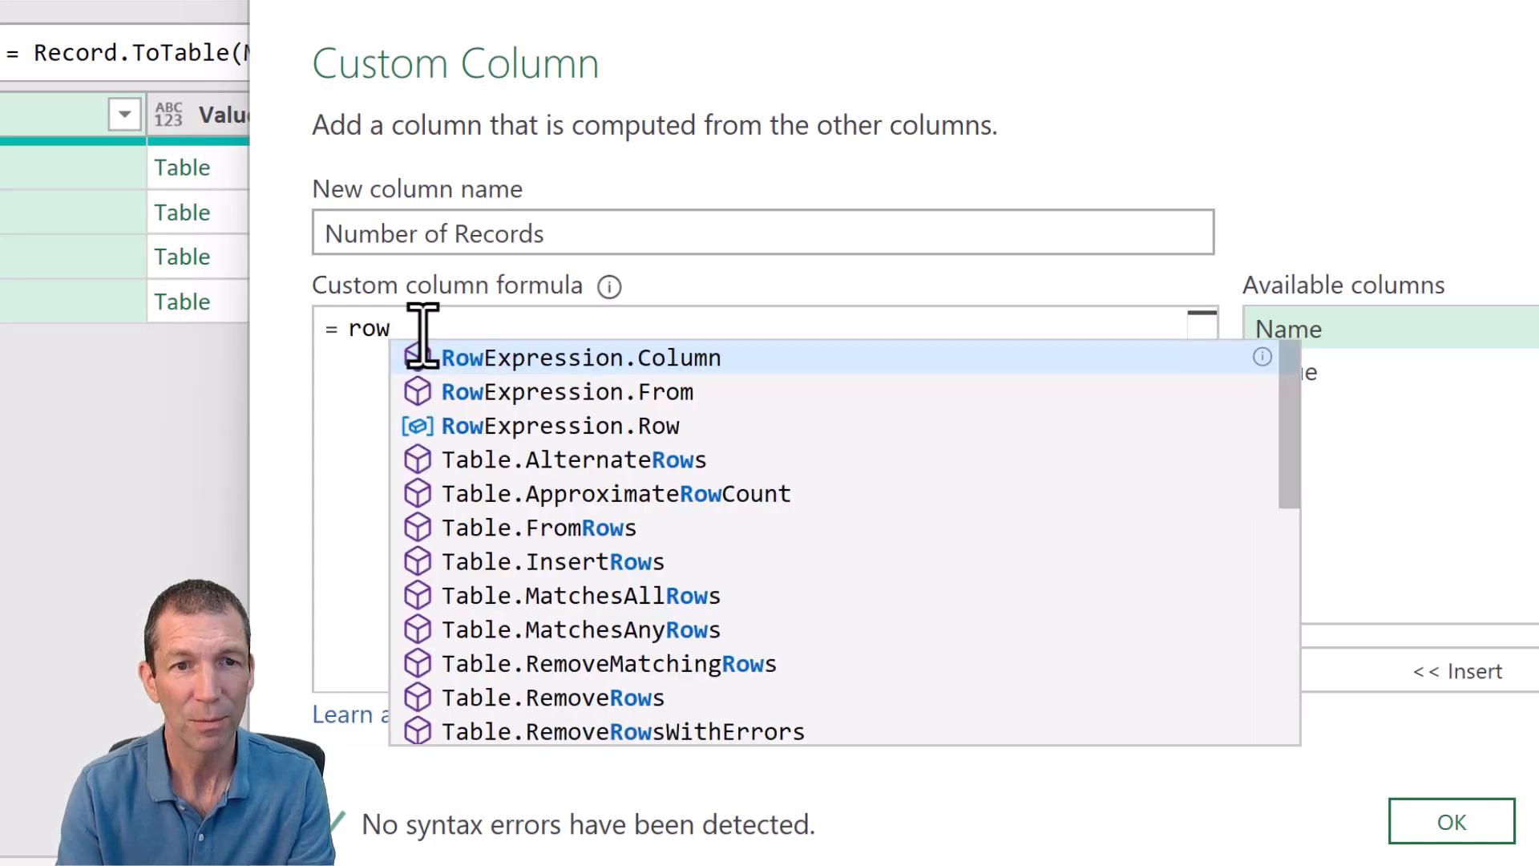
text(coun)
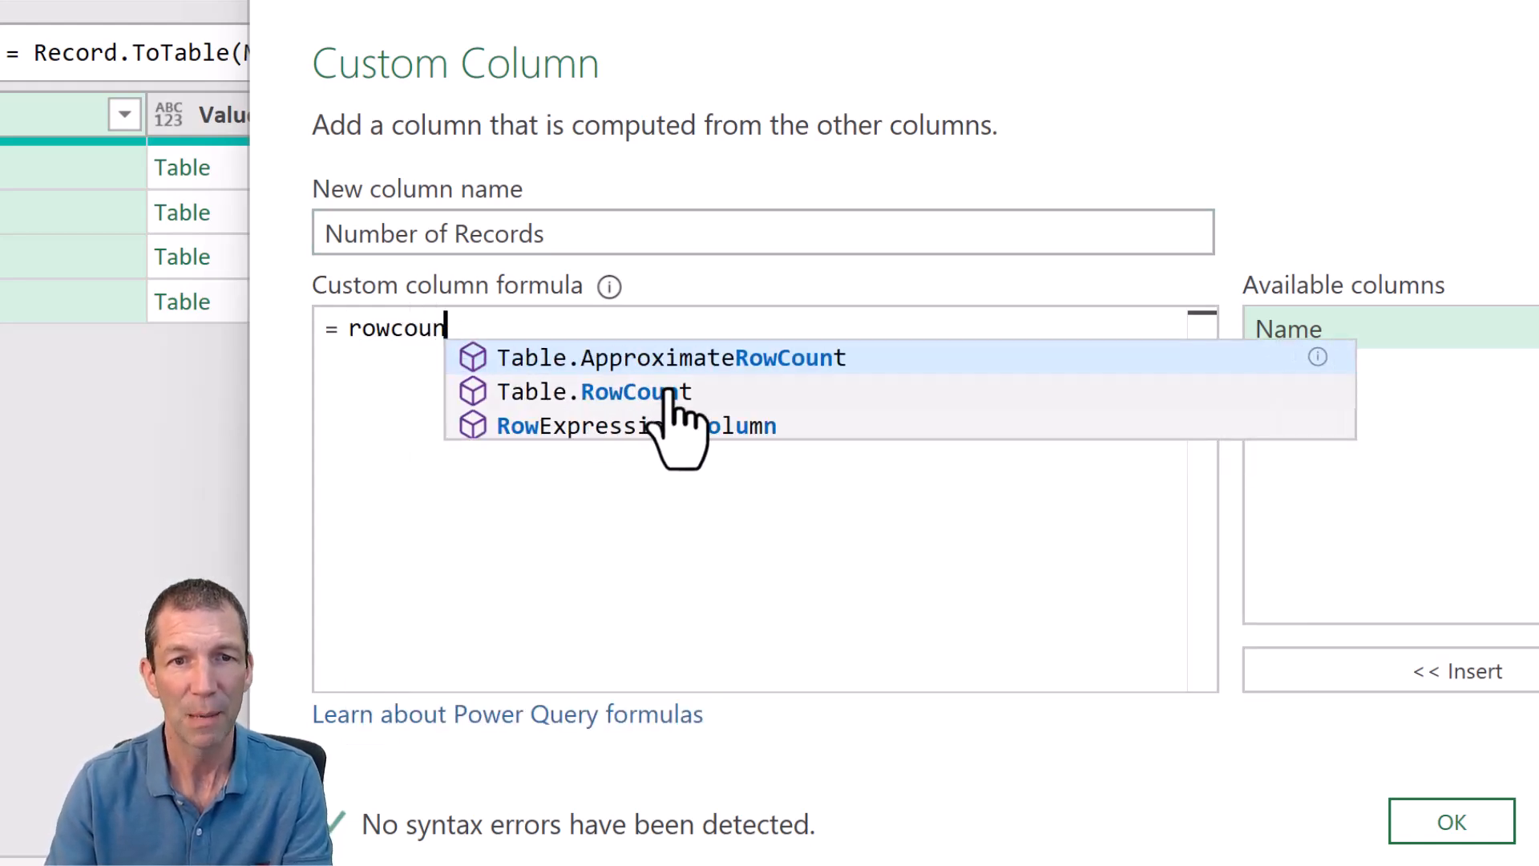
click(595, 391)
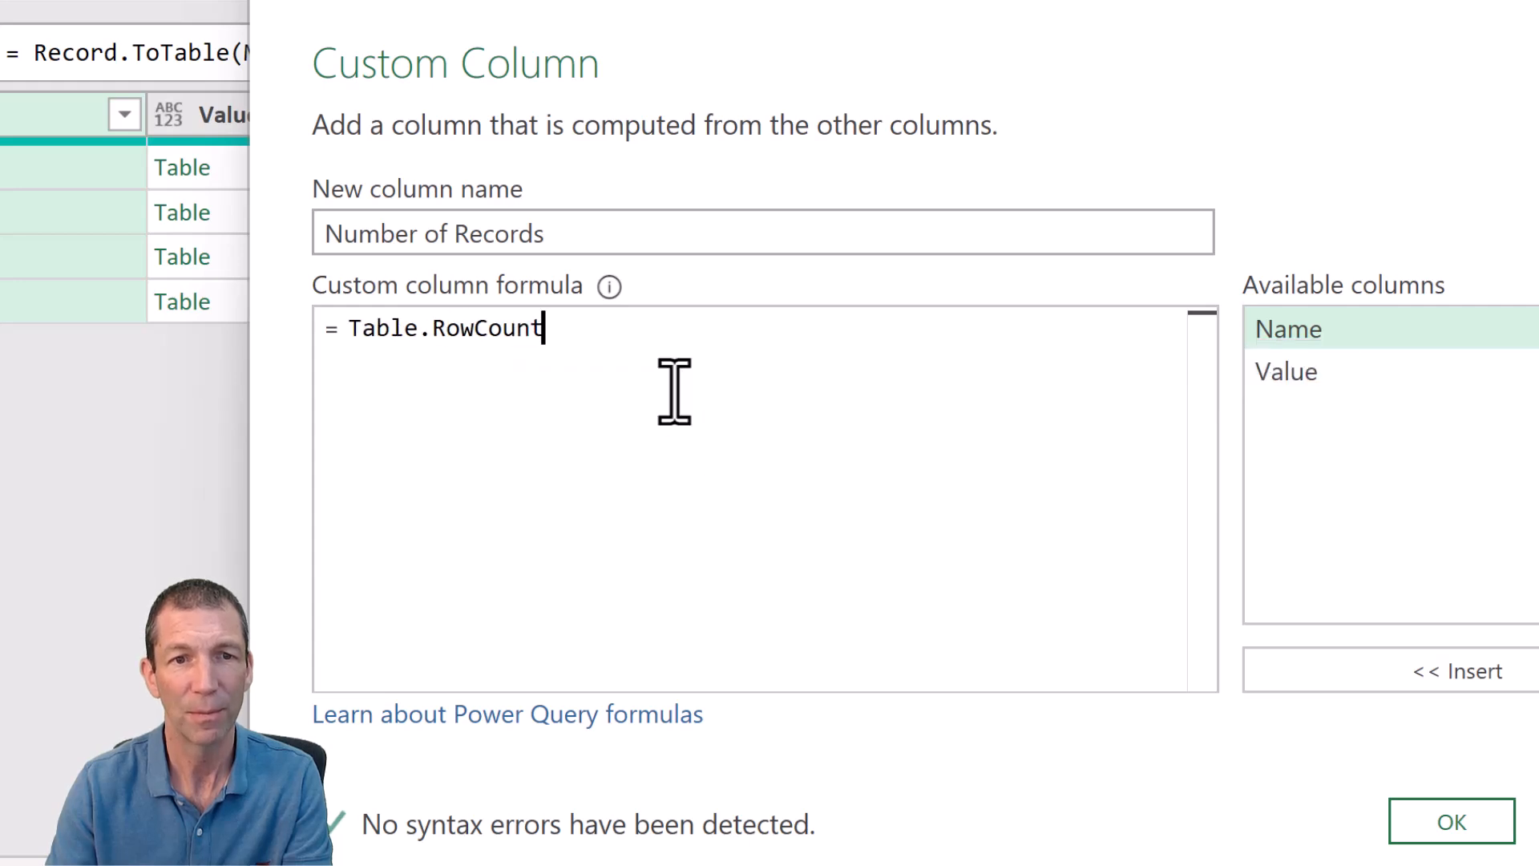
text(([Value)
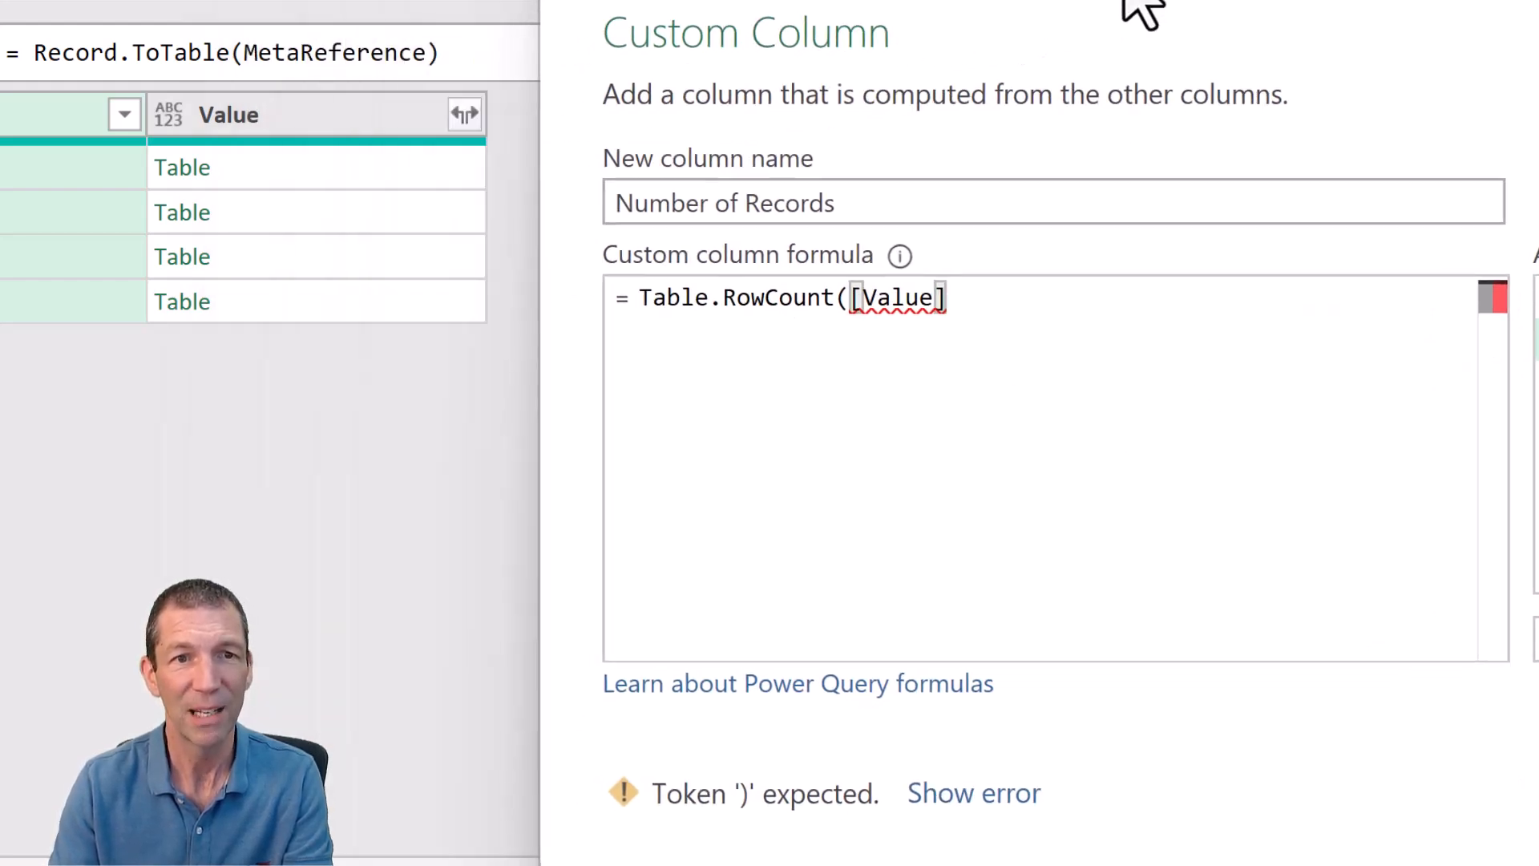
mouse_move(1064, 191)
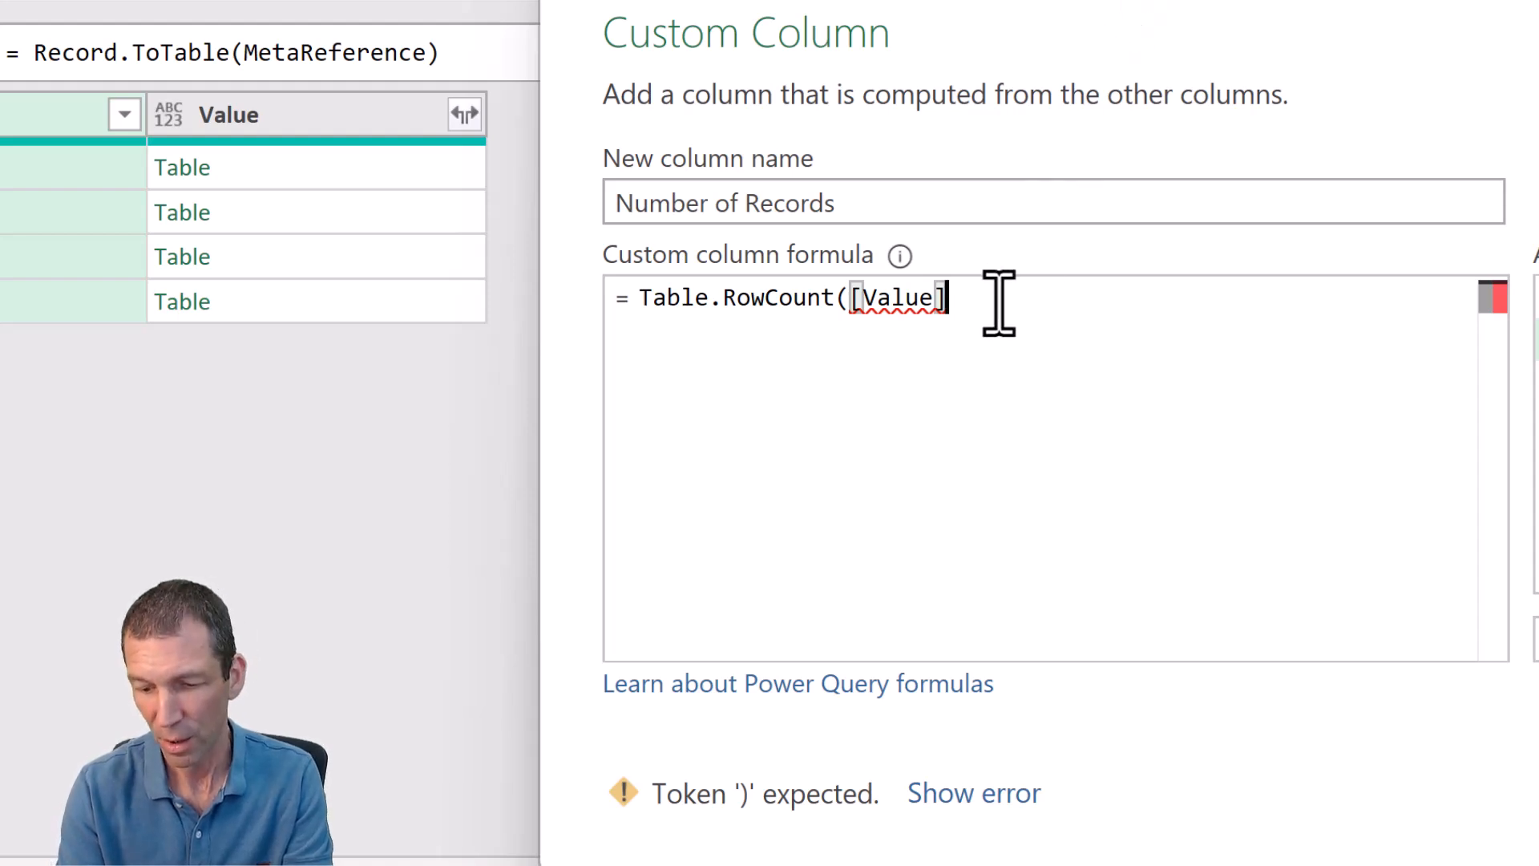
text())
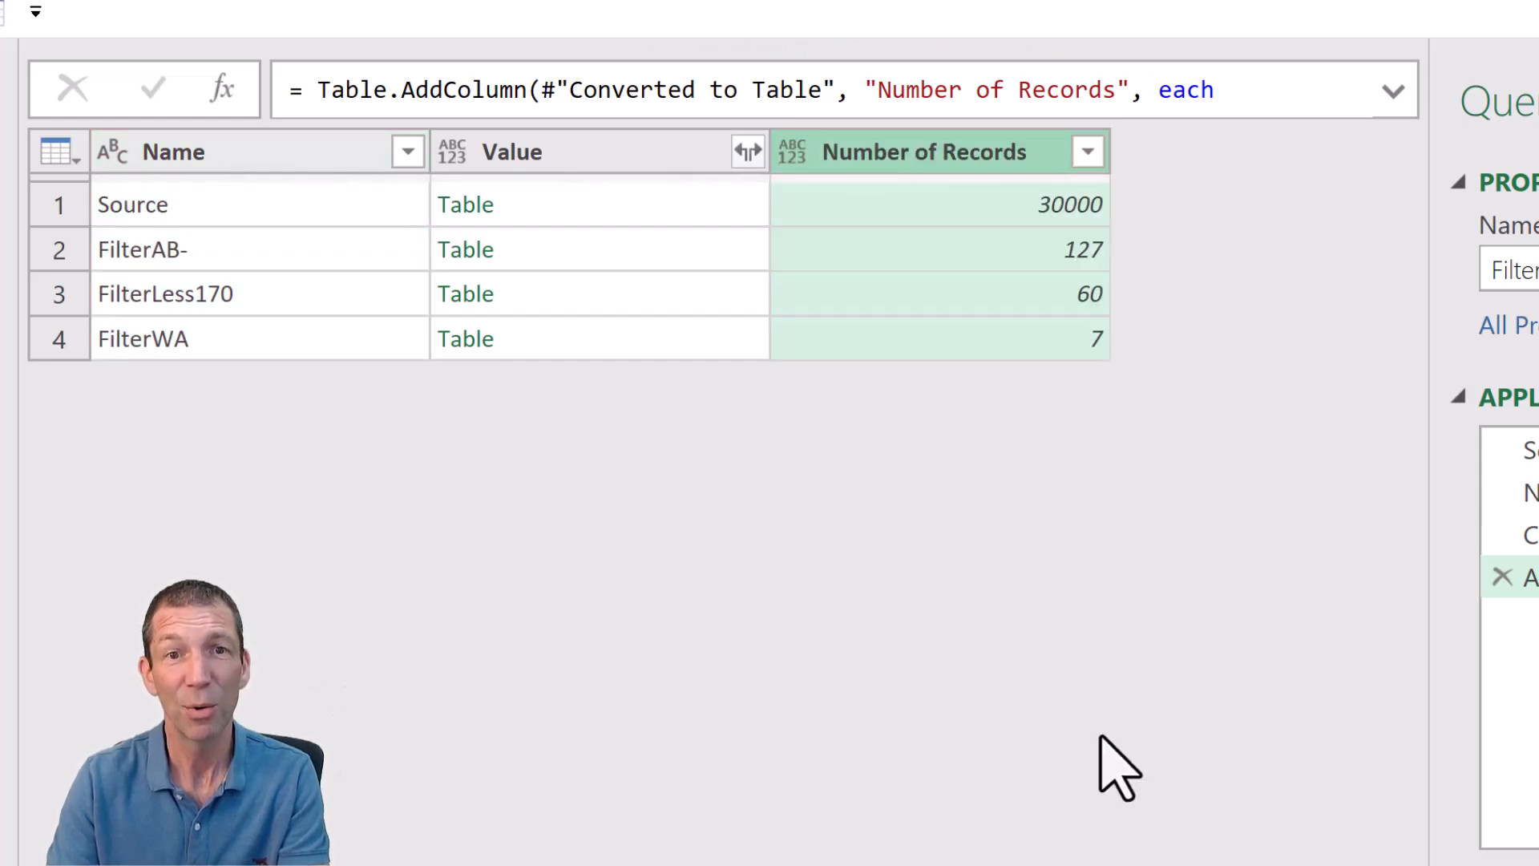
mouse_move(1074, 245)
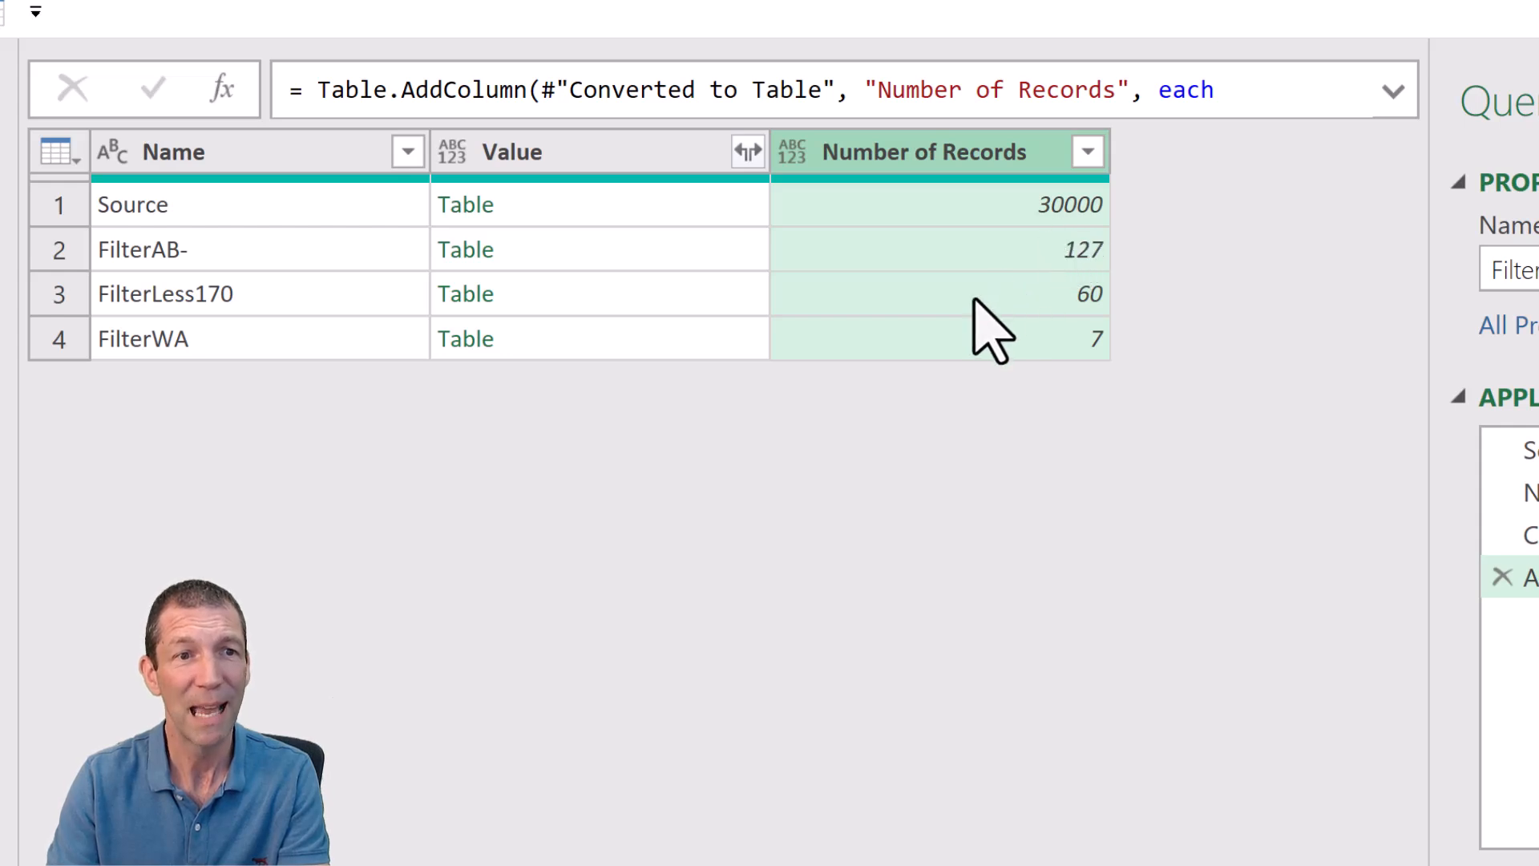
mouse_move(1030, 319)
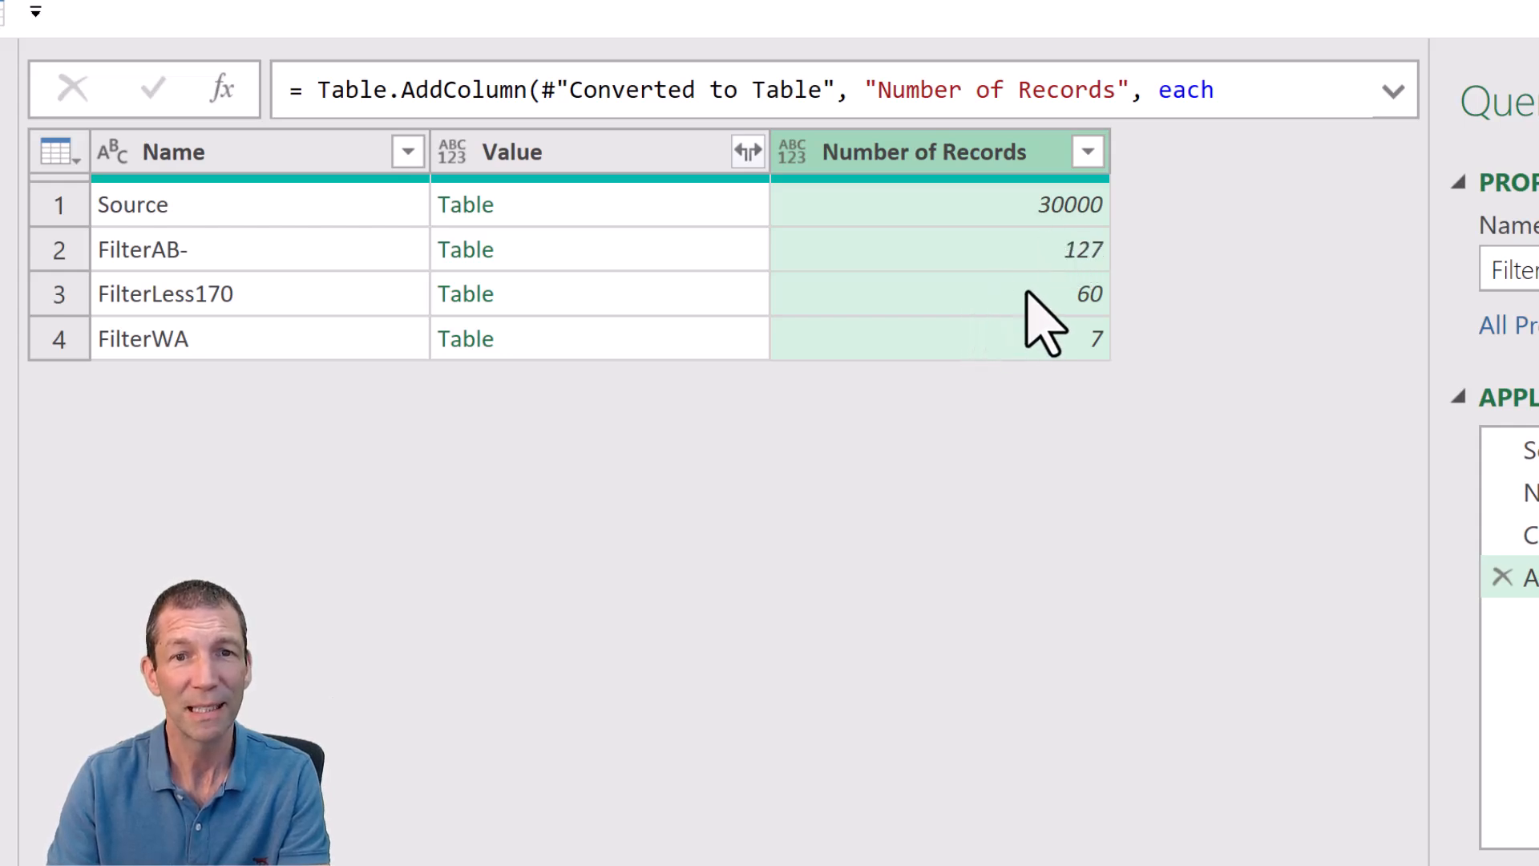
mouse_move(677, 323)
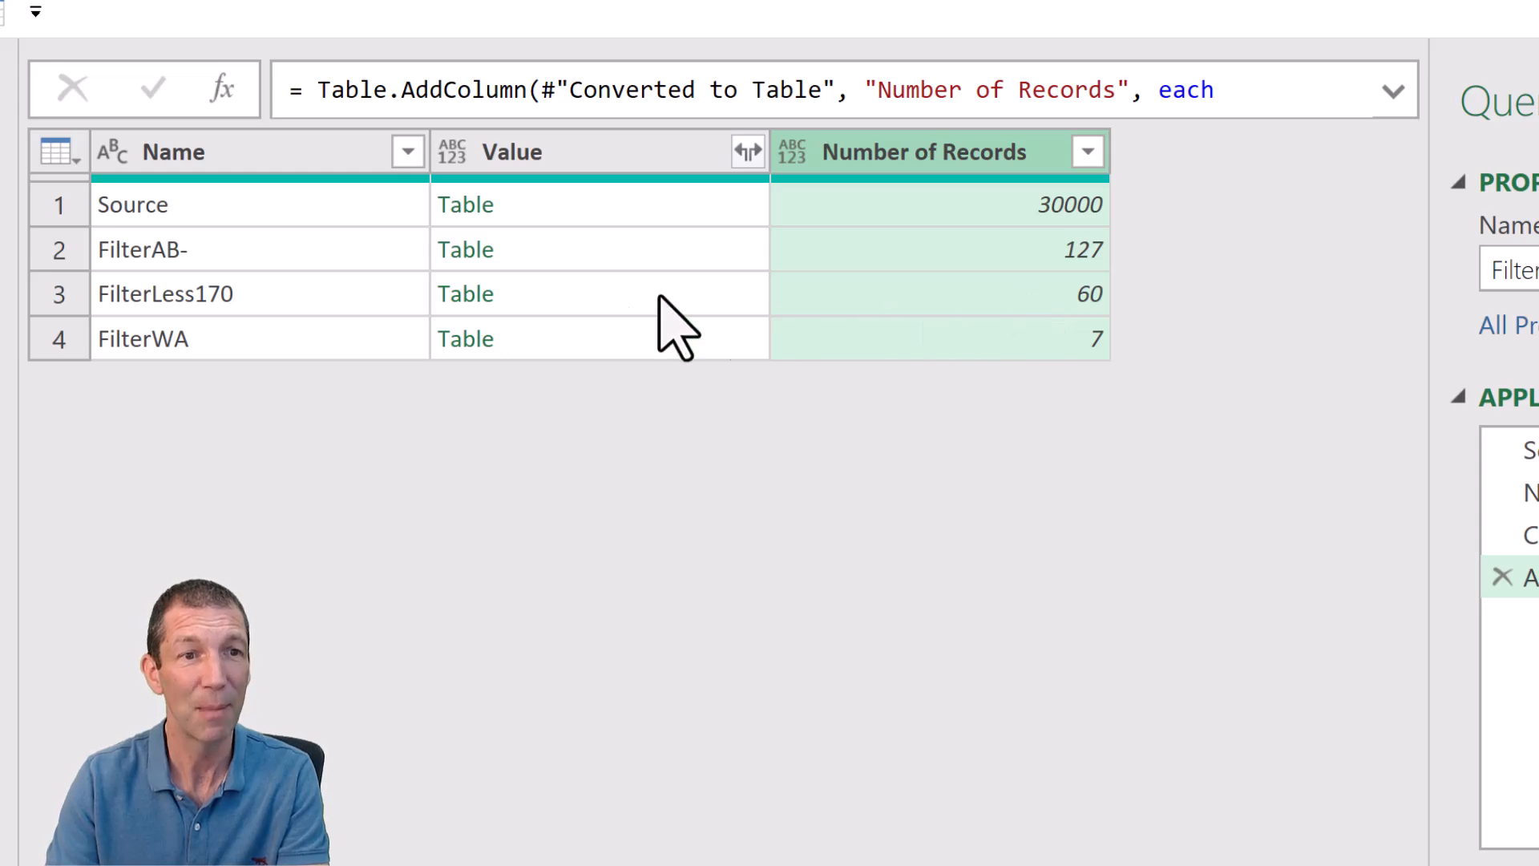
mouse_move(333, 329)
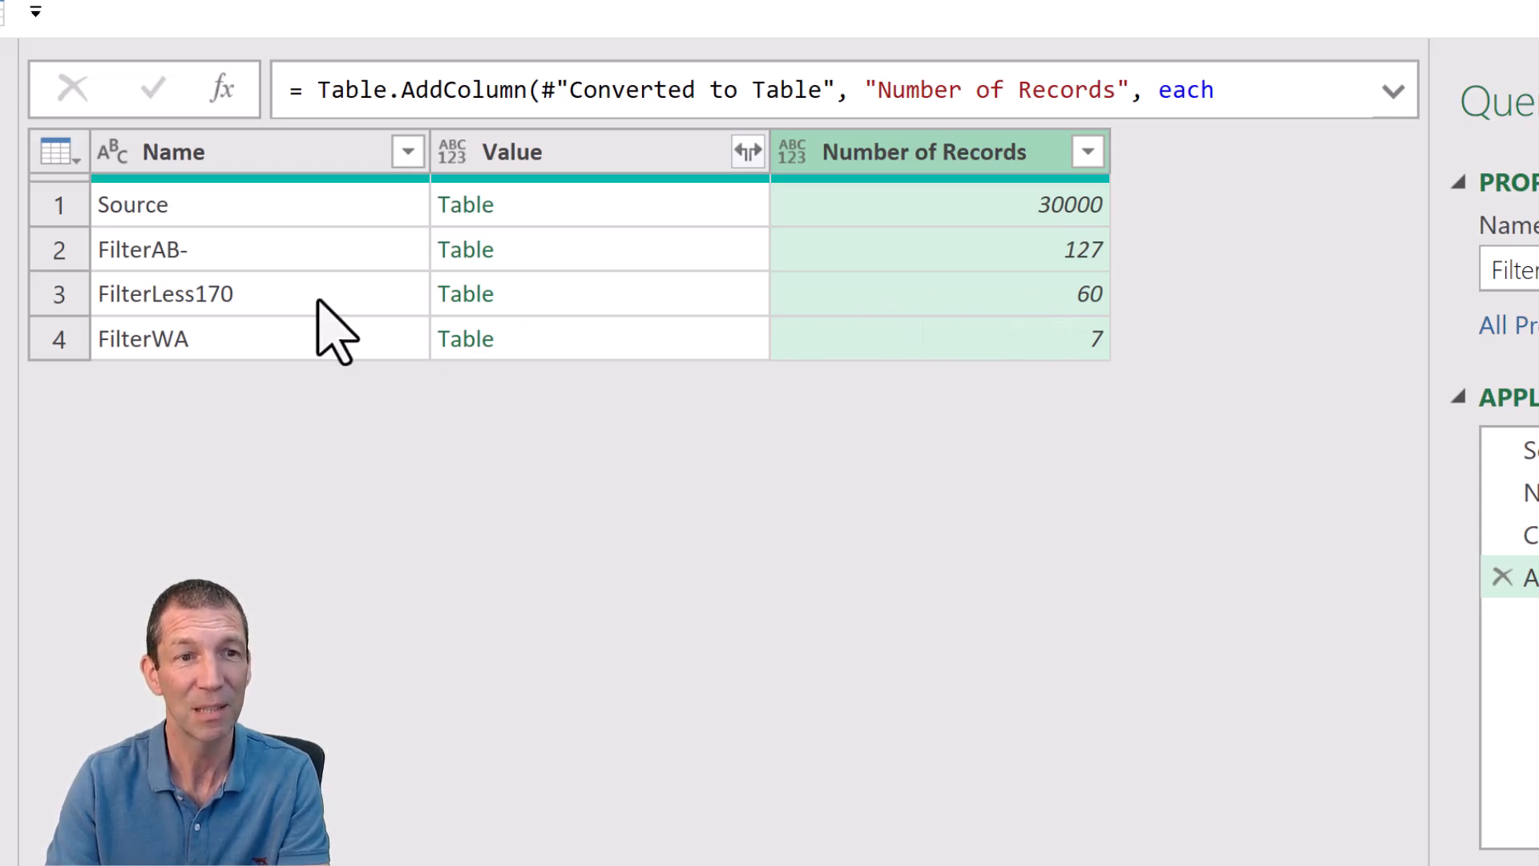
mouse_move(262, 383)
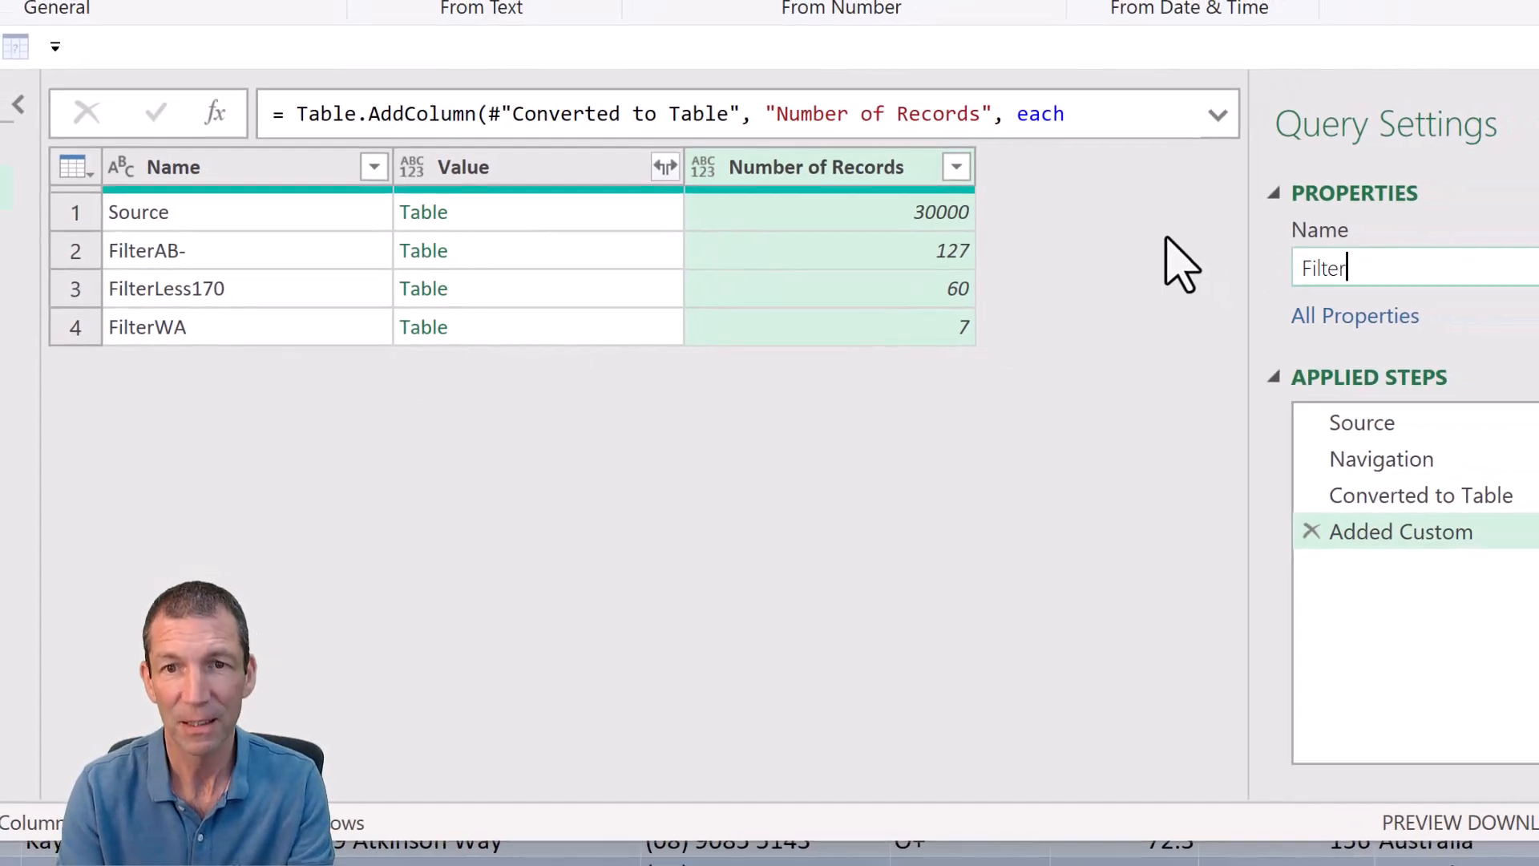
- Finish naming the query FilteredCount and remove the Value column
text(edCount)
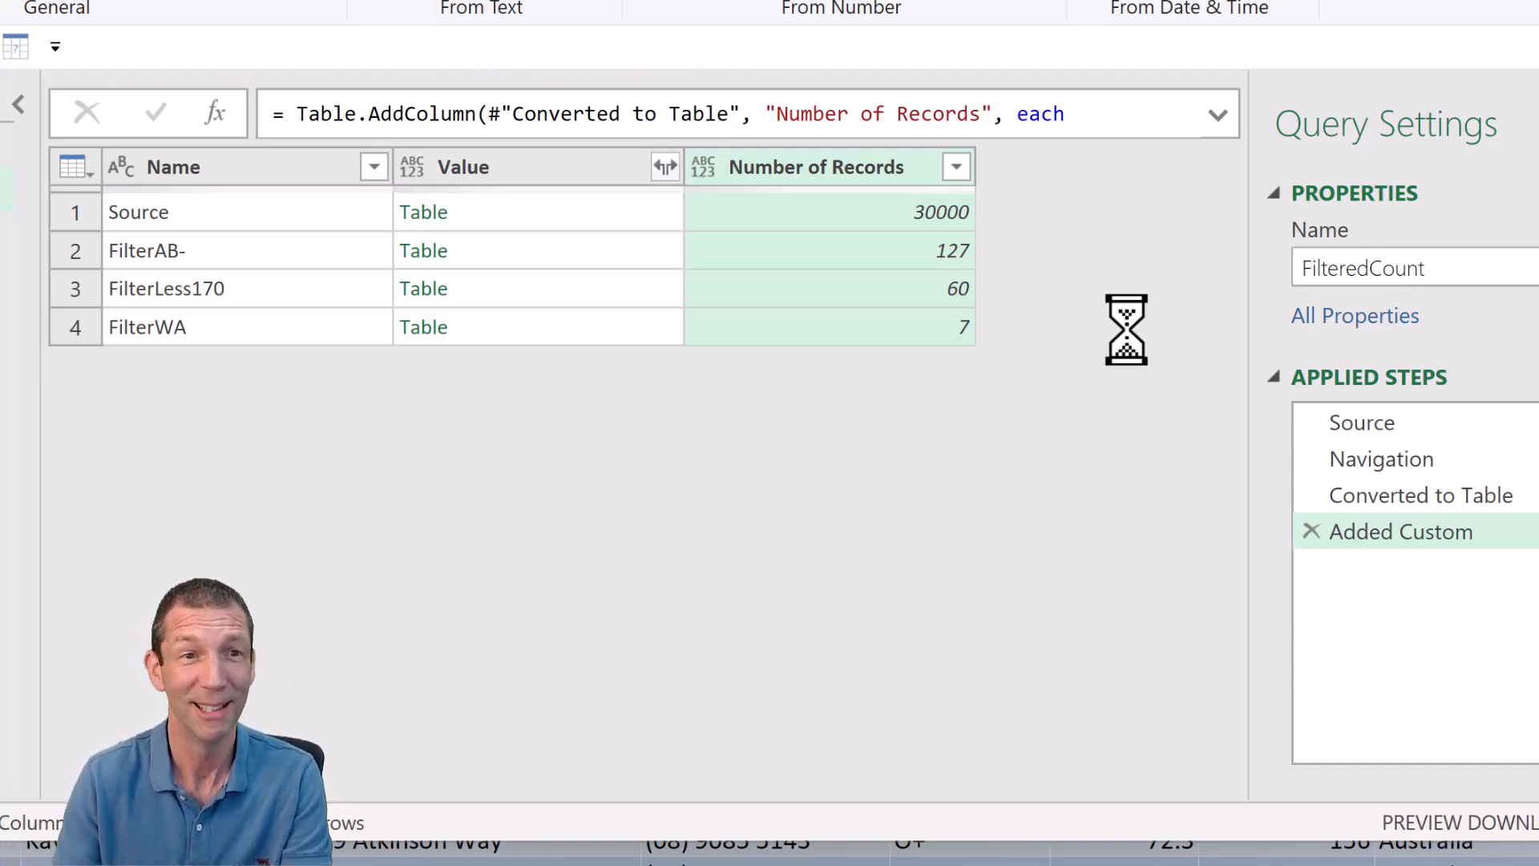
right_click(461, 167)
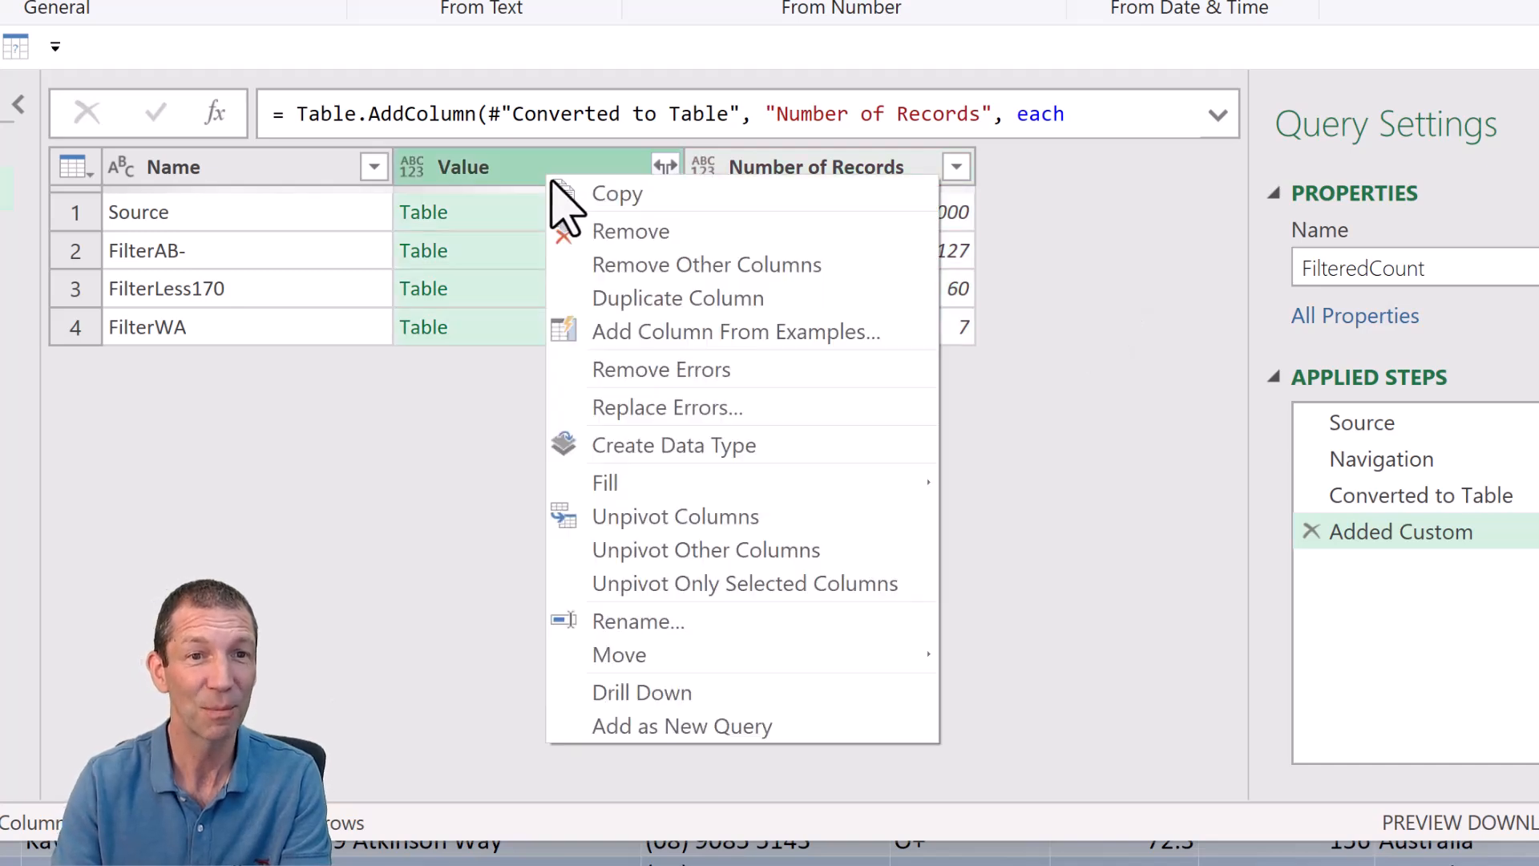
click(705, 265)
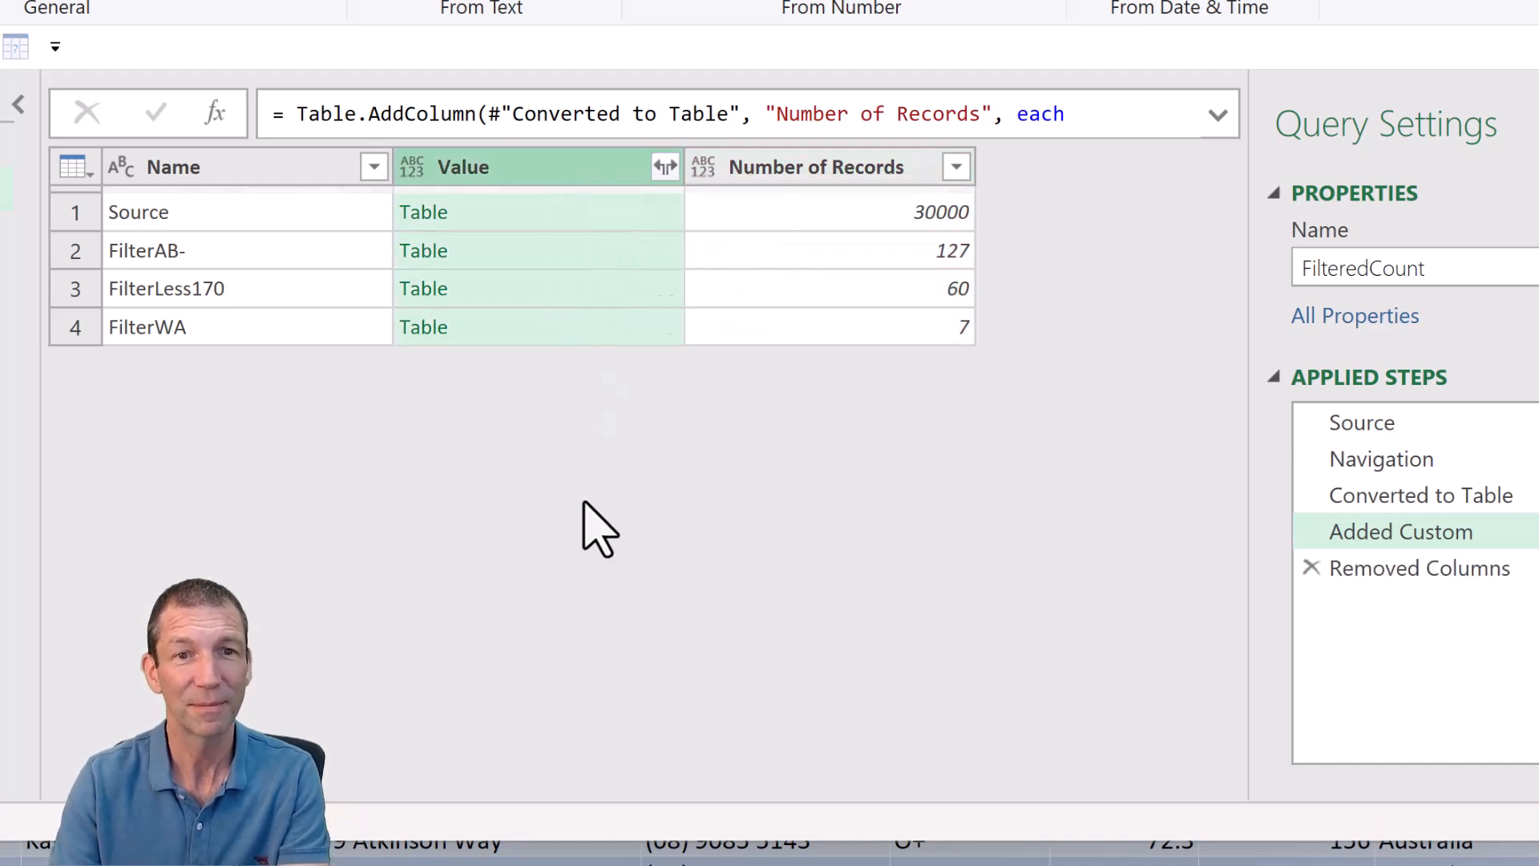
click(1419, 567)
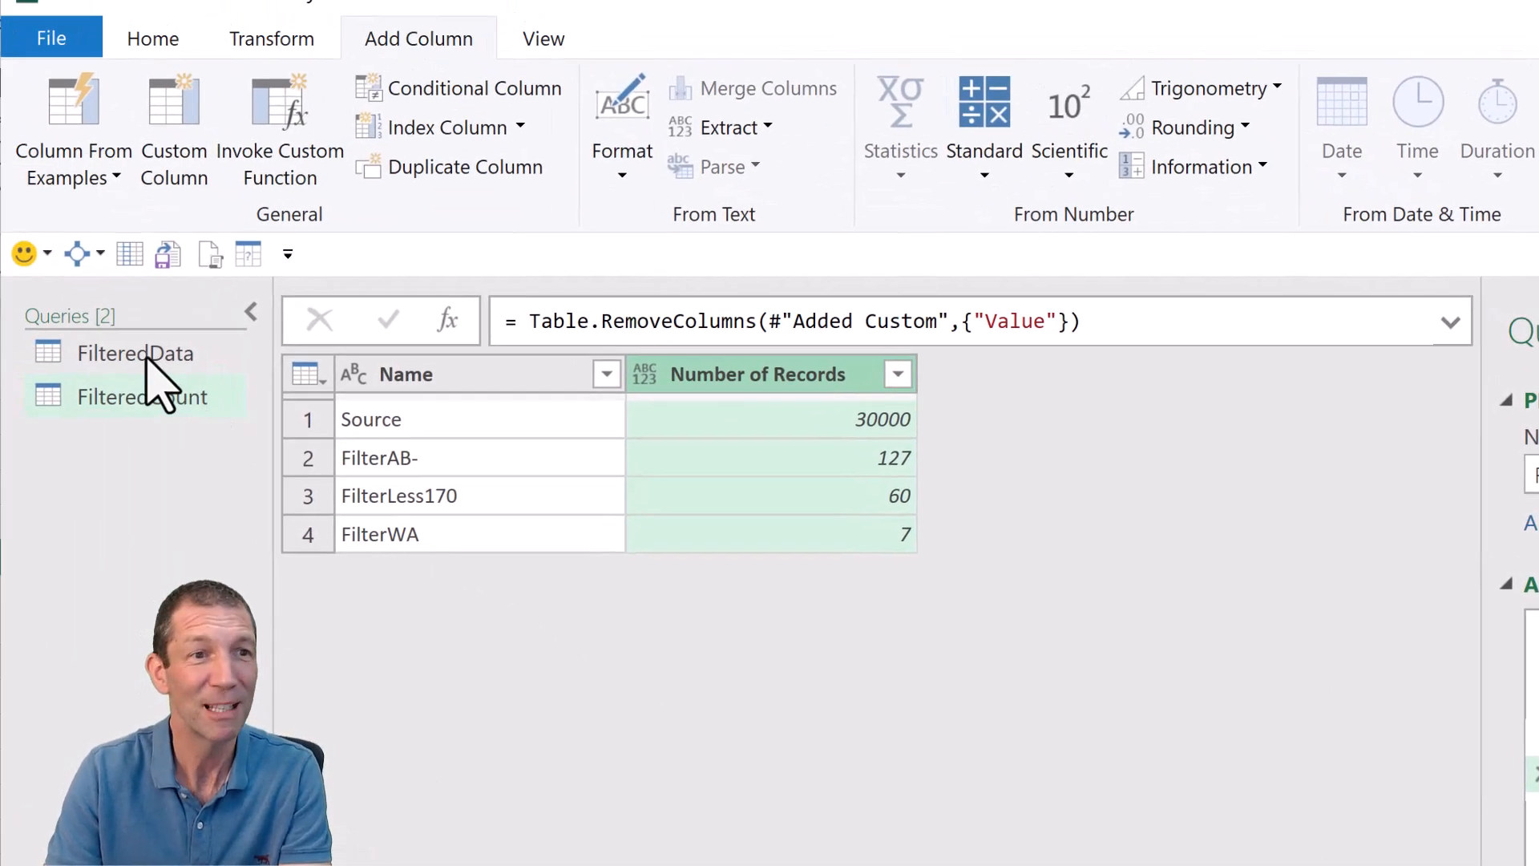
- Select the FilteredData query and bring up its full M code in the Advanced Editor
click(136, 353)
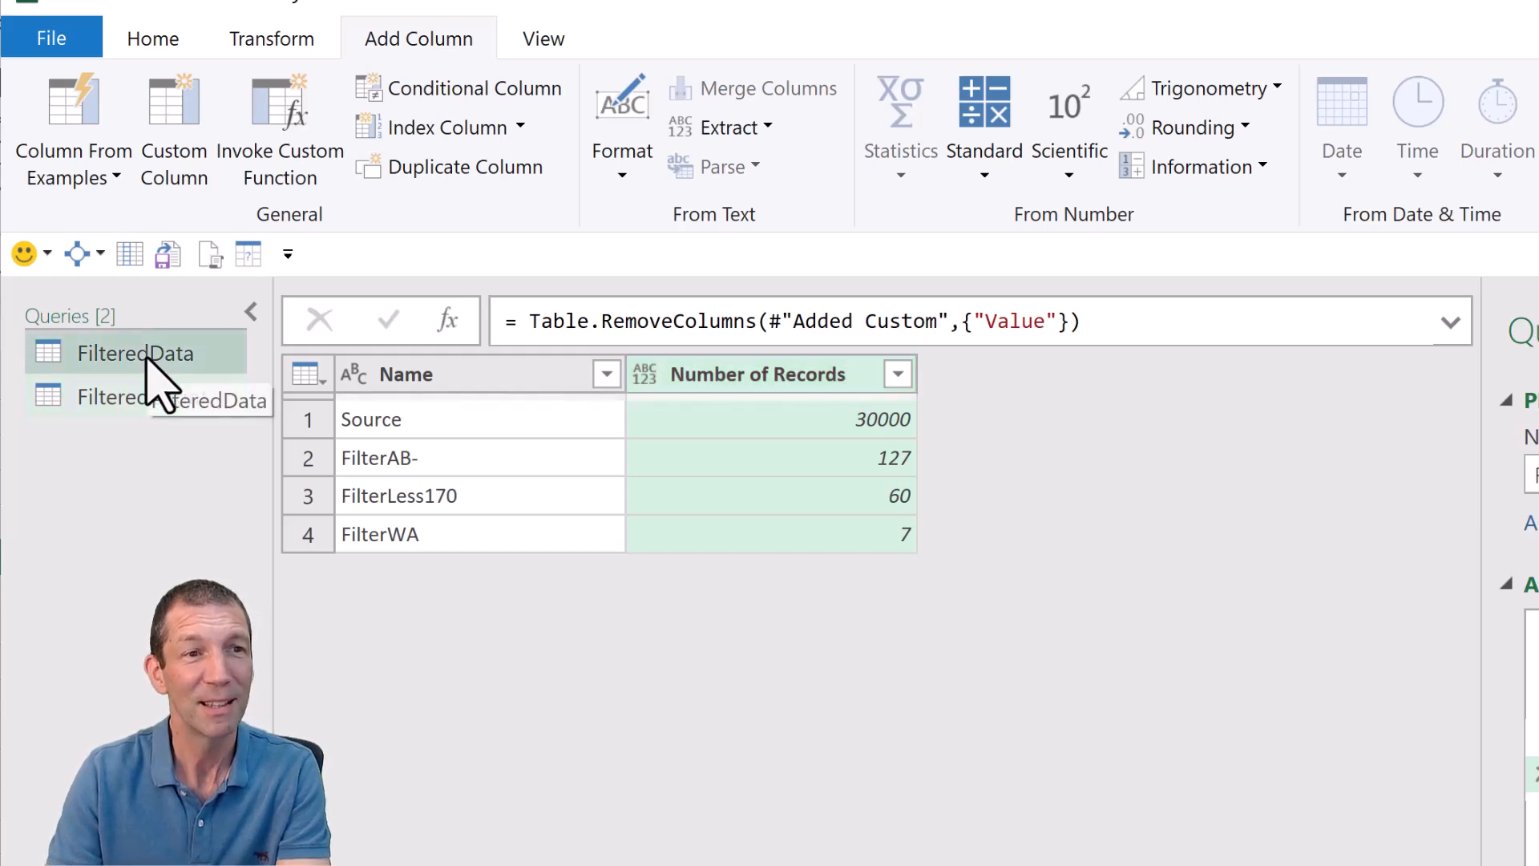
click(134, 353)
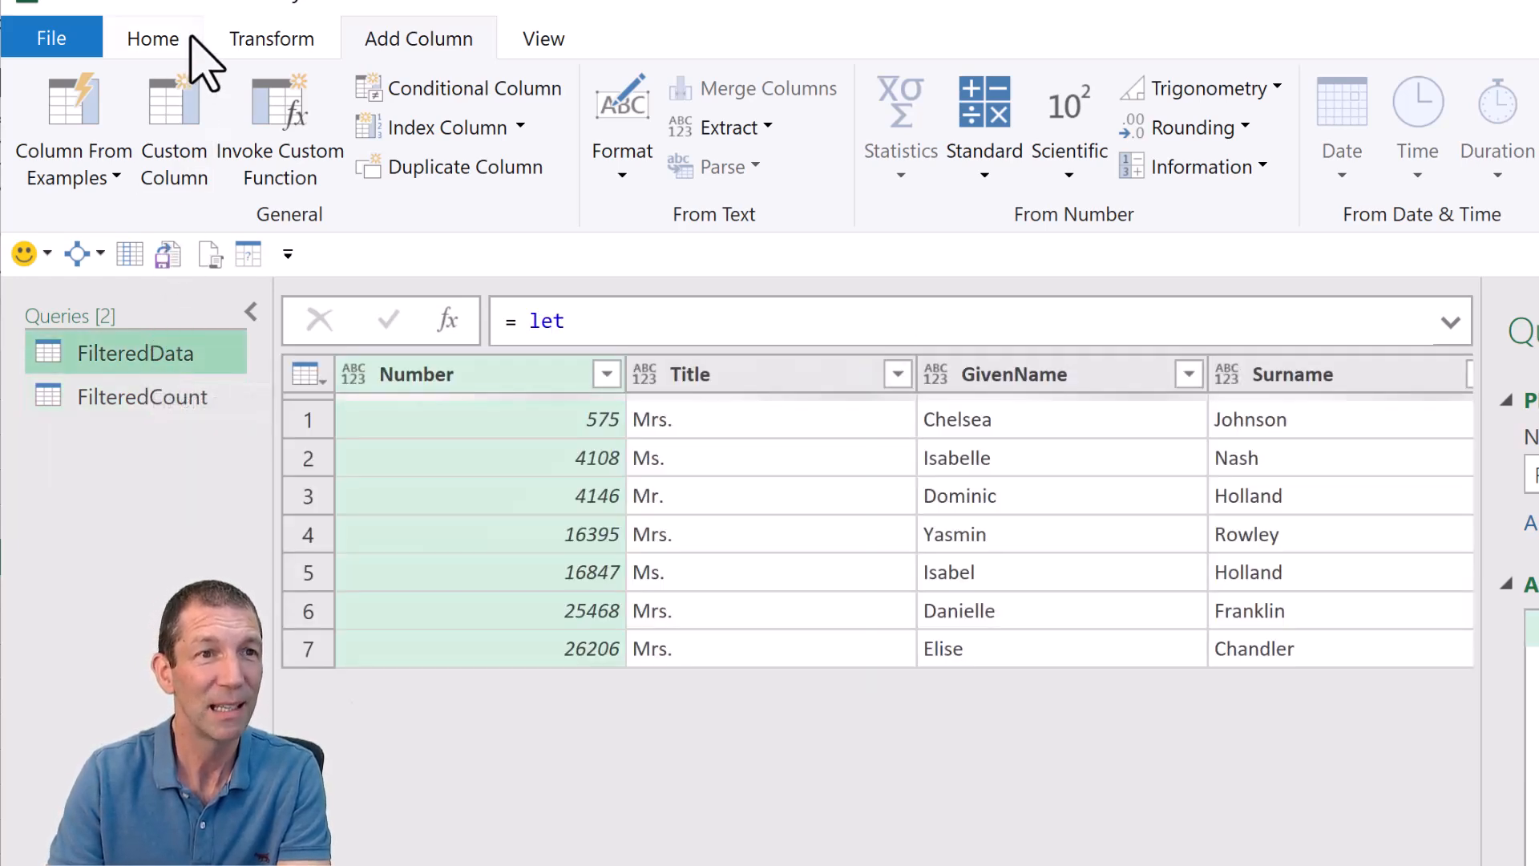
click(152, 39)
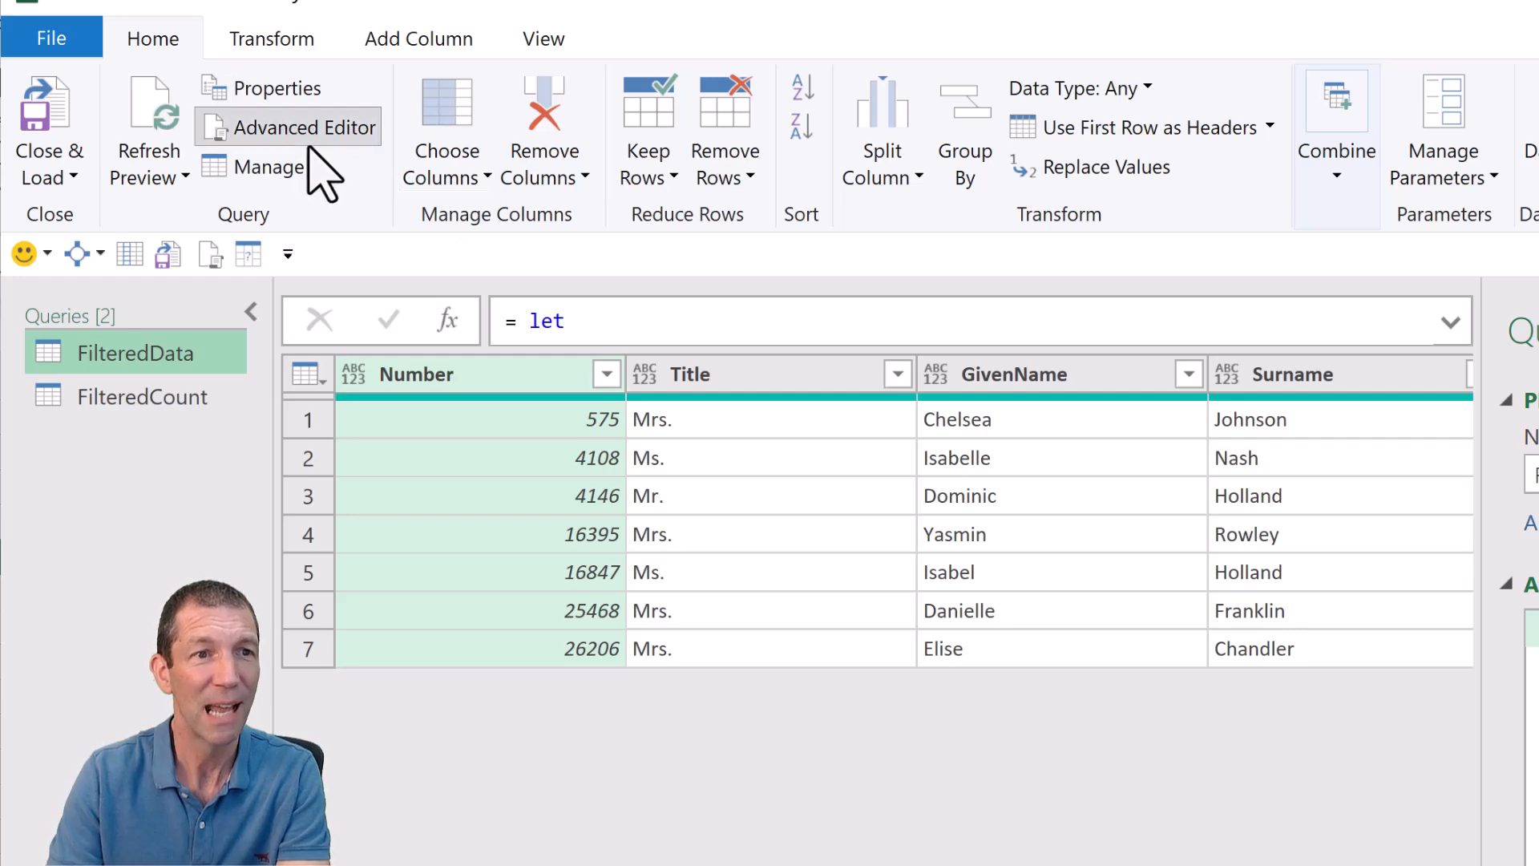
click(300, 126)
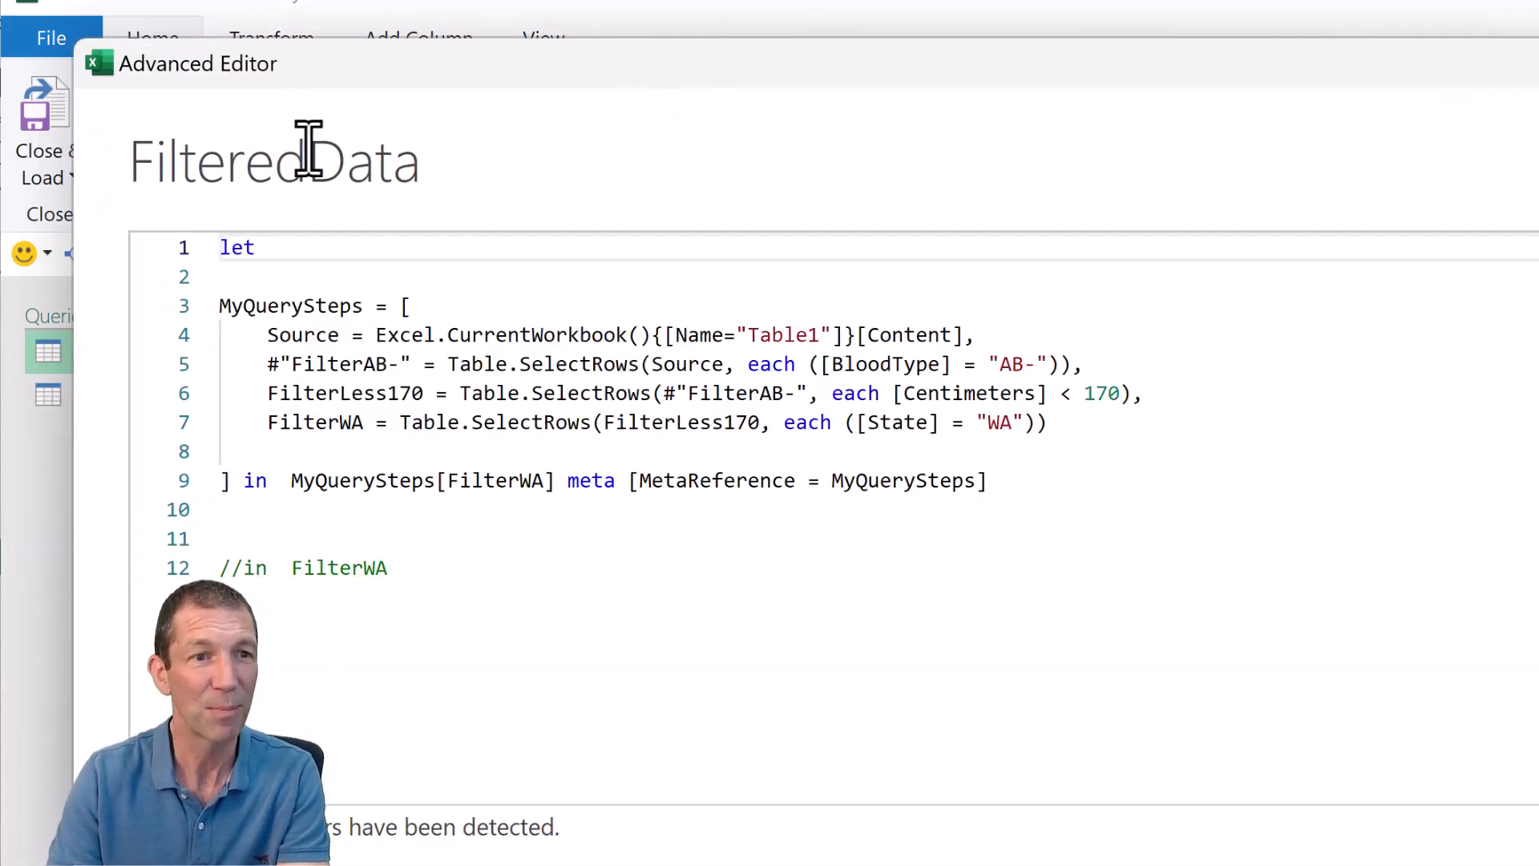
mouse_move(364, 304)
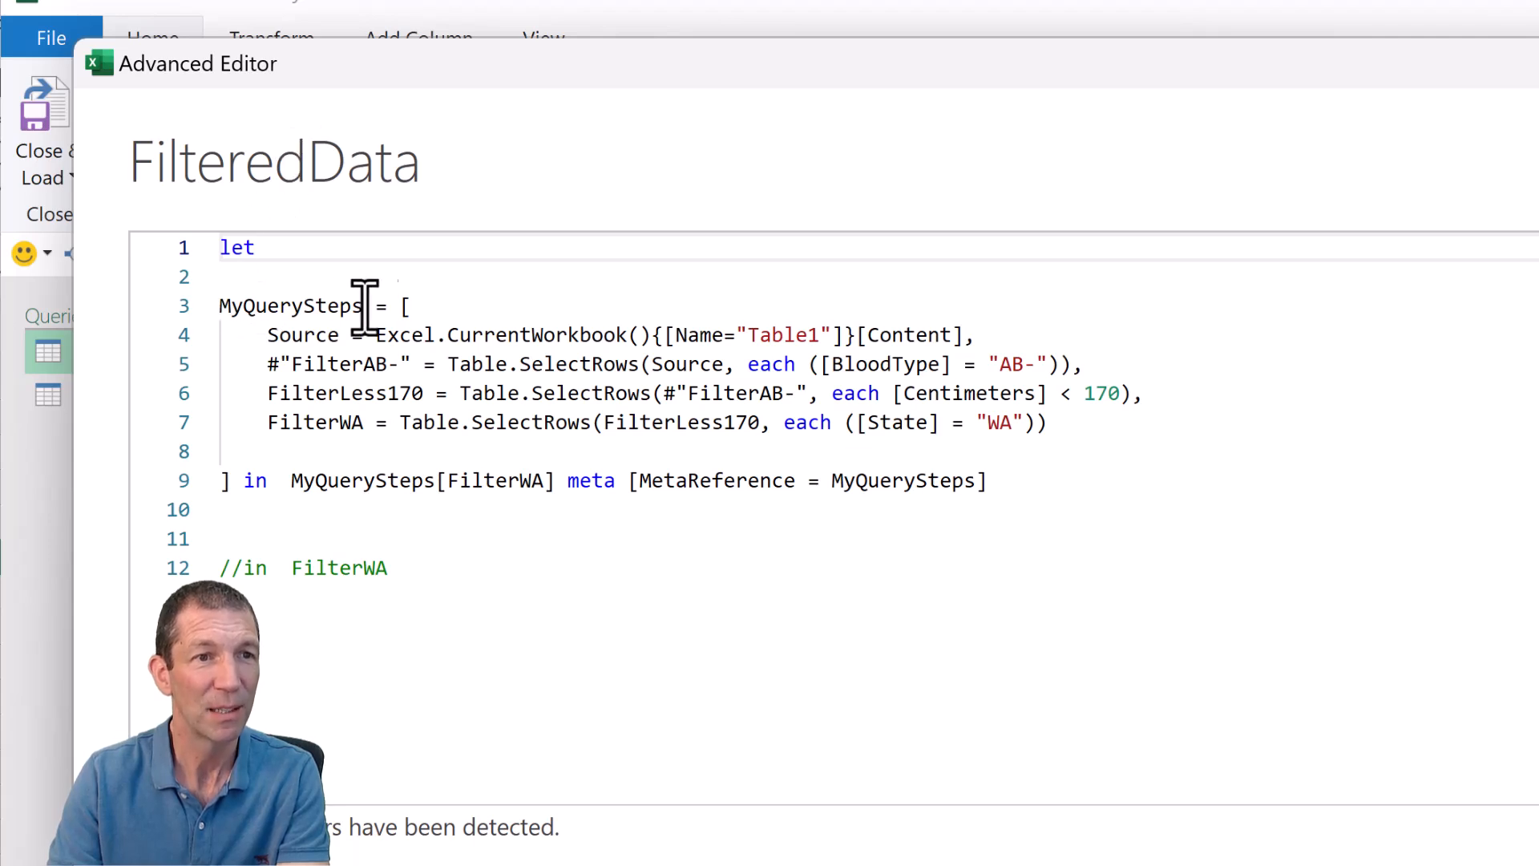
mouse_move(227, 305)
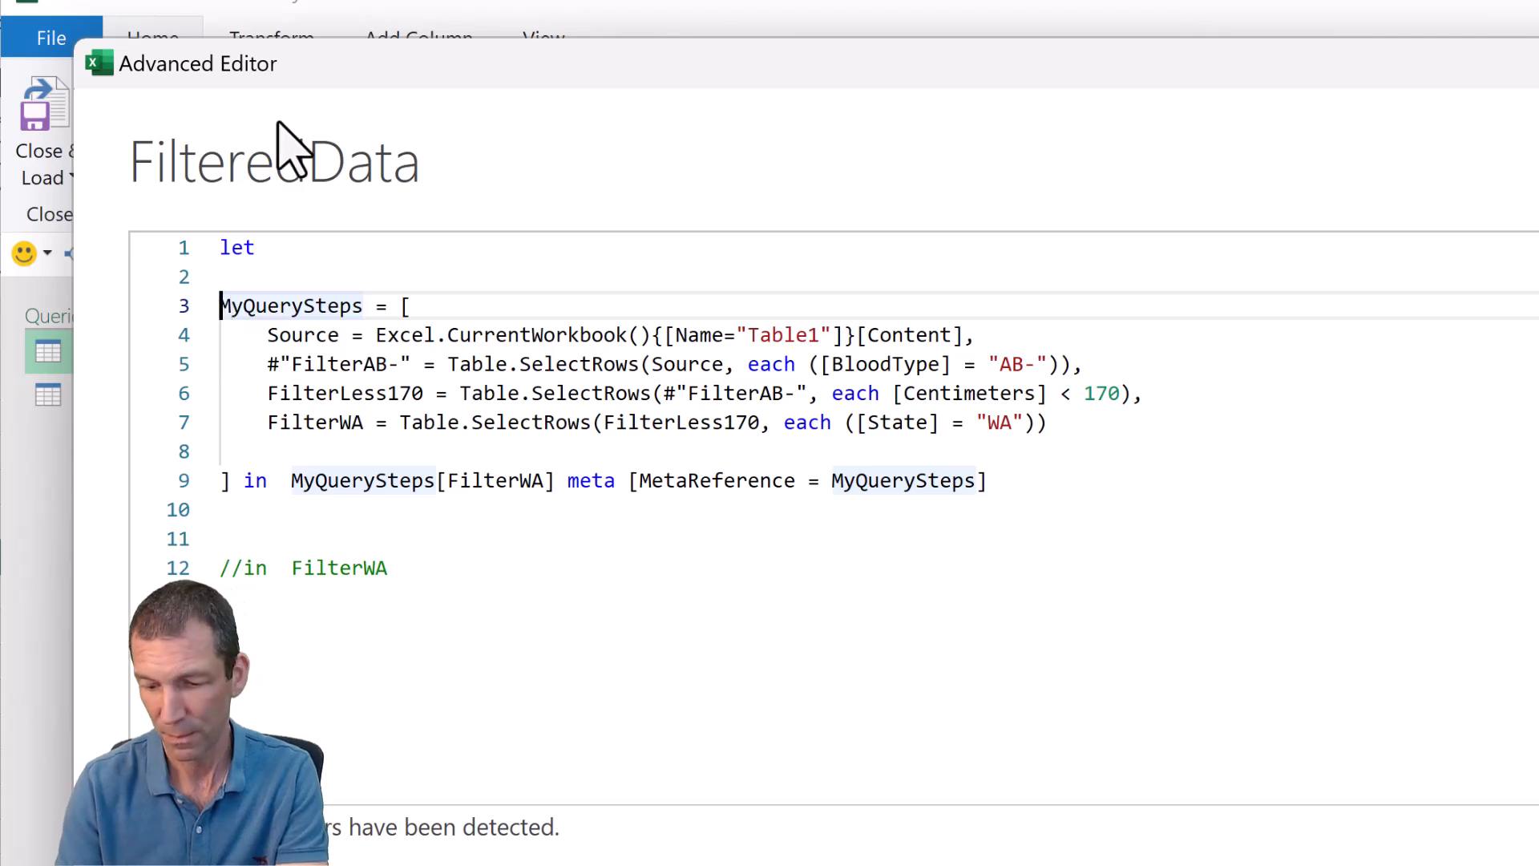
- Comment out the MyQuerySteps line and the closing '] in … meta' line with //, leaving FilterWA active
text(//)
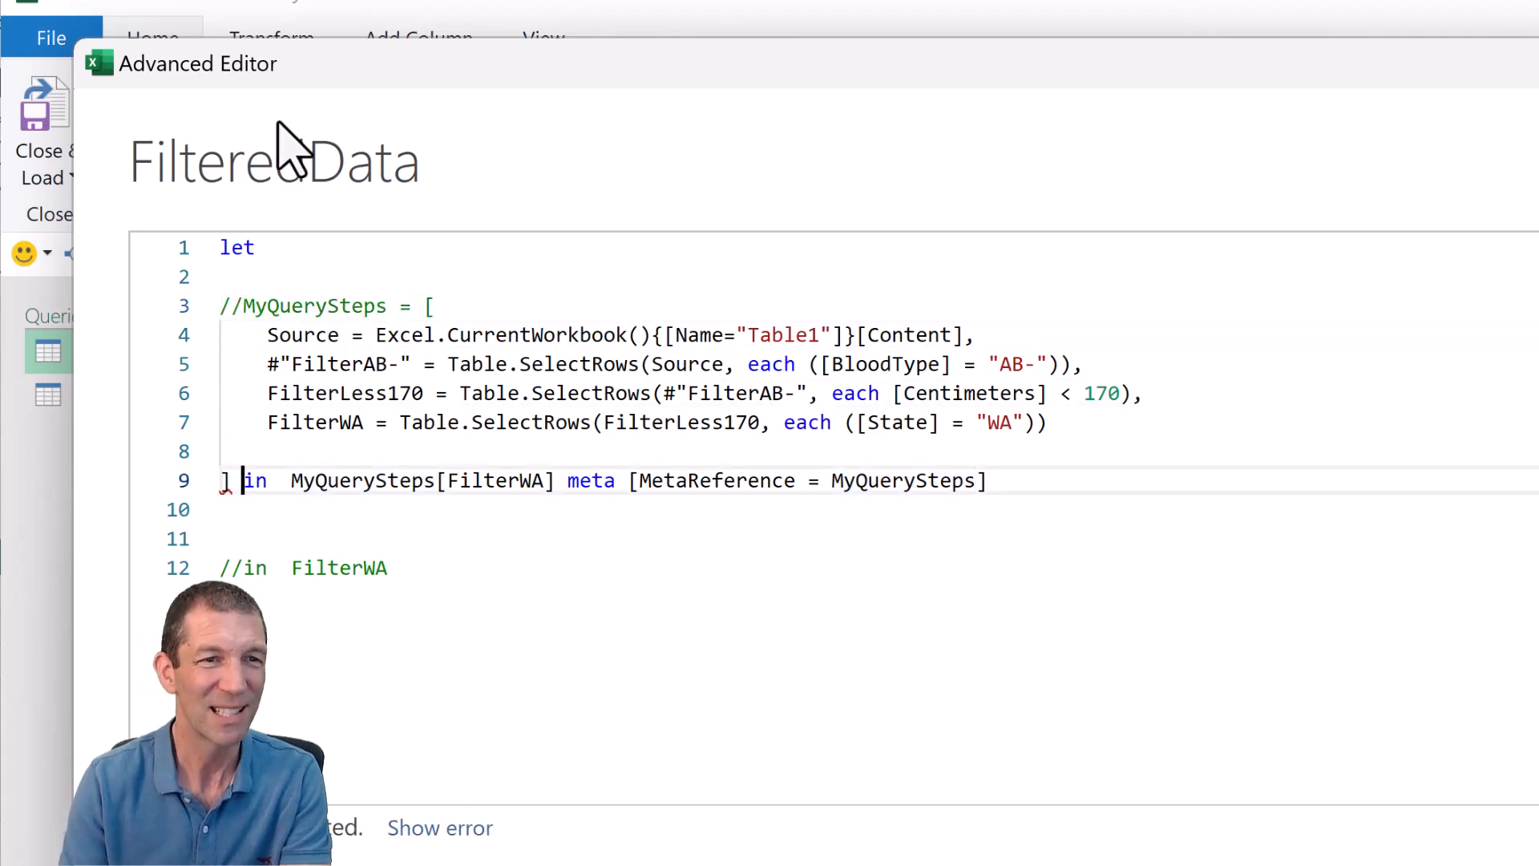
text(//)
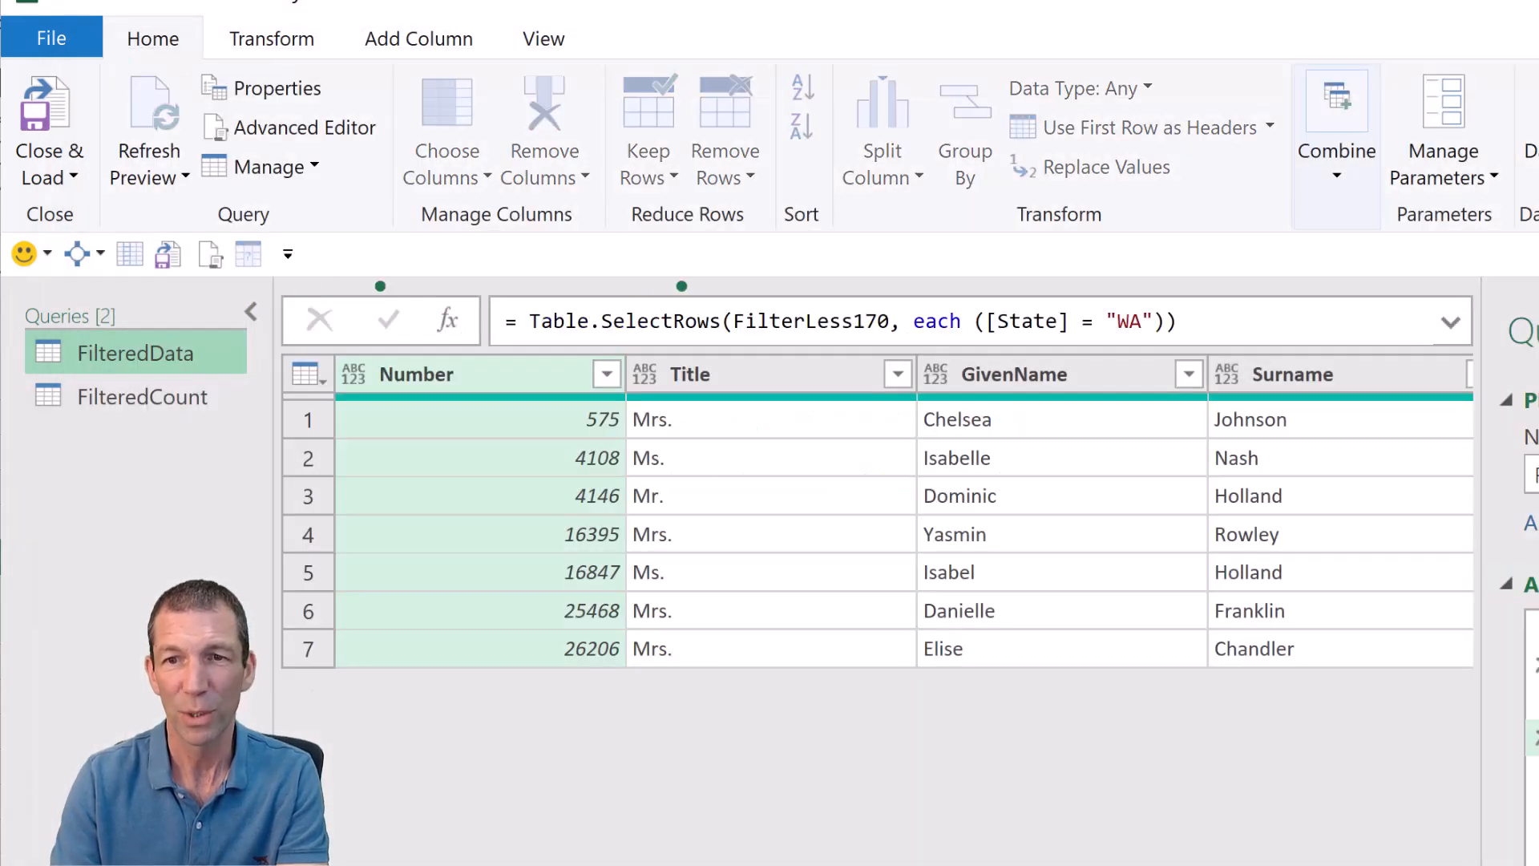
mouse_move(1511, 786)
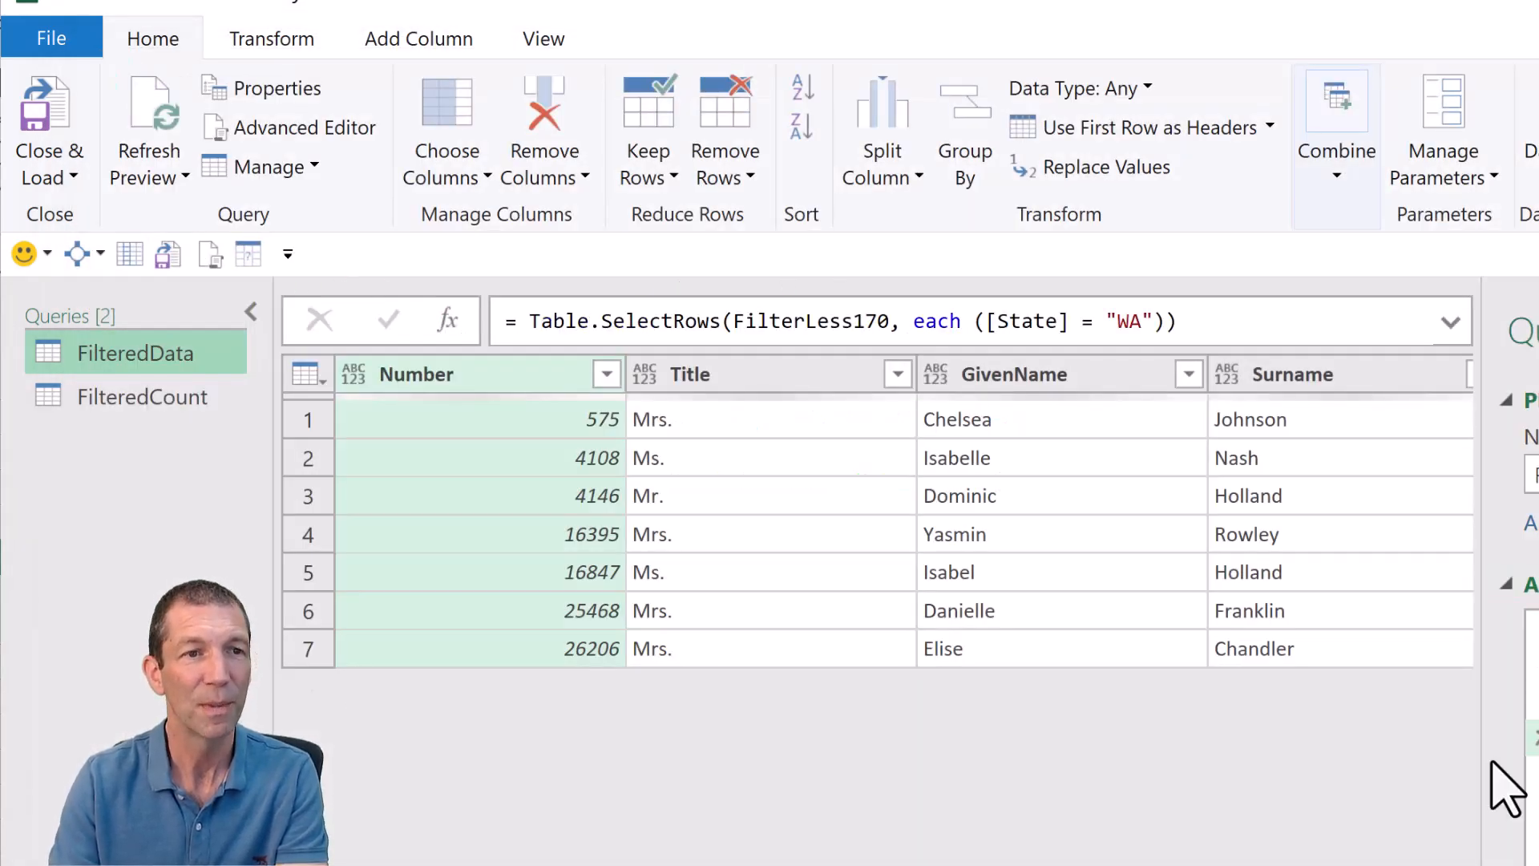
- View FilteredCount's Expression.Error on the missing MetaReference field, then return to FilteredData's code
click(143, 396)
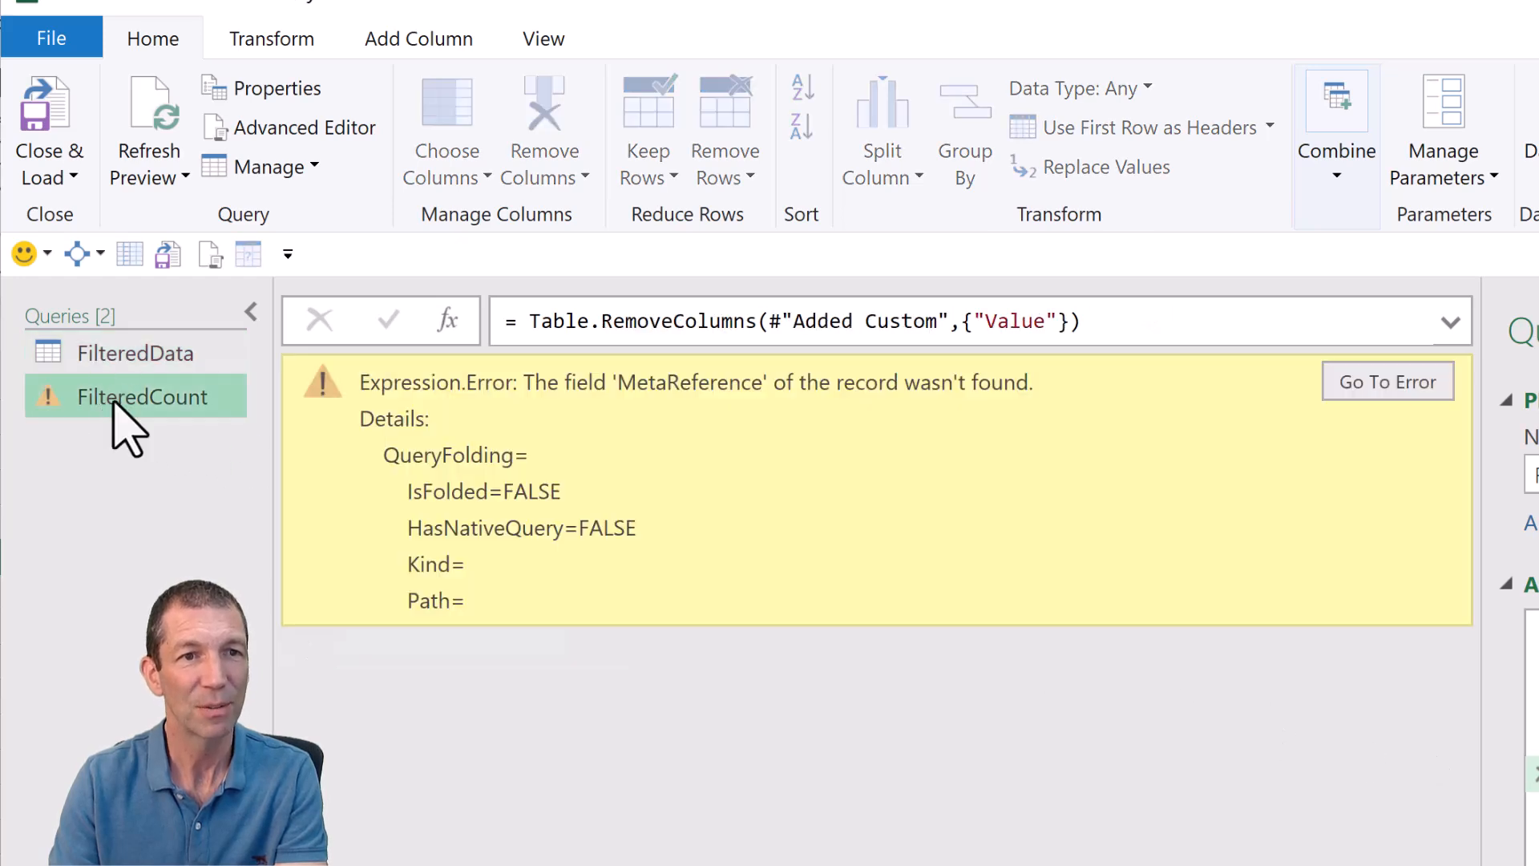
mouse_move(895, 793)
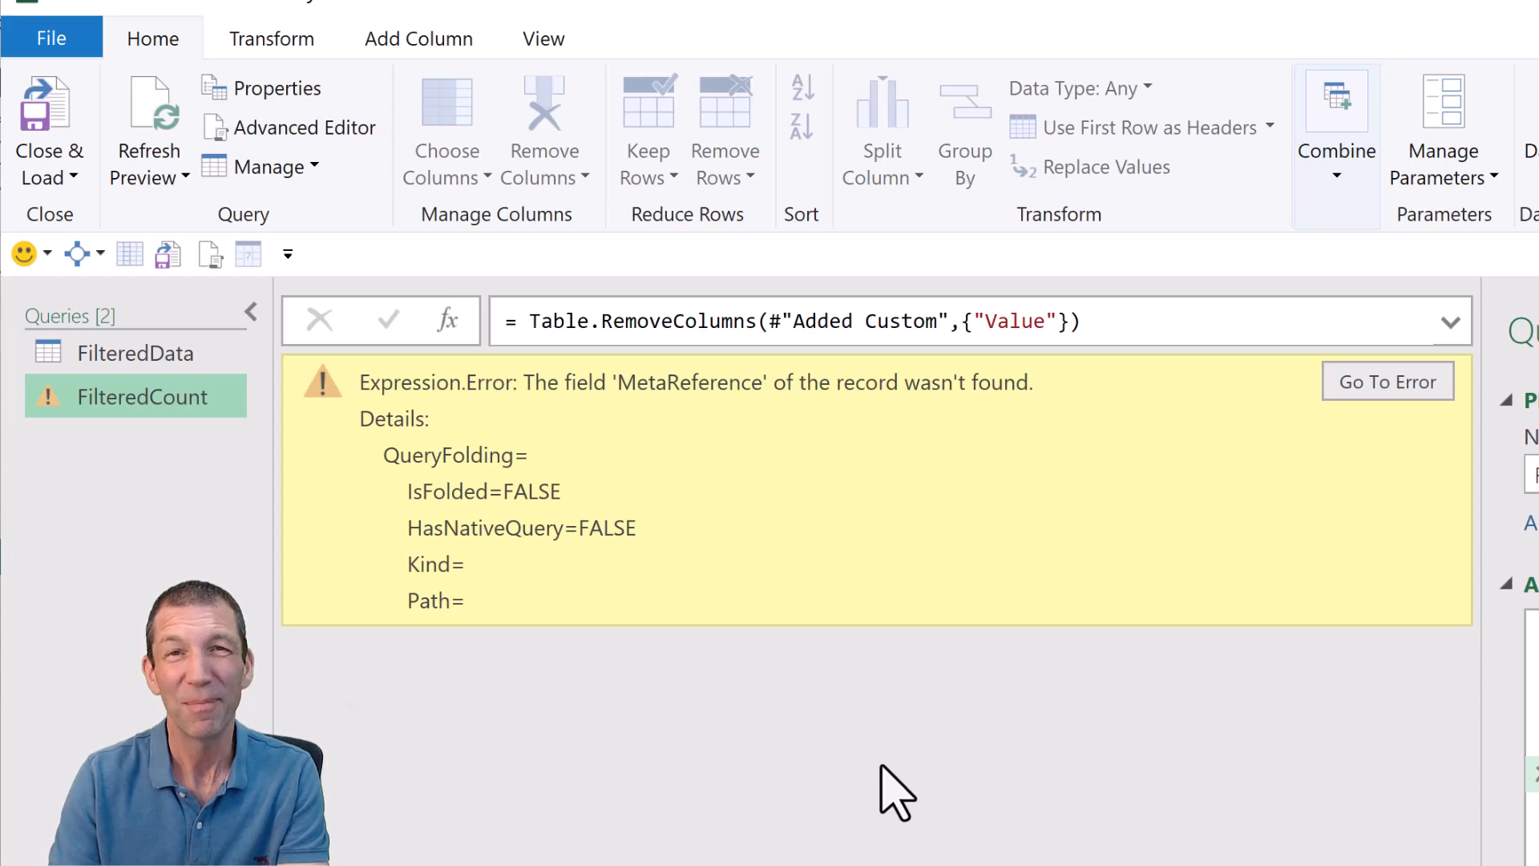
mouse_move(133, 452)
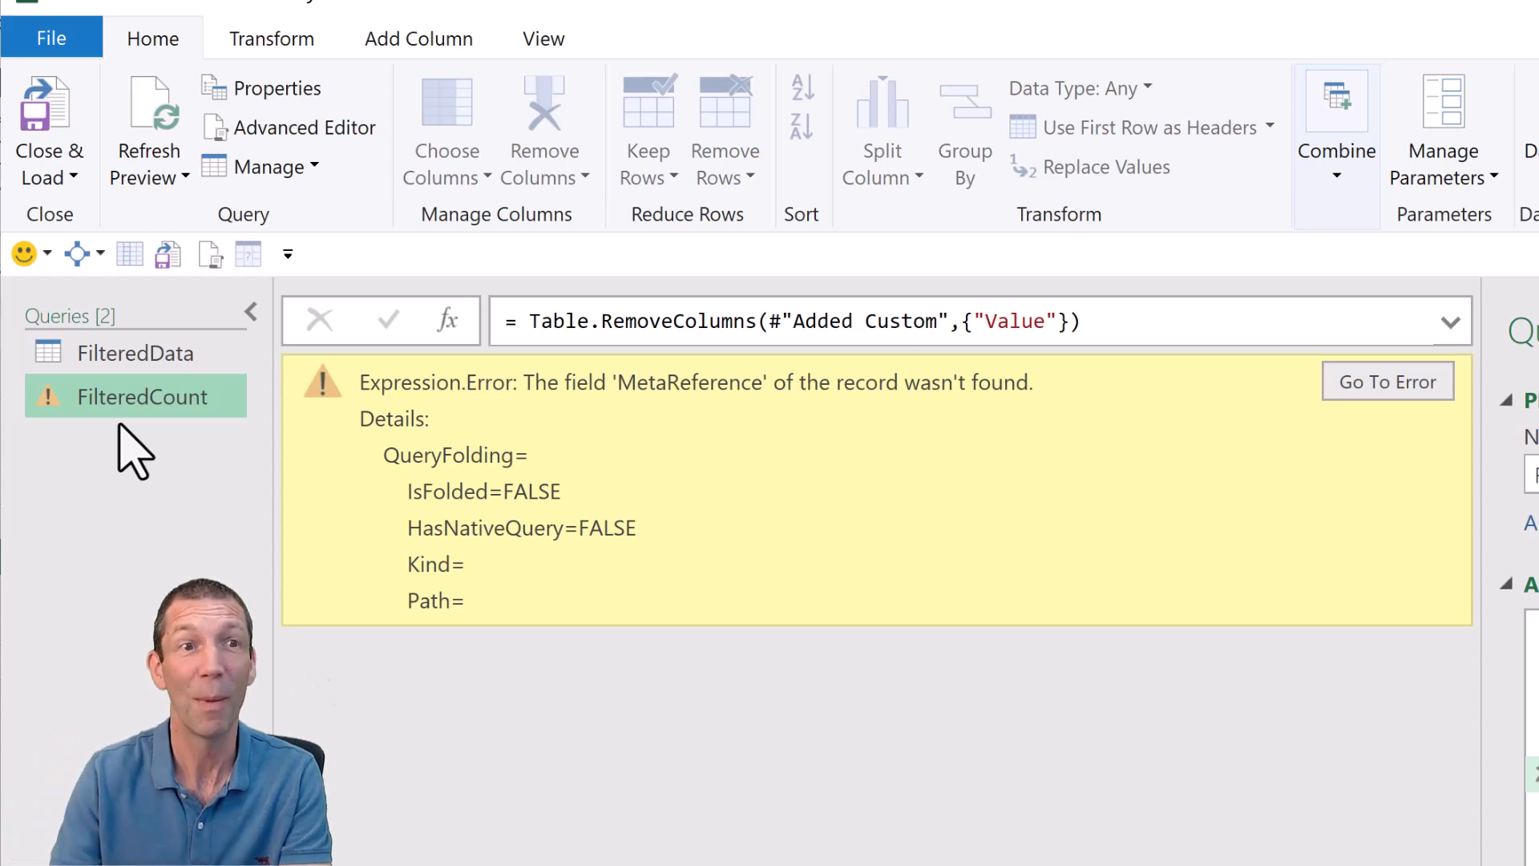
click(138, 353)
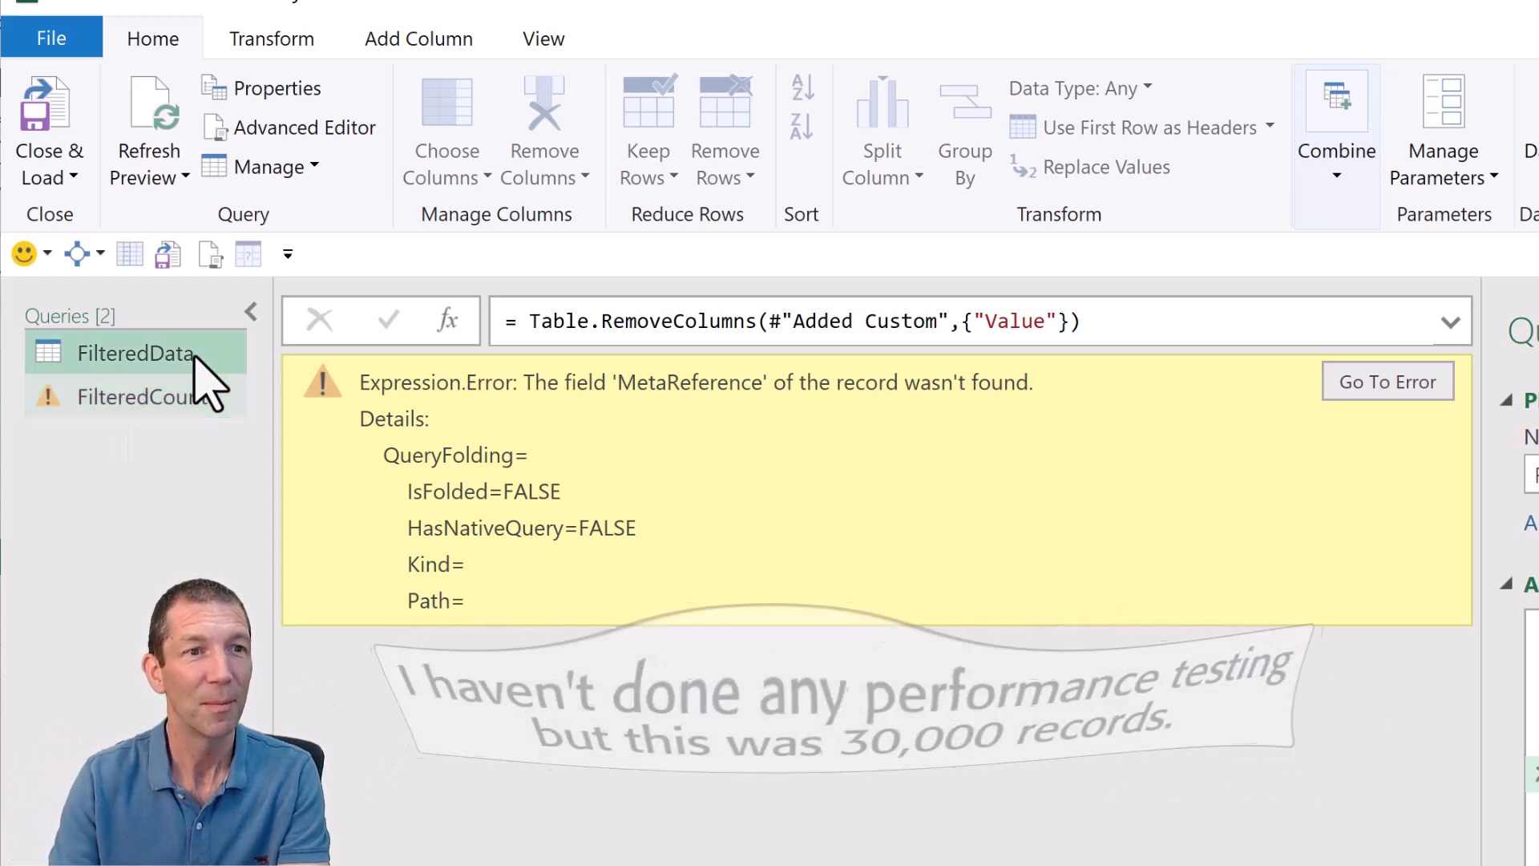
click(137, 353)
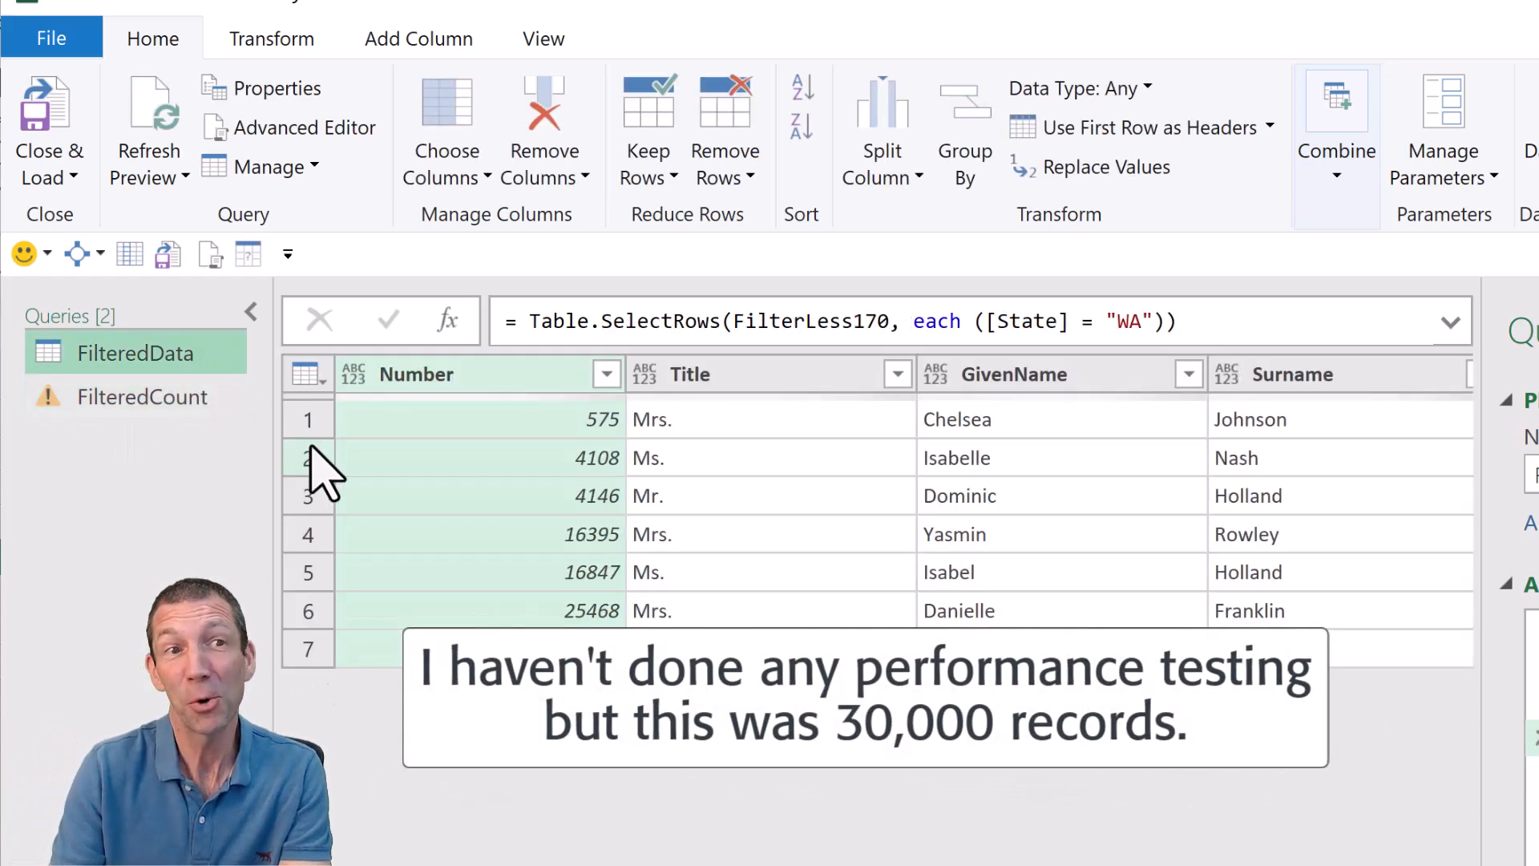
click(305, 128)
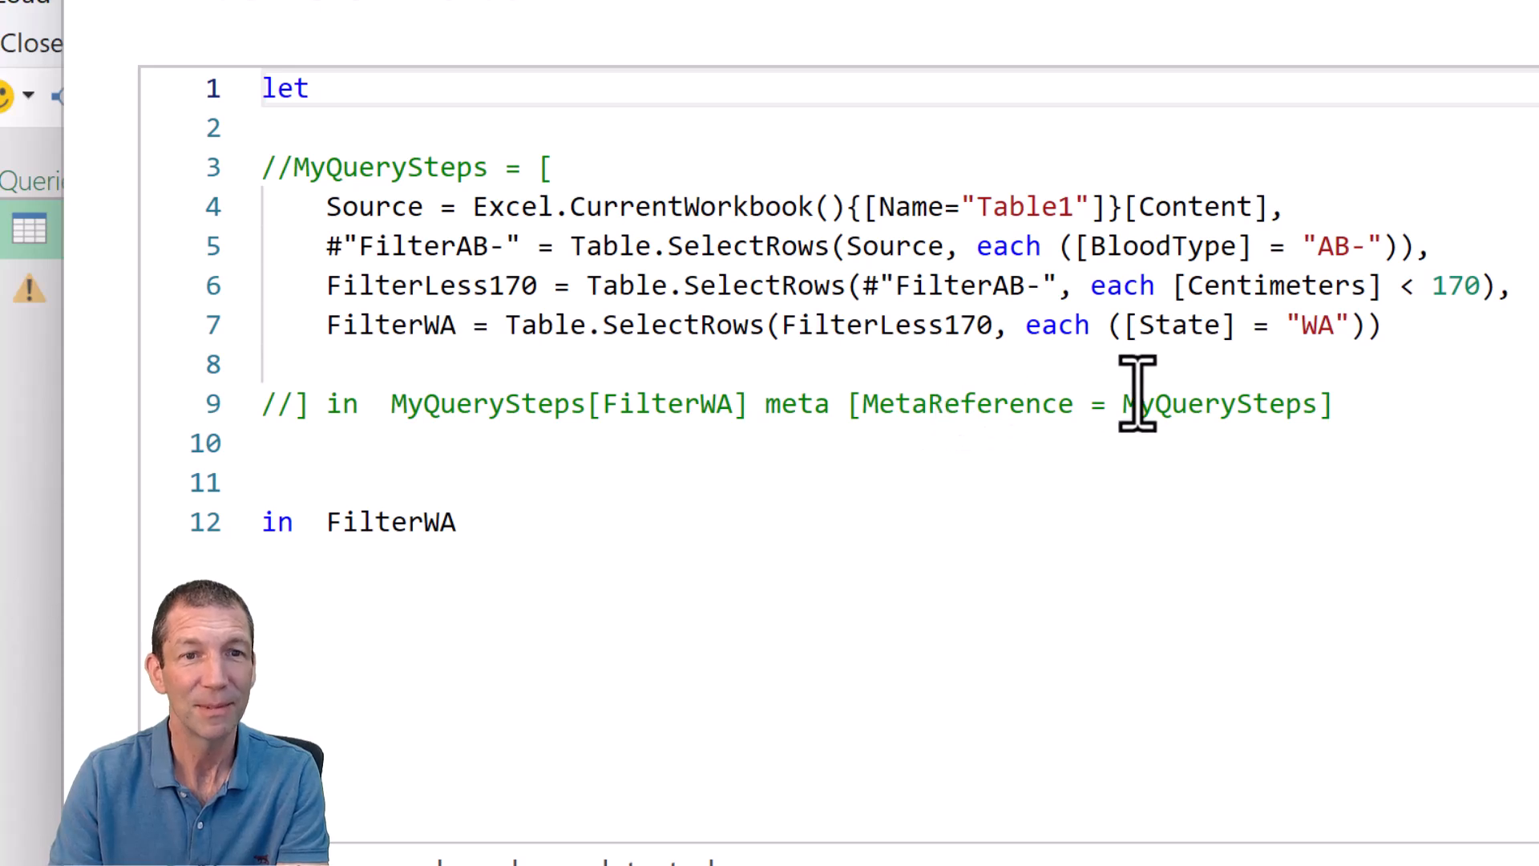
mouse_move(1266, 452)
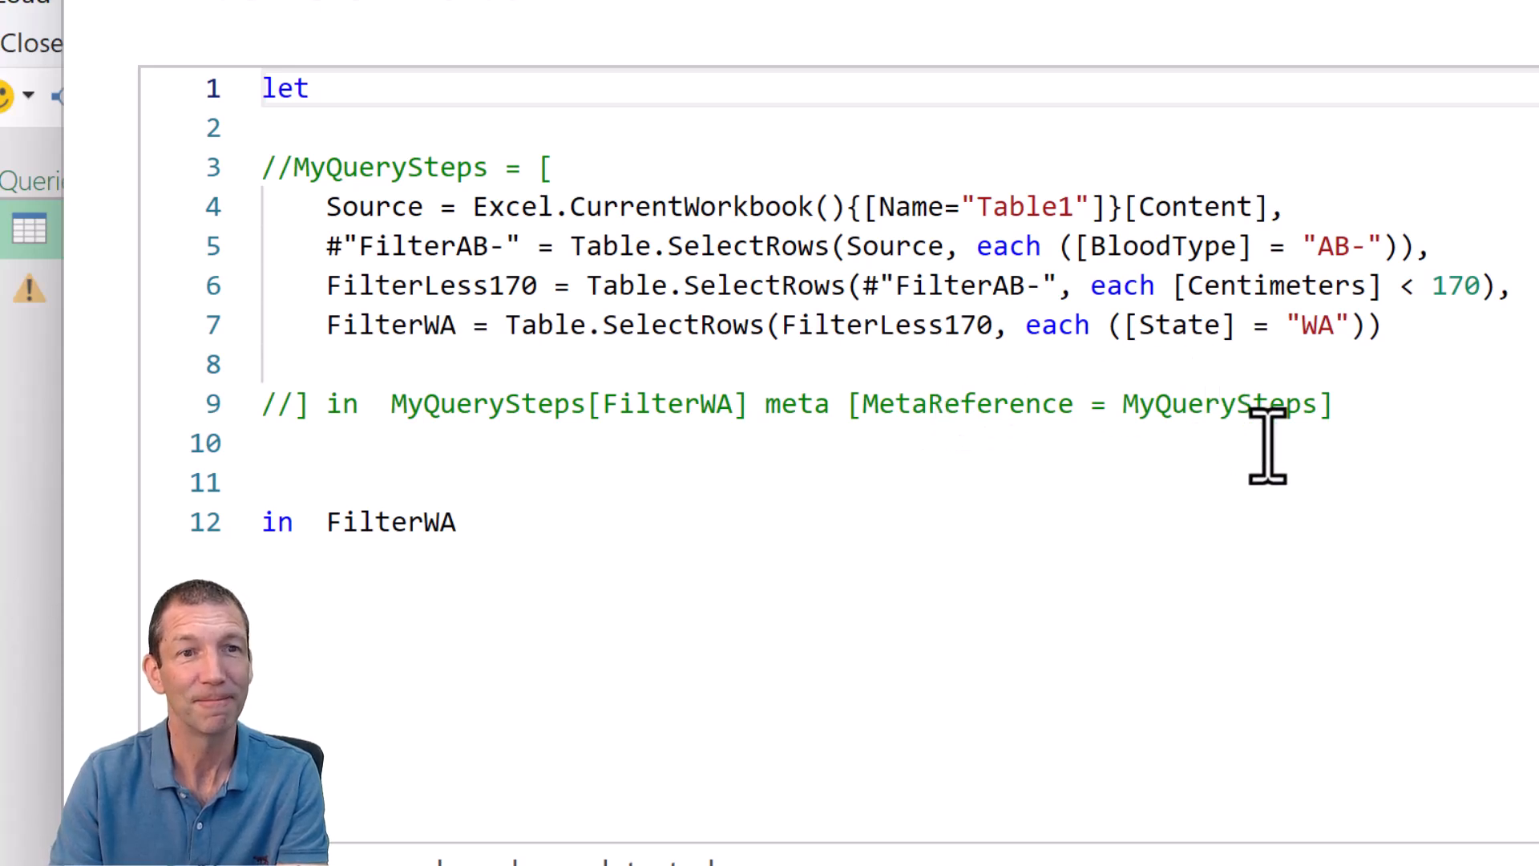
mouse_move(1319, 490)
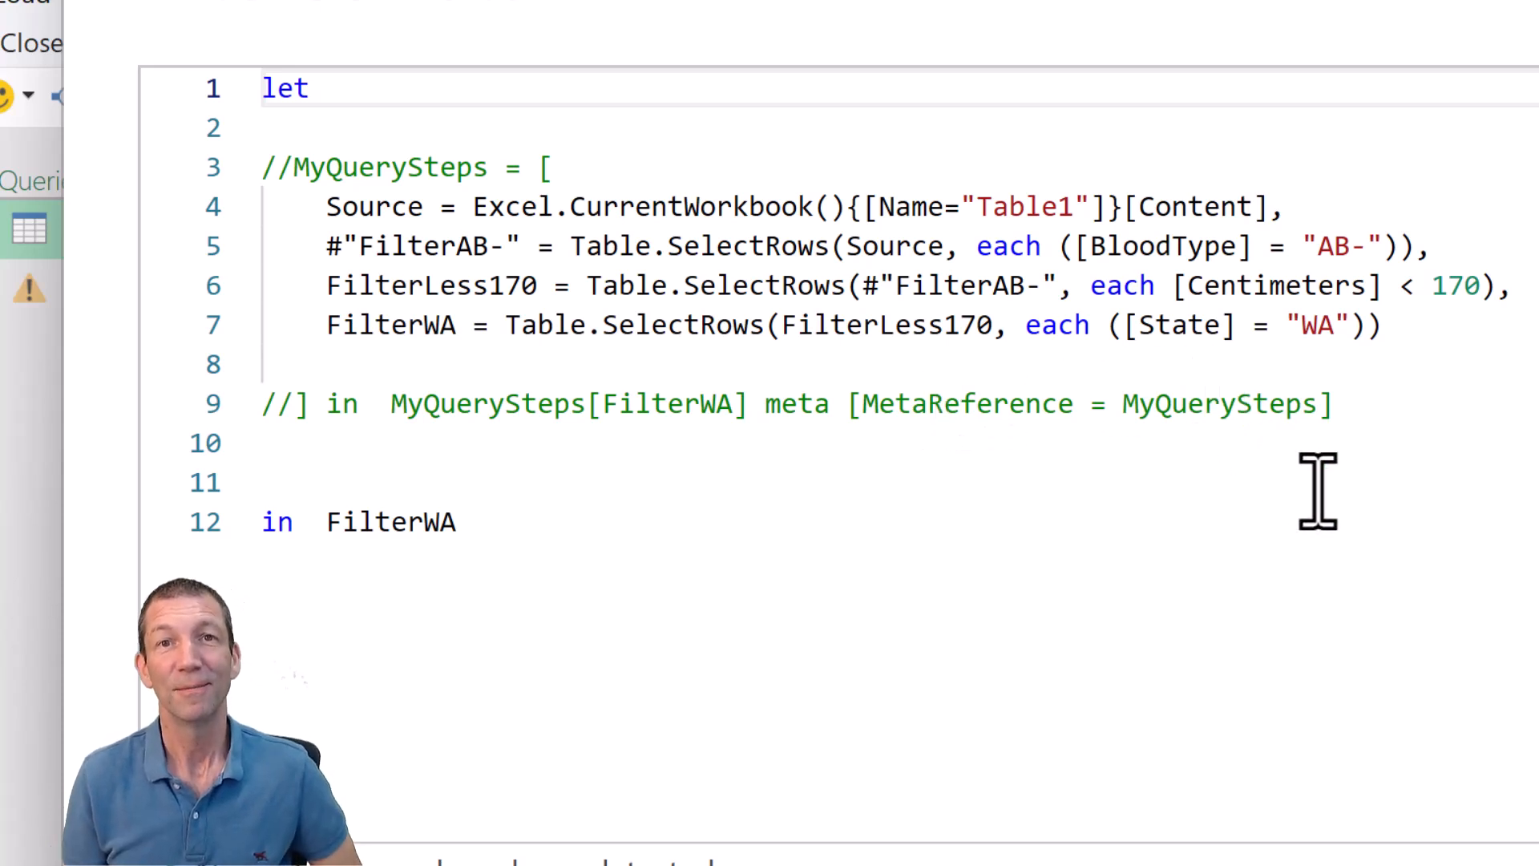